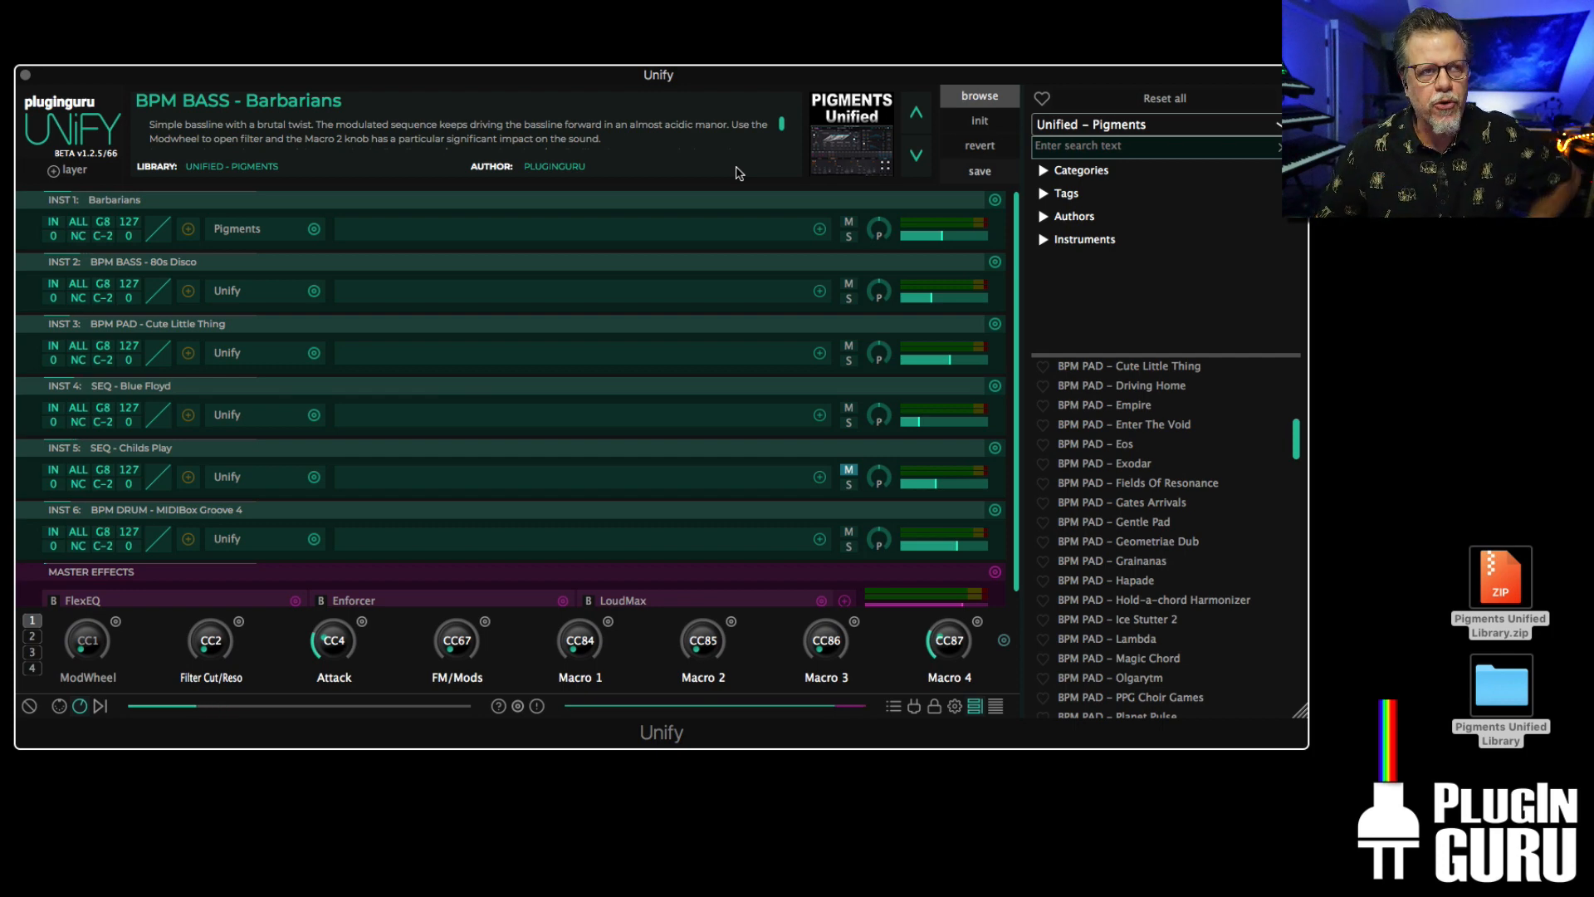
pyautogui.moveTo(783, 68)
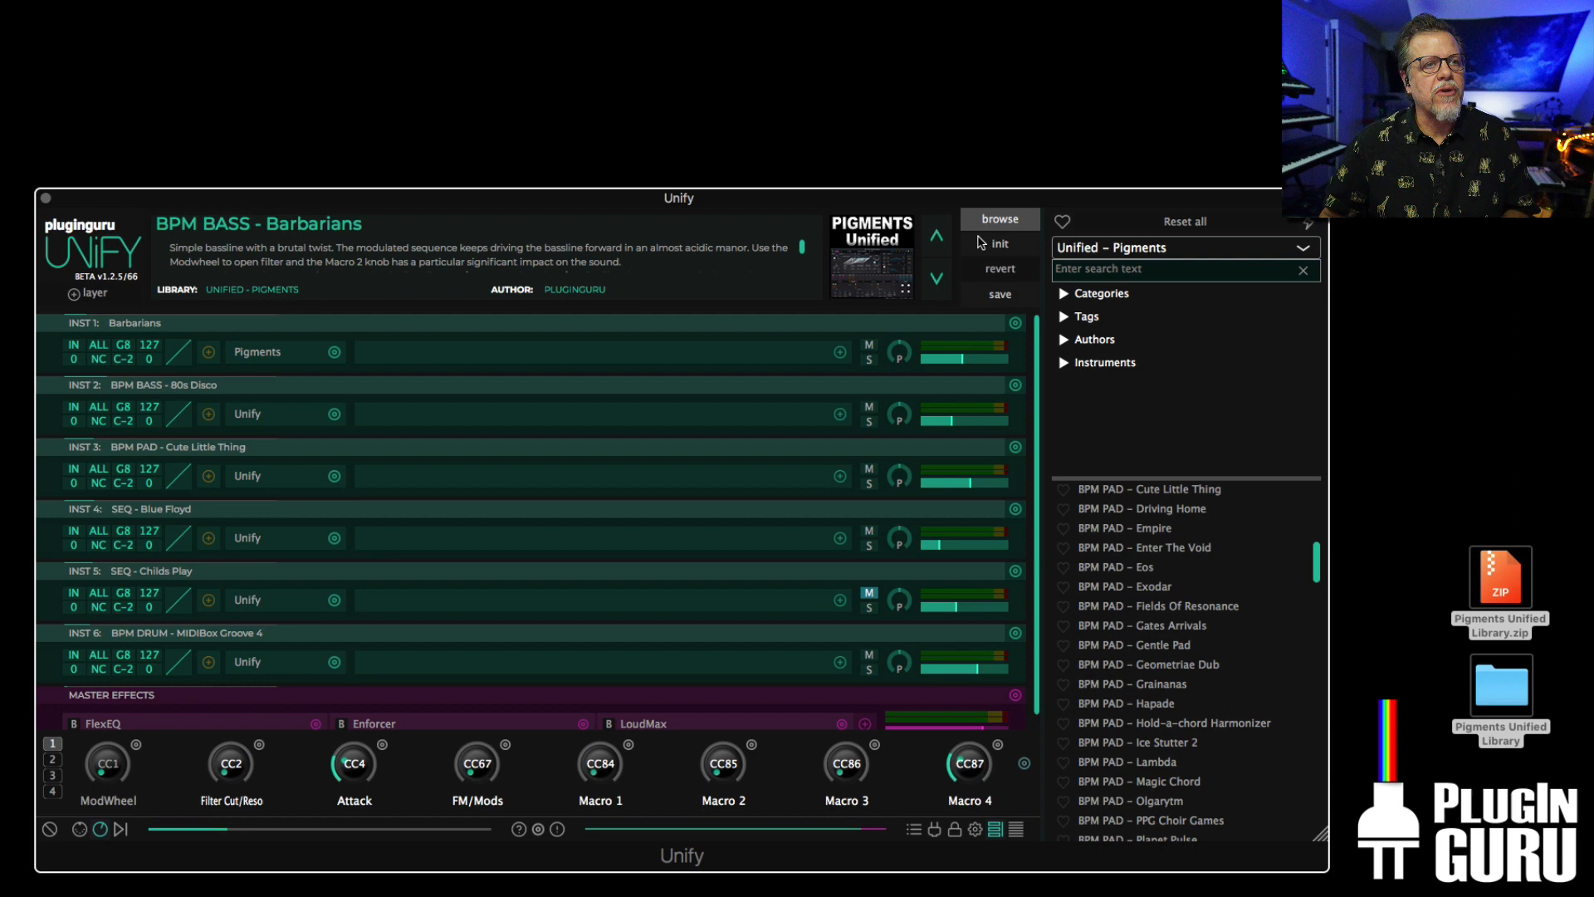
pyautogui.moveTo(953, 413)
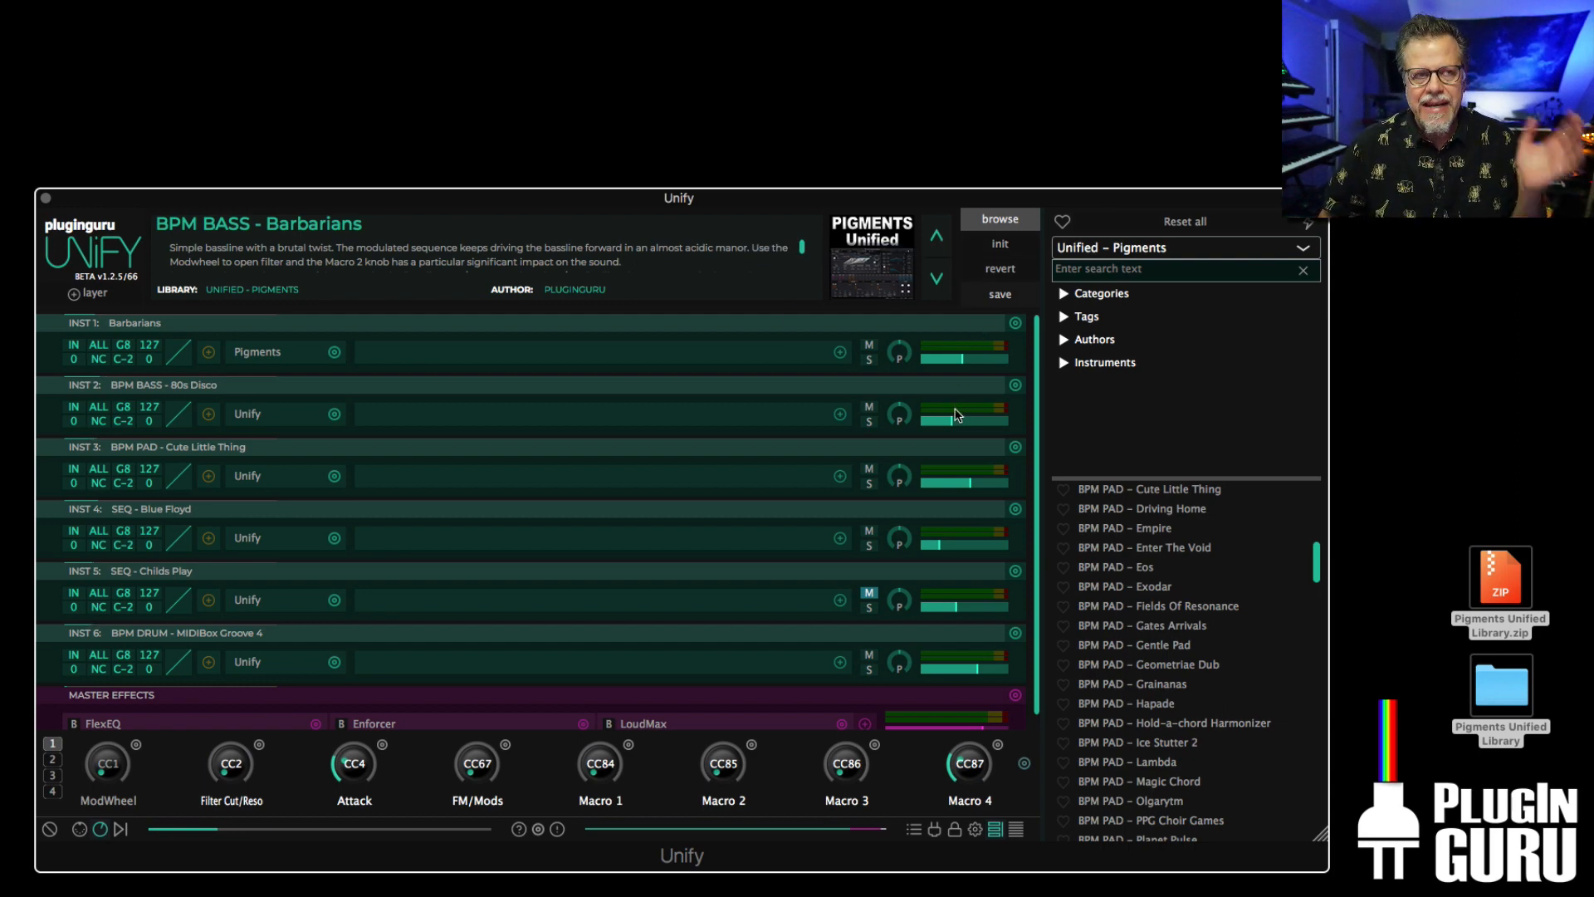
pyautogui.moveTo(1114, 429)
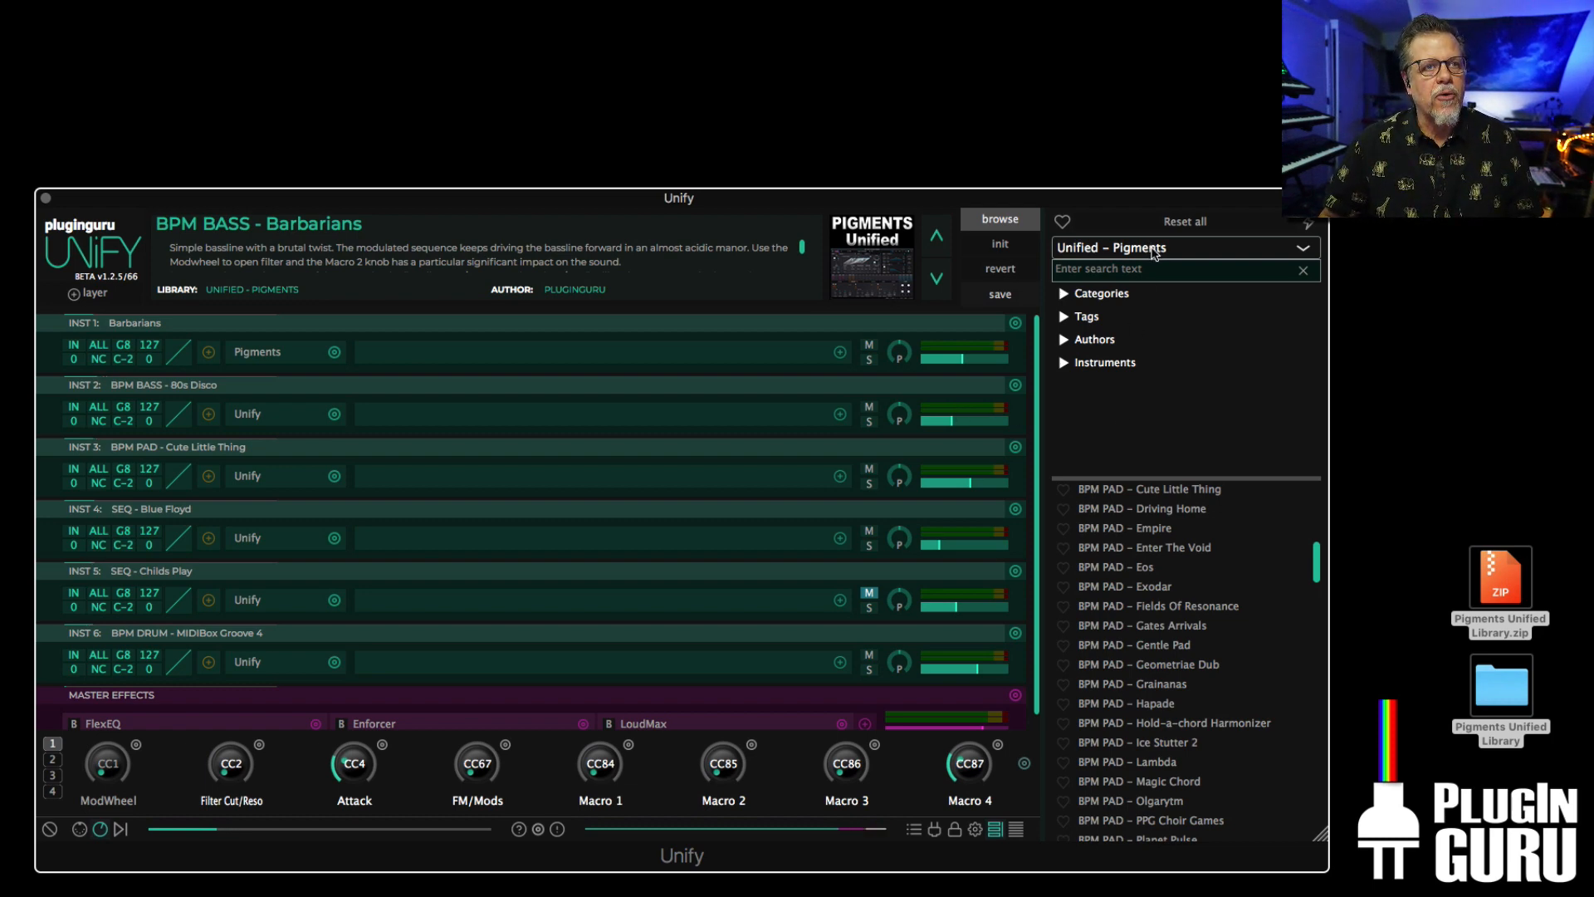
# - Stay in the Unified – Pigments library and load the LEAD – Higher Powers patch
pyautogui.click(1182, 248)
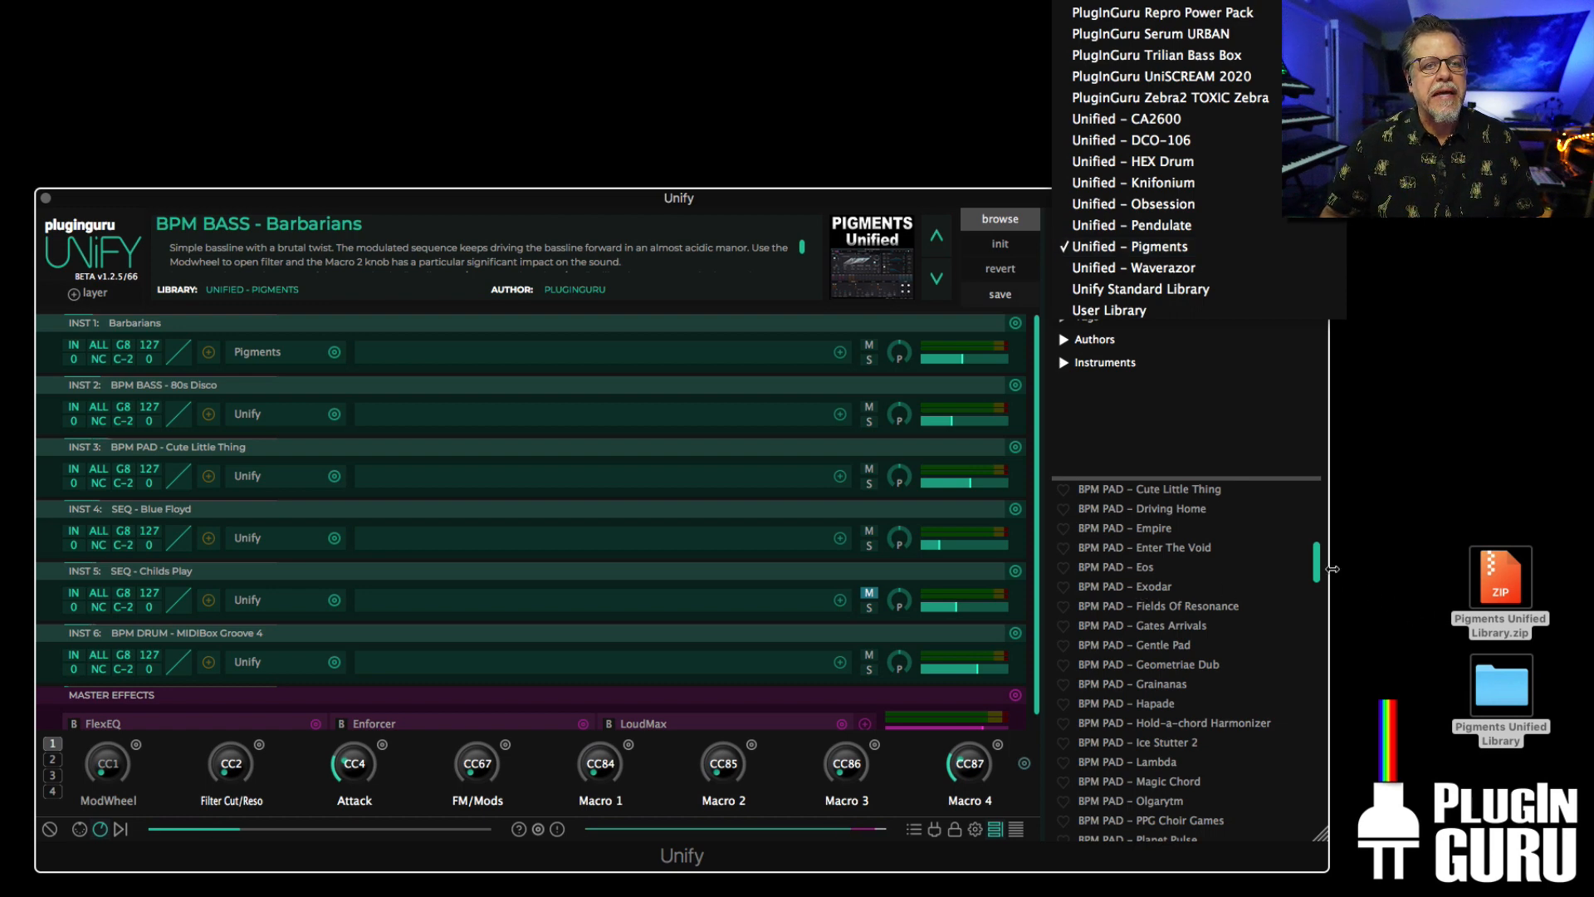
pyautogui.click(1129, 246)
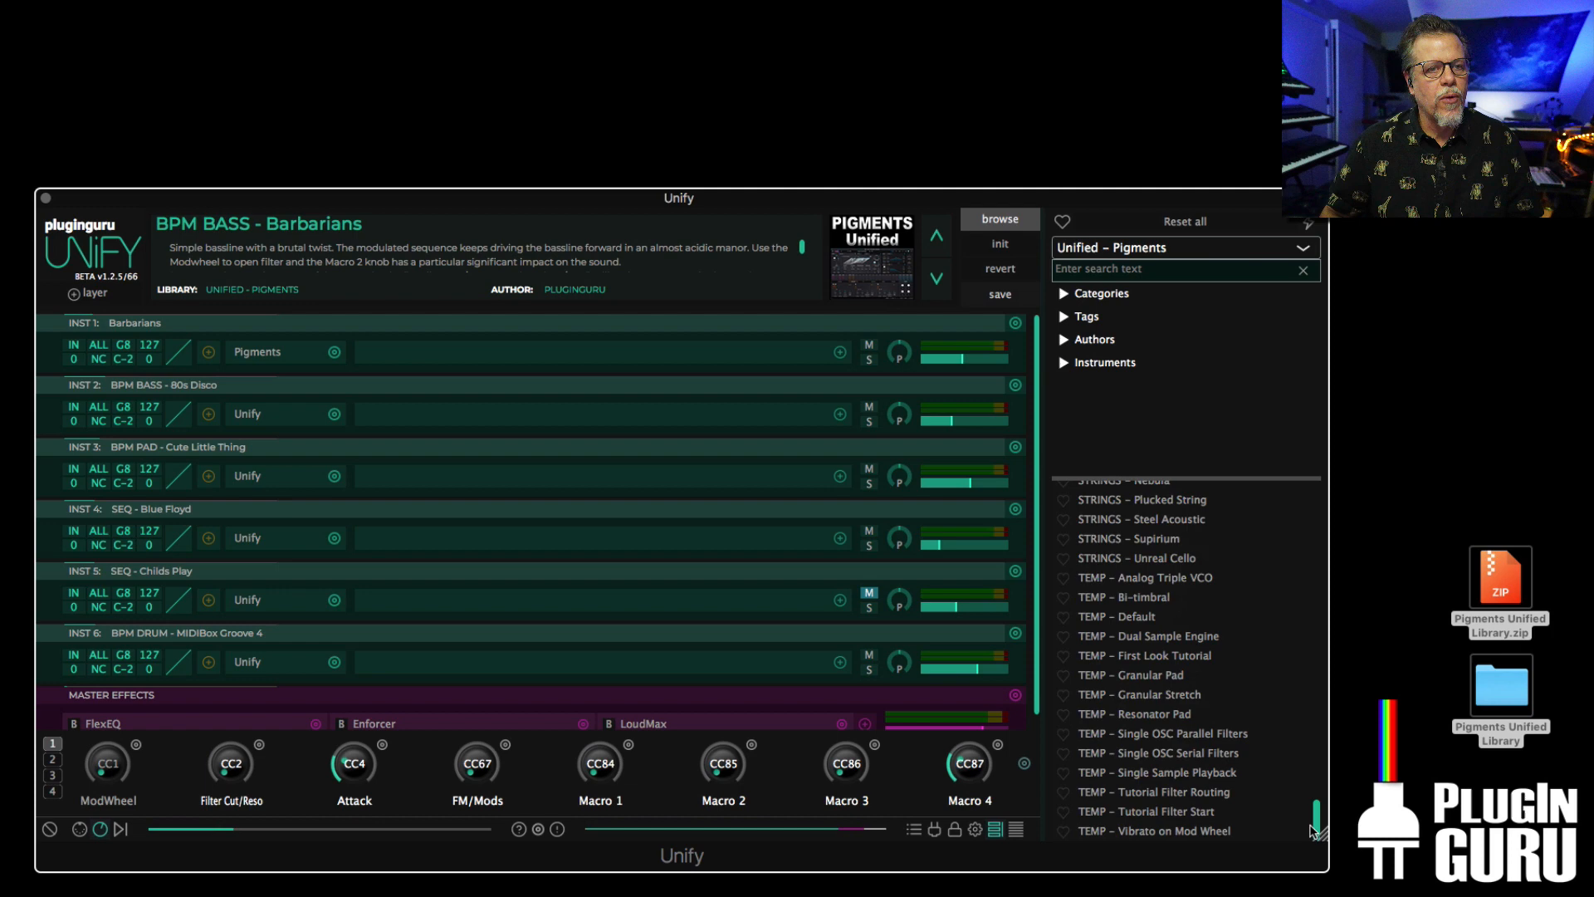
pyautogui.scroll(3)
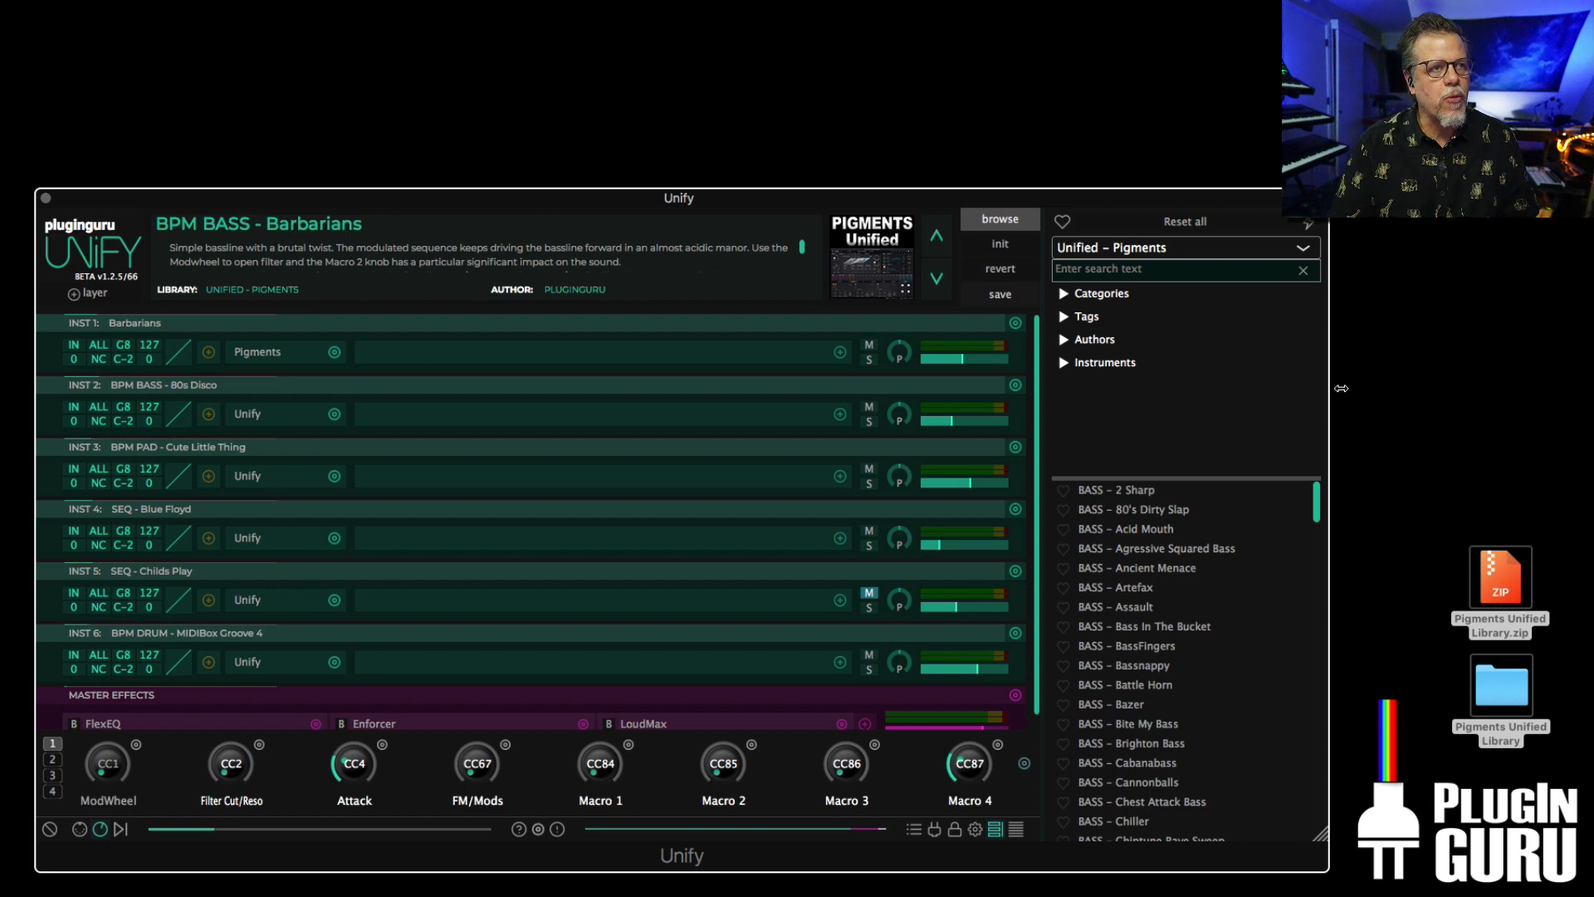
pyautogui.moveTo(1294, 518)
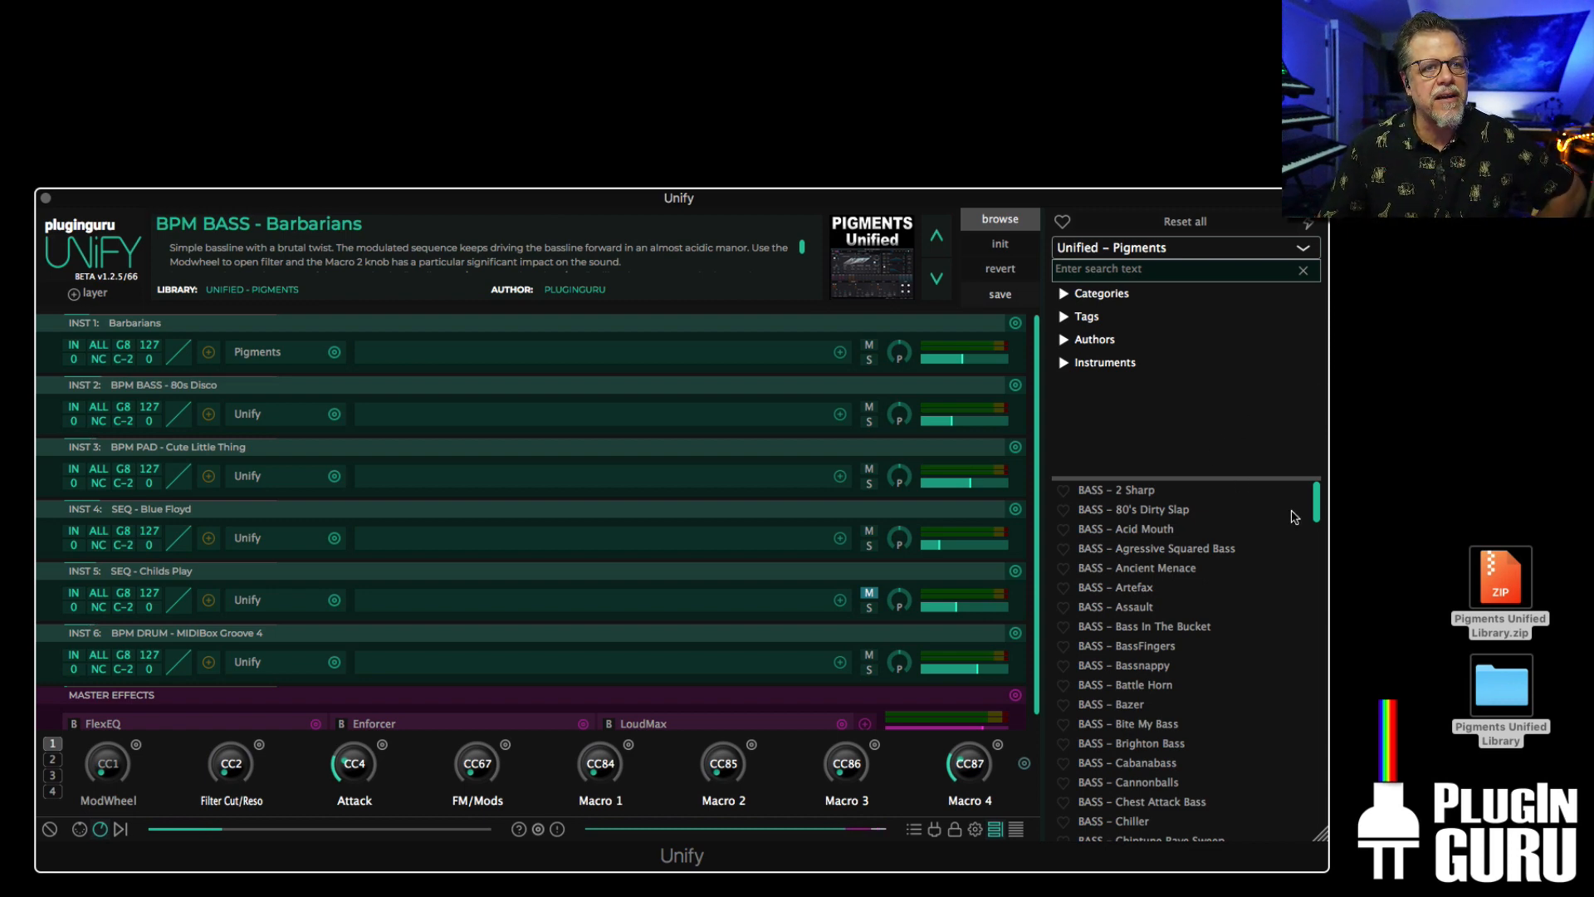
pyautogui.scroll(-3)
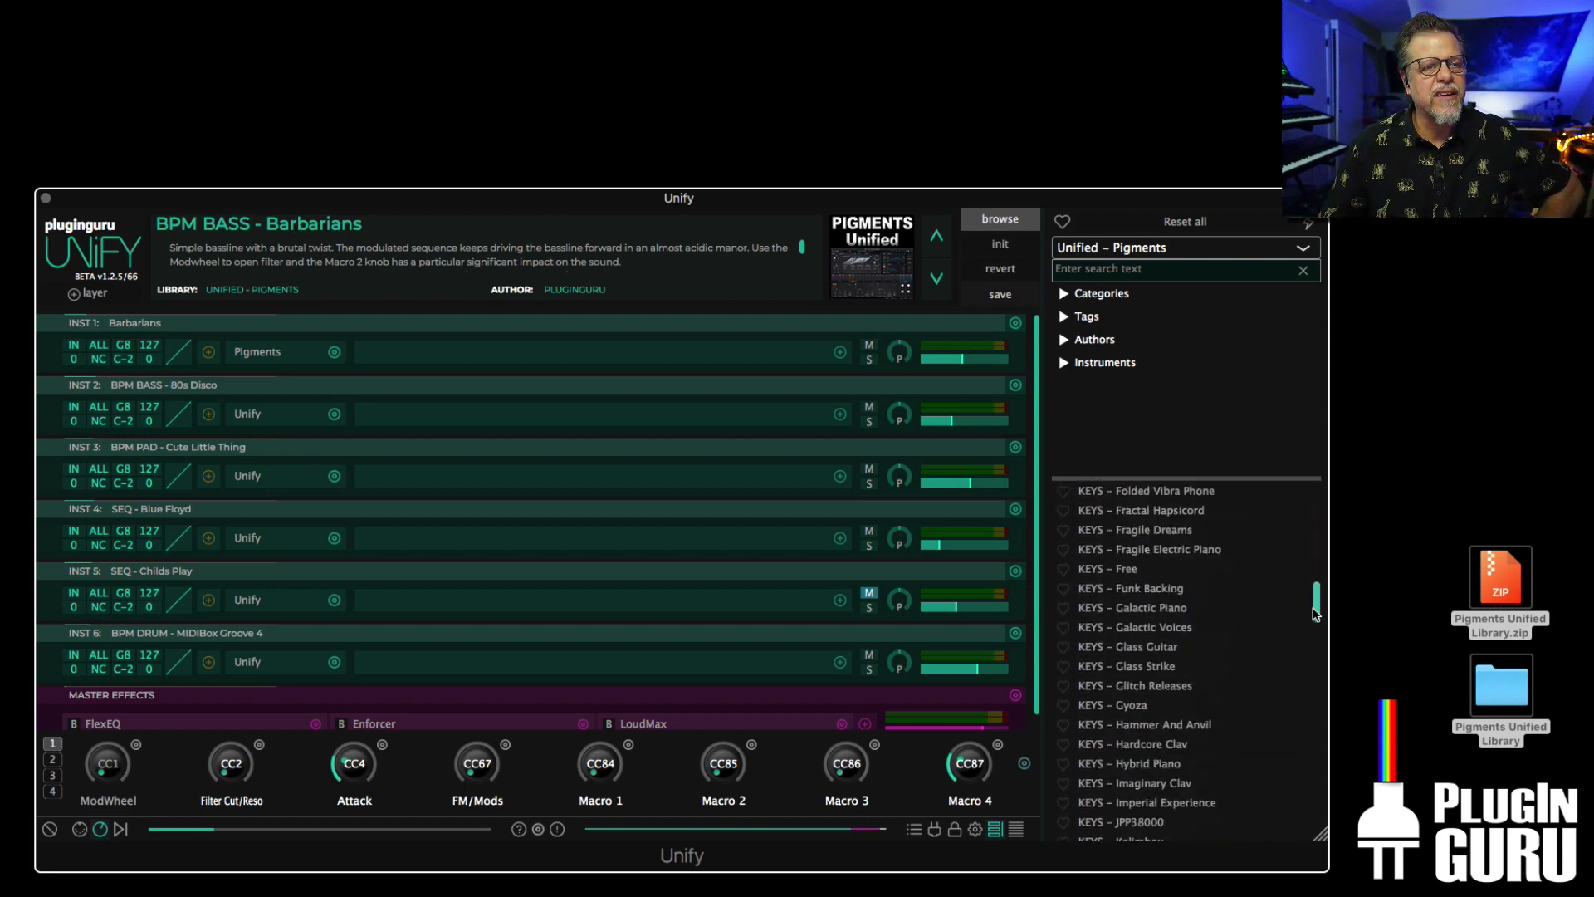
pyautogui.scroll(-3)
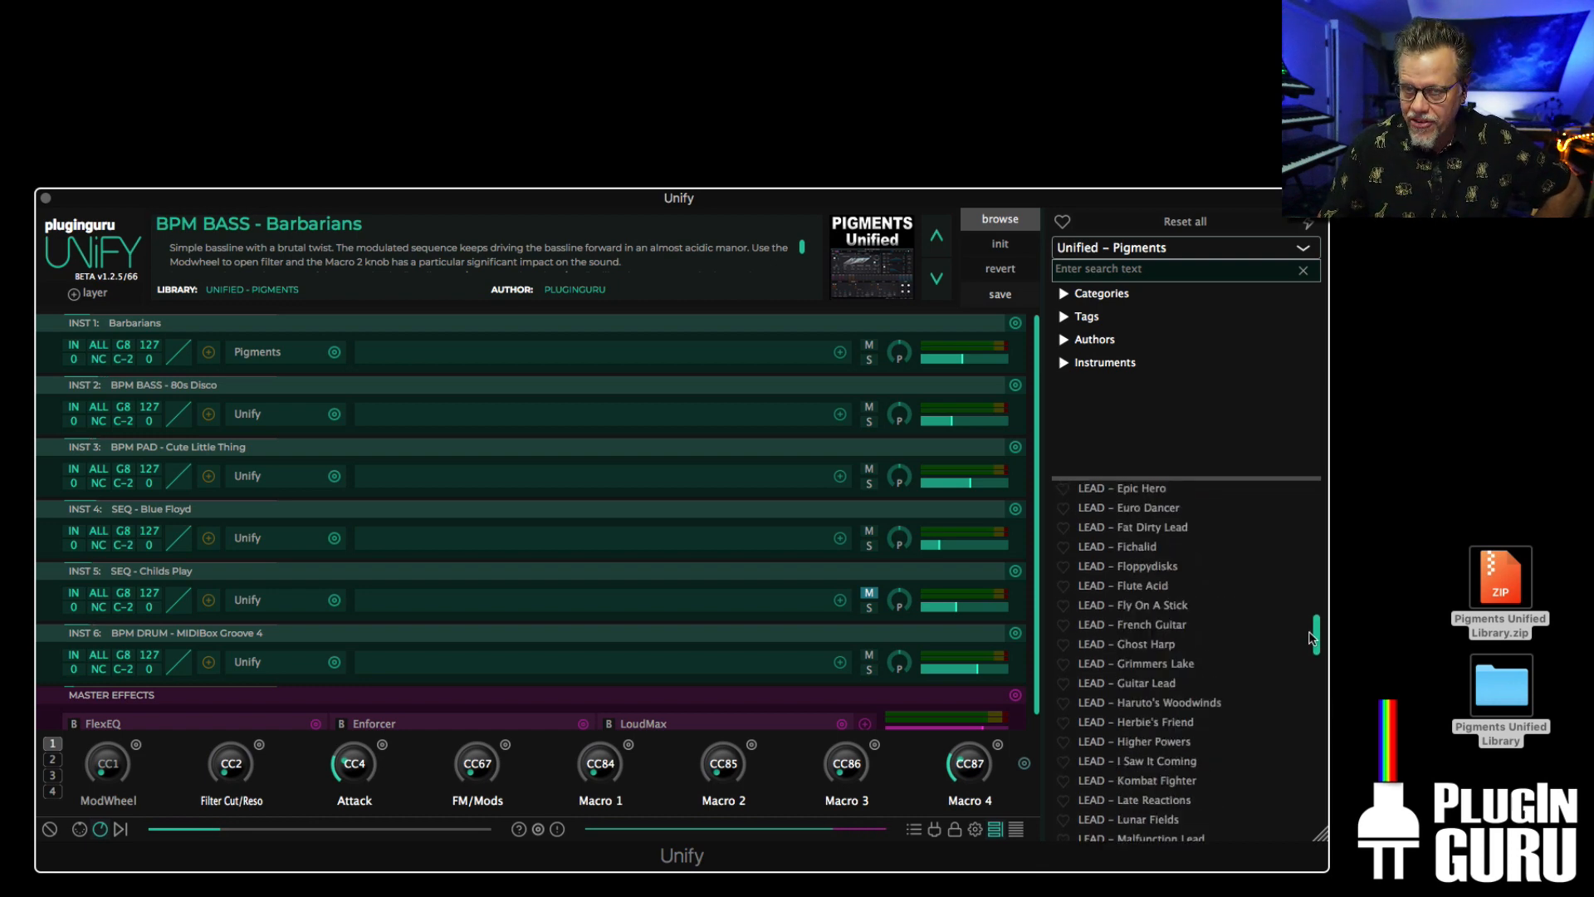
pyautogui.scroll(-3)
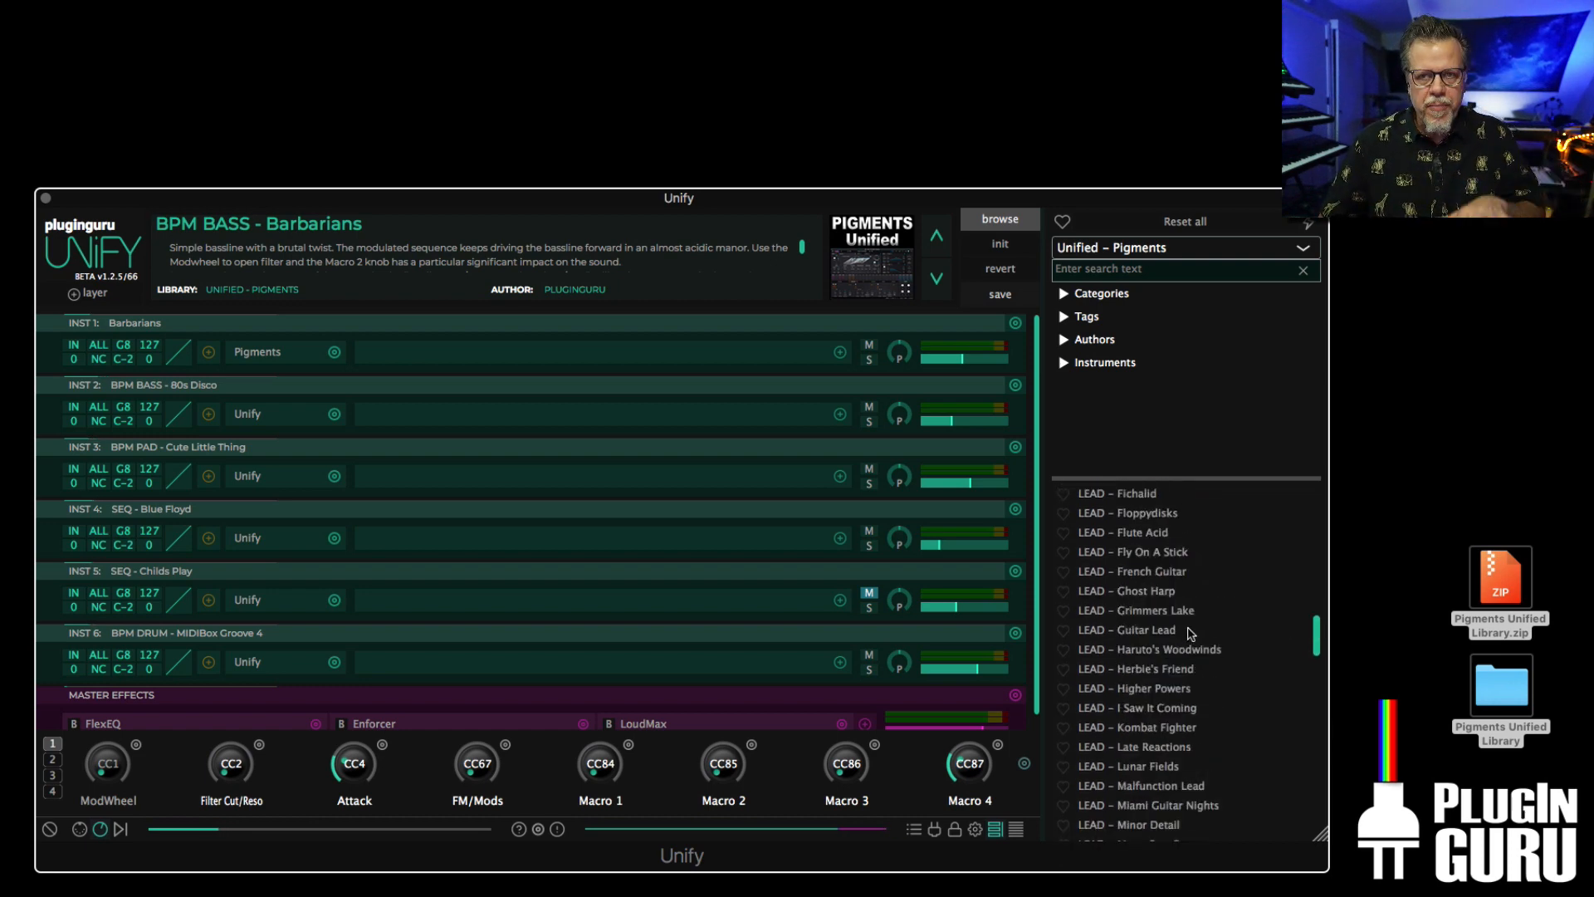
pyautogui.moveTo(608, 369)
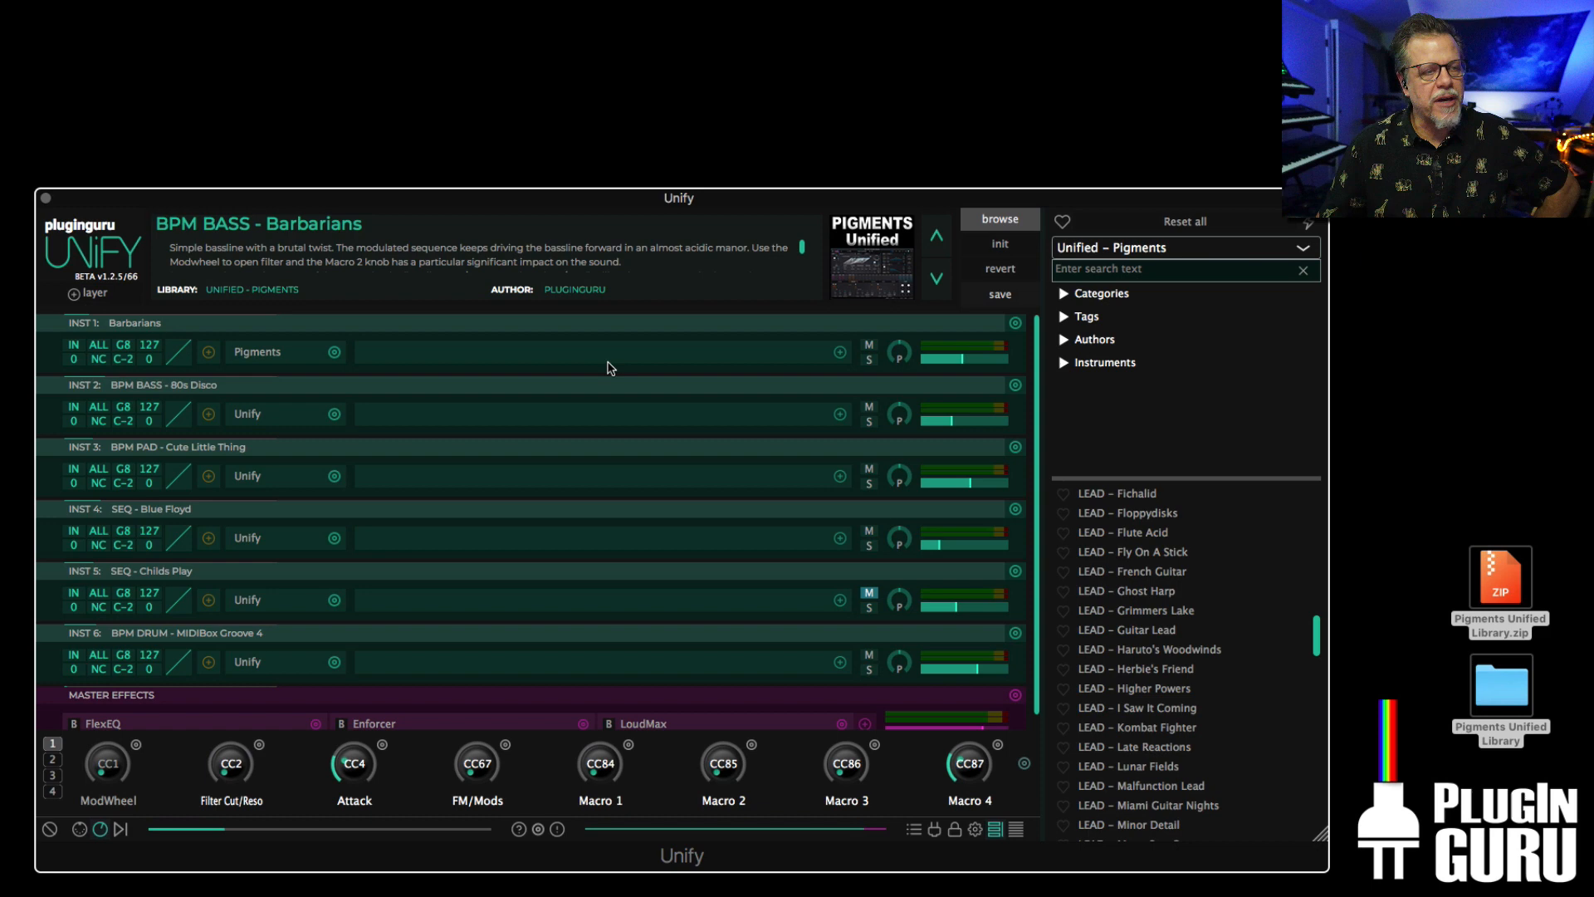
pyautogui.moveTo(943, 319)
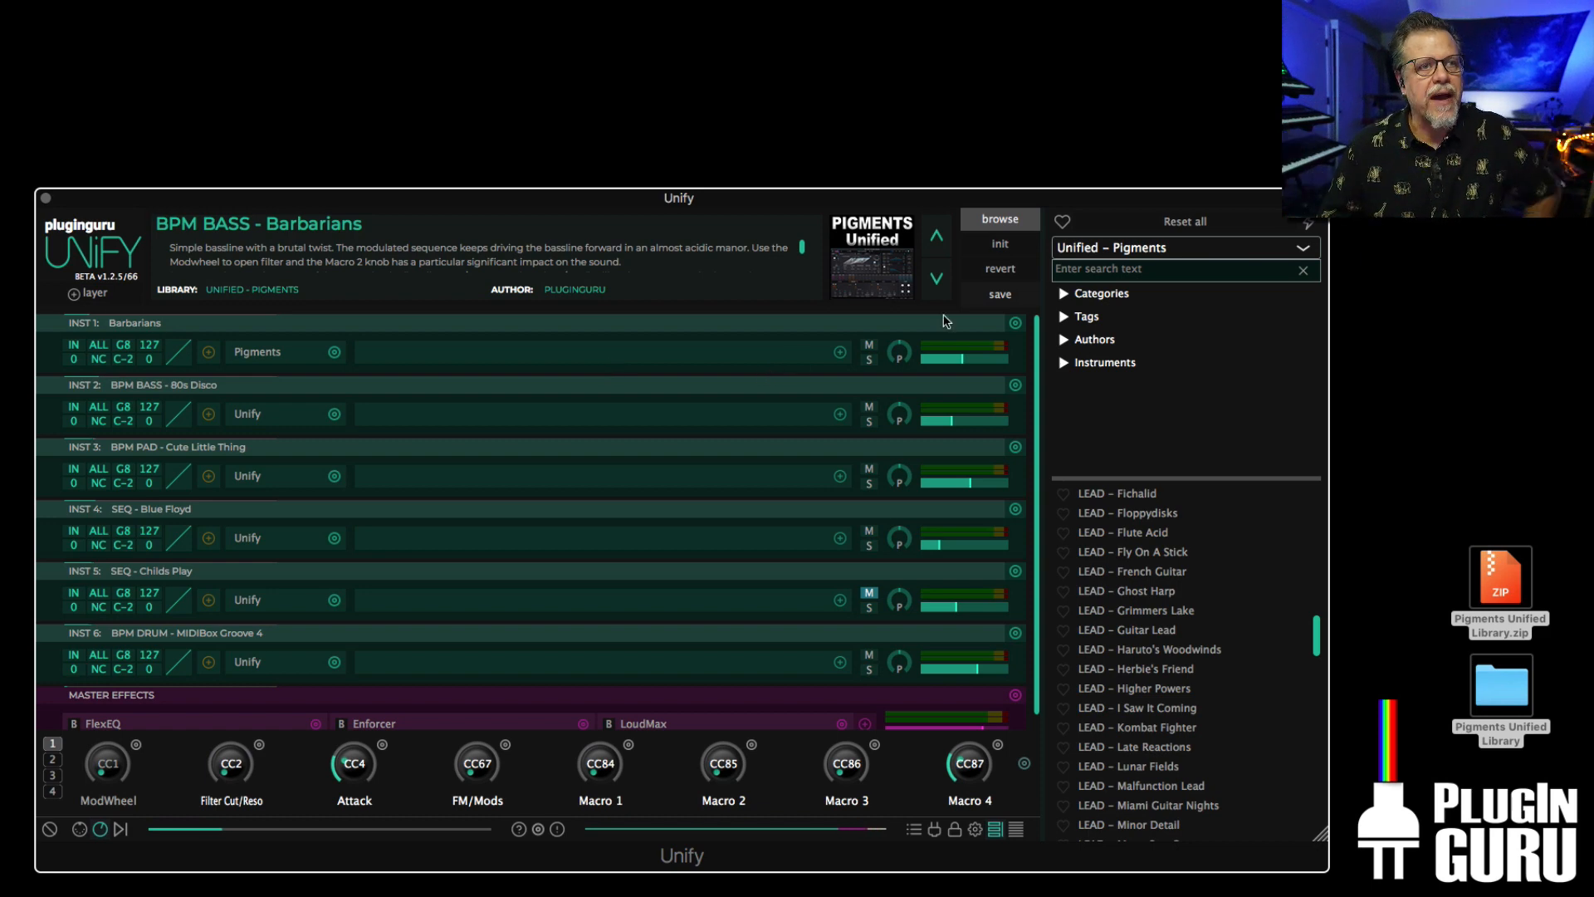
pyautogui.moveTo(1139, 695)
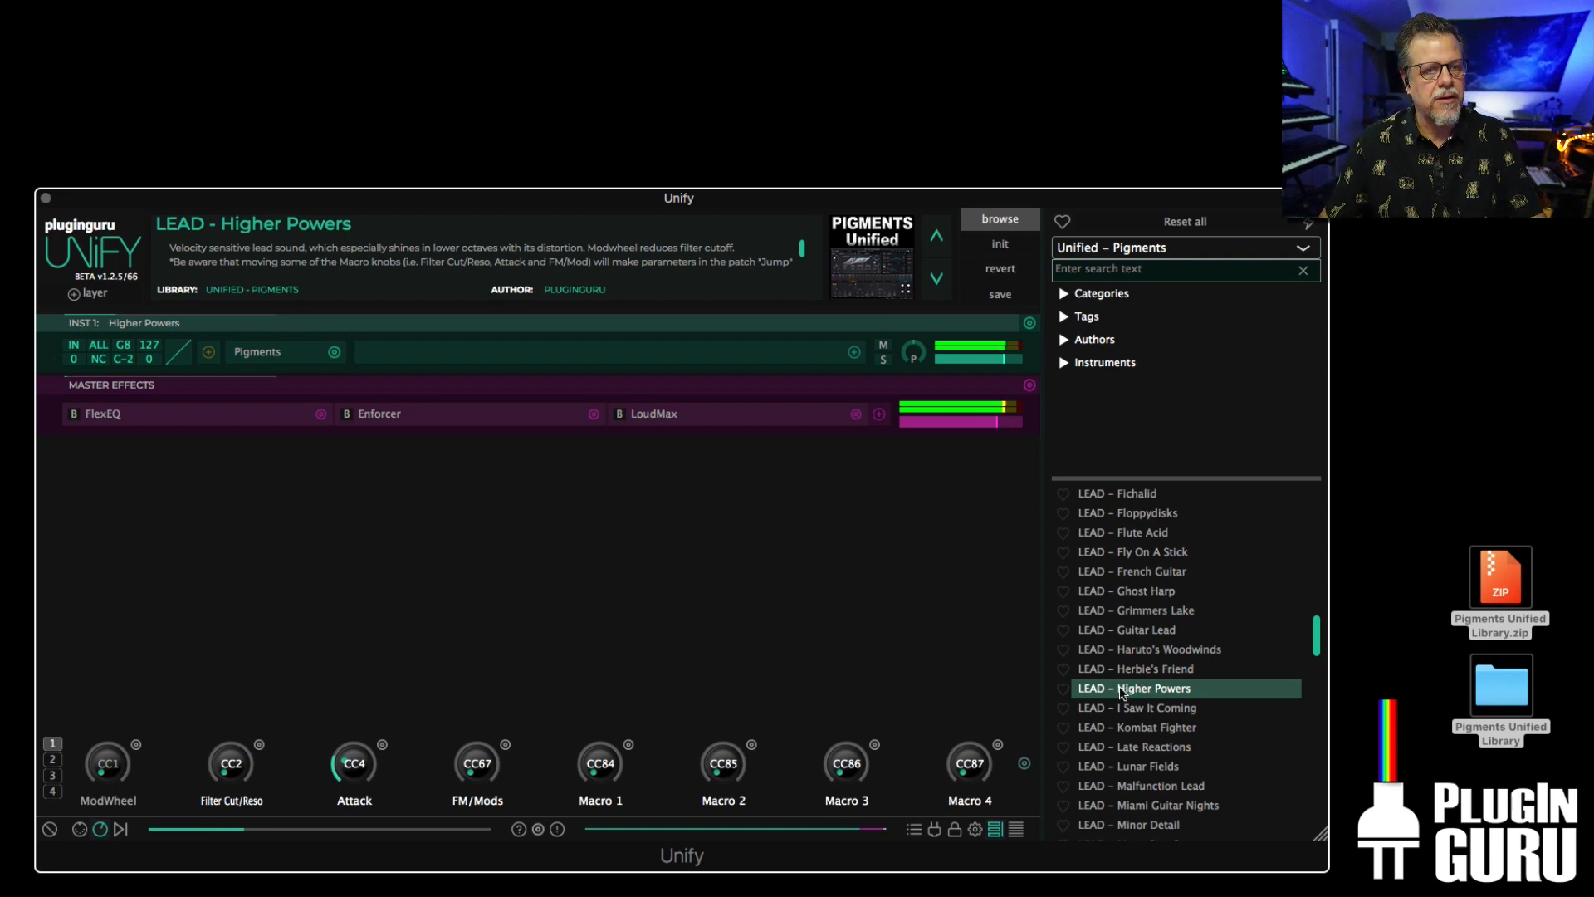
# - Add LEAD – Nile Jewel as a second layer to the current patch
pyautogui.scroll(-3)
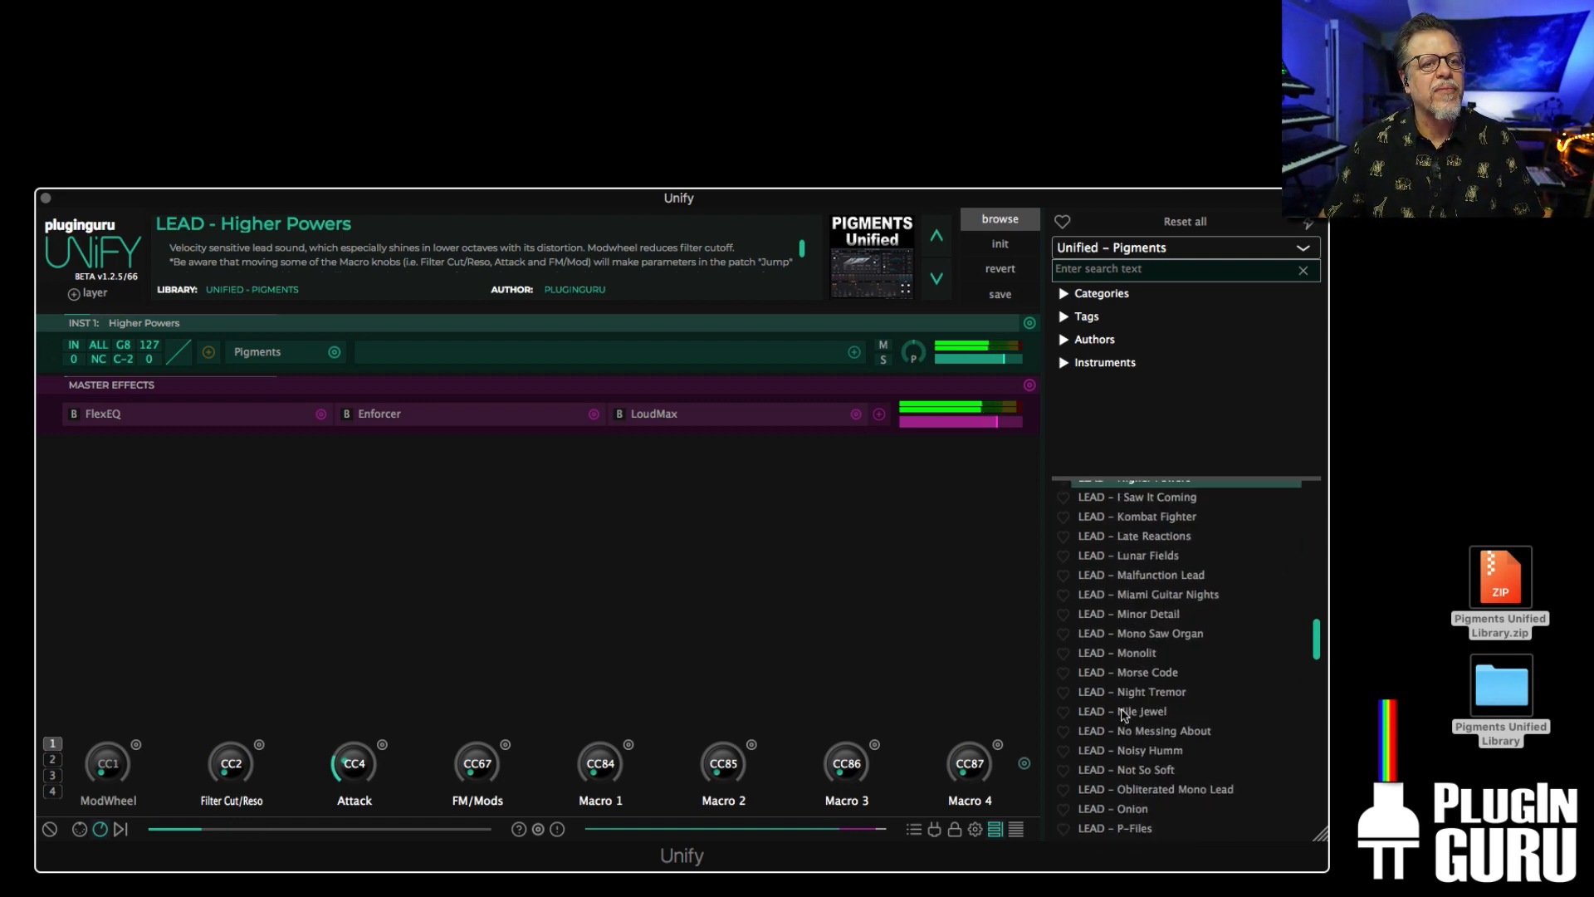
pyautogui.rightClick(1123, 711)
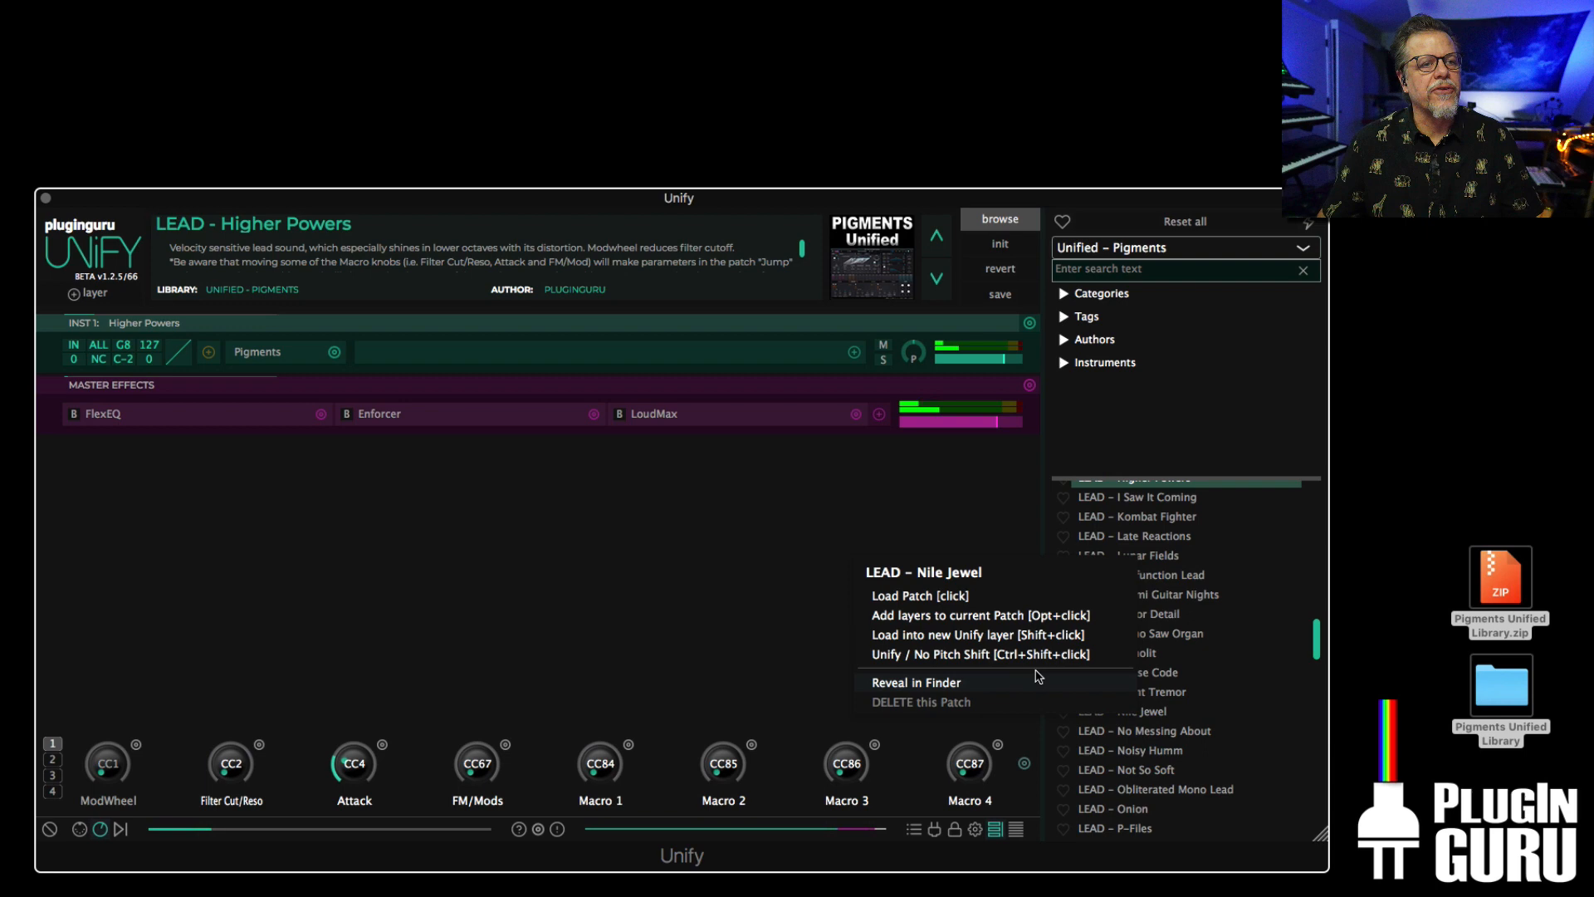
pyautogui.click(1021, 645)
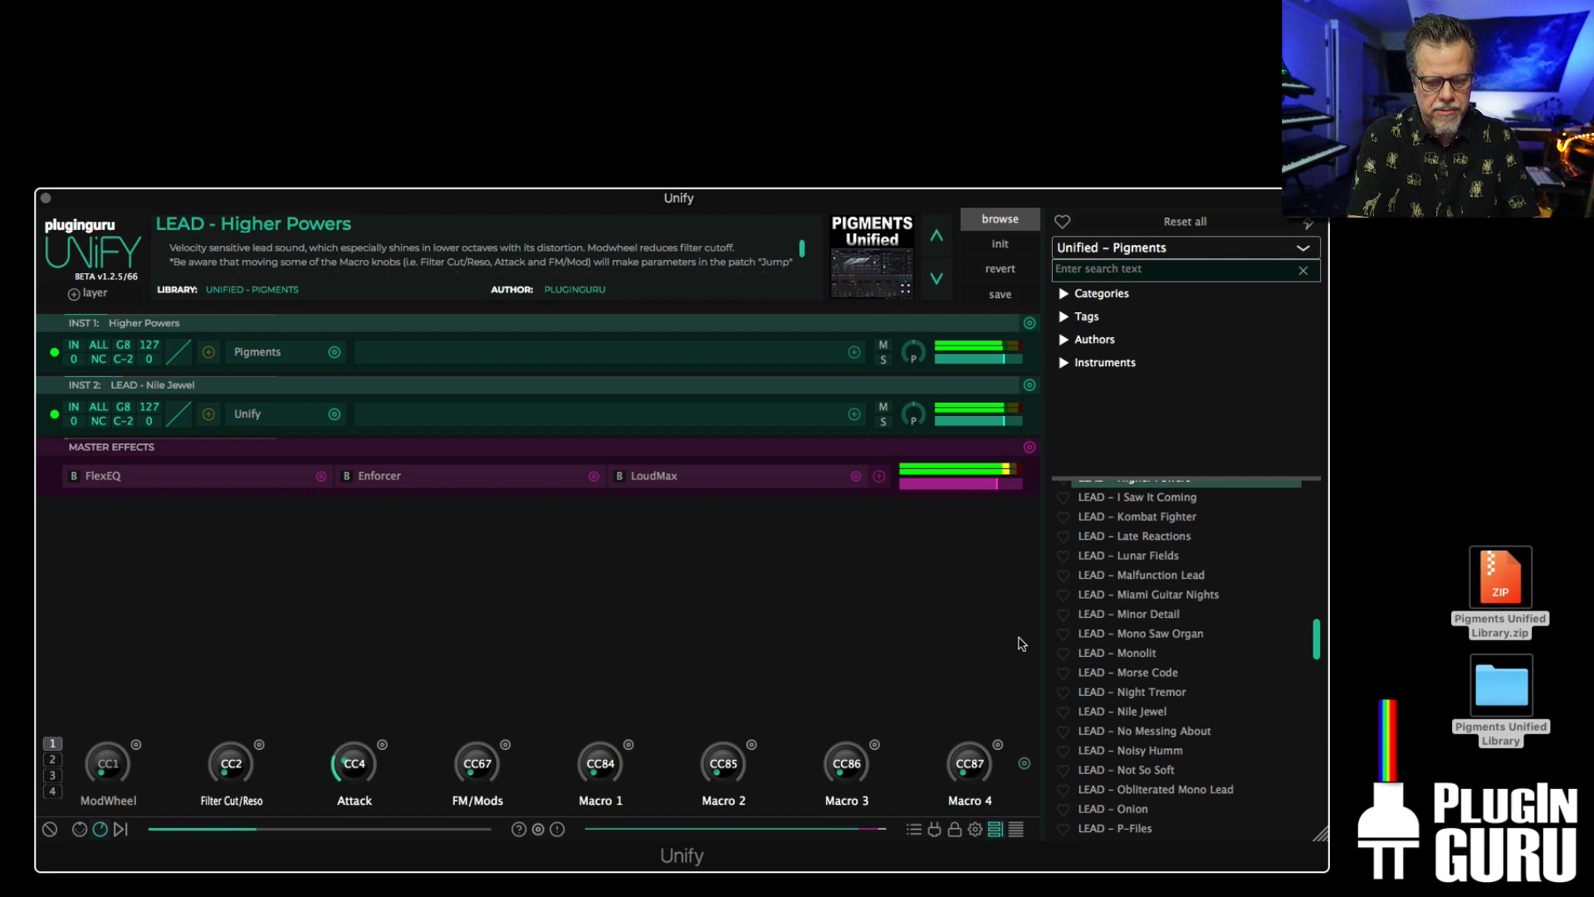
pyautogui.moveTo(1023, 387)
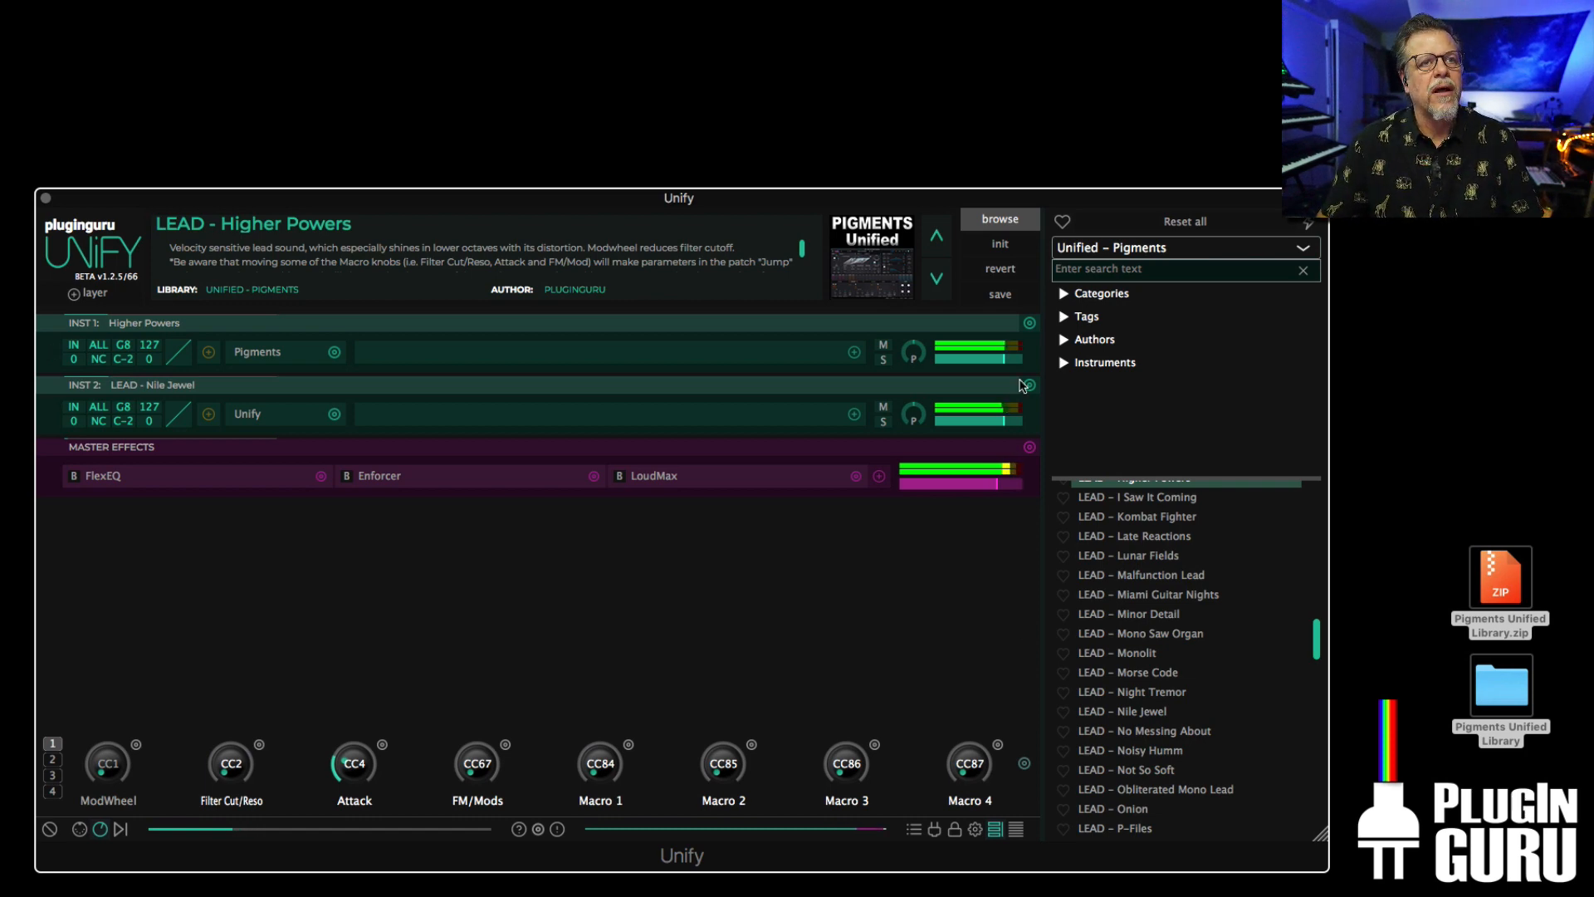
# - Switch to PlugInGuru O2 OmniVerse I and layer LEAD – Malice as a third instrument
pyautogui.click(1183, 247)
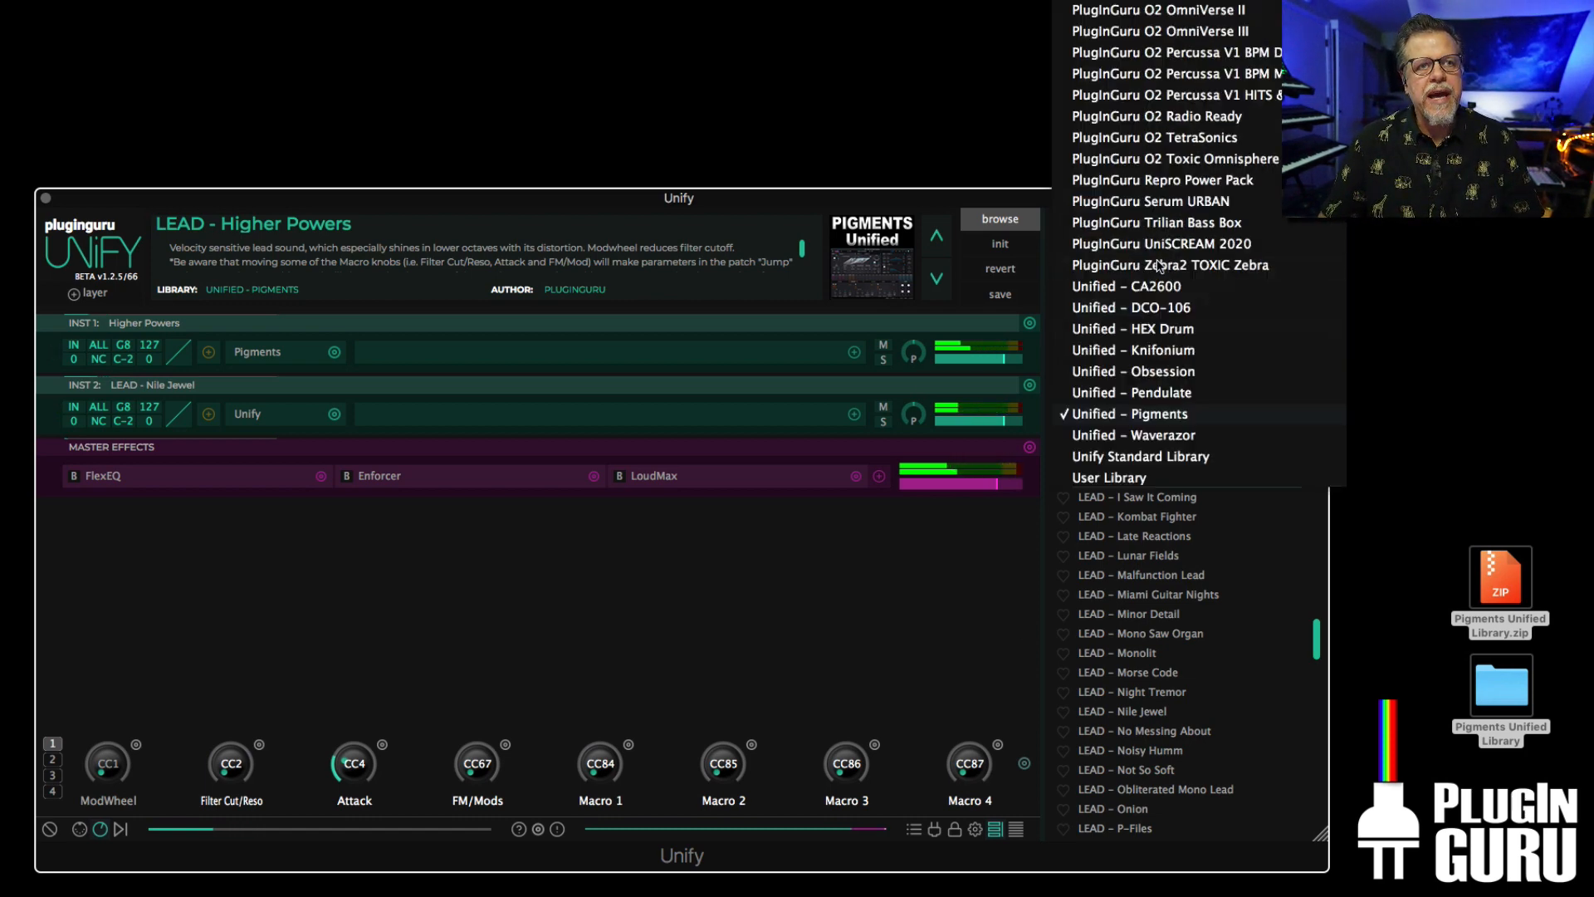
pyautogui.scroll(3)
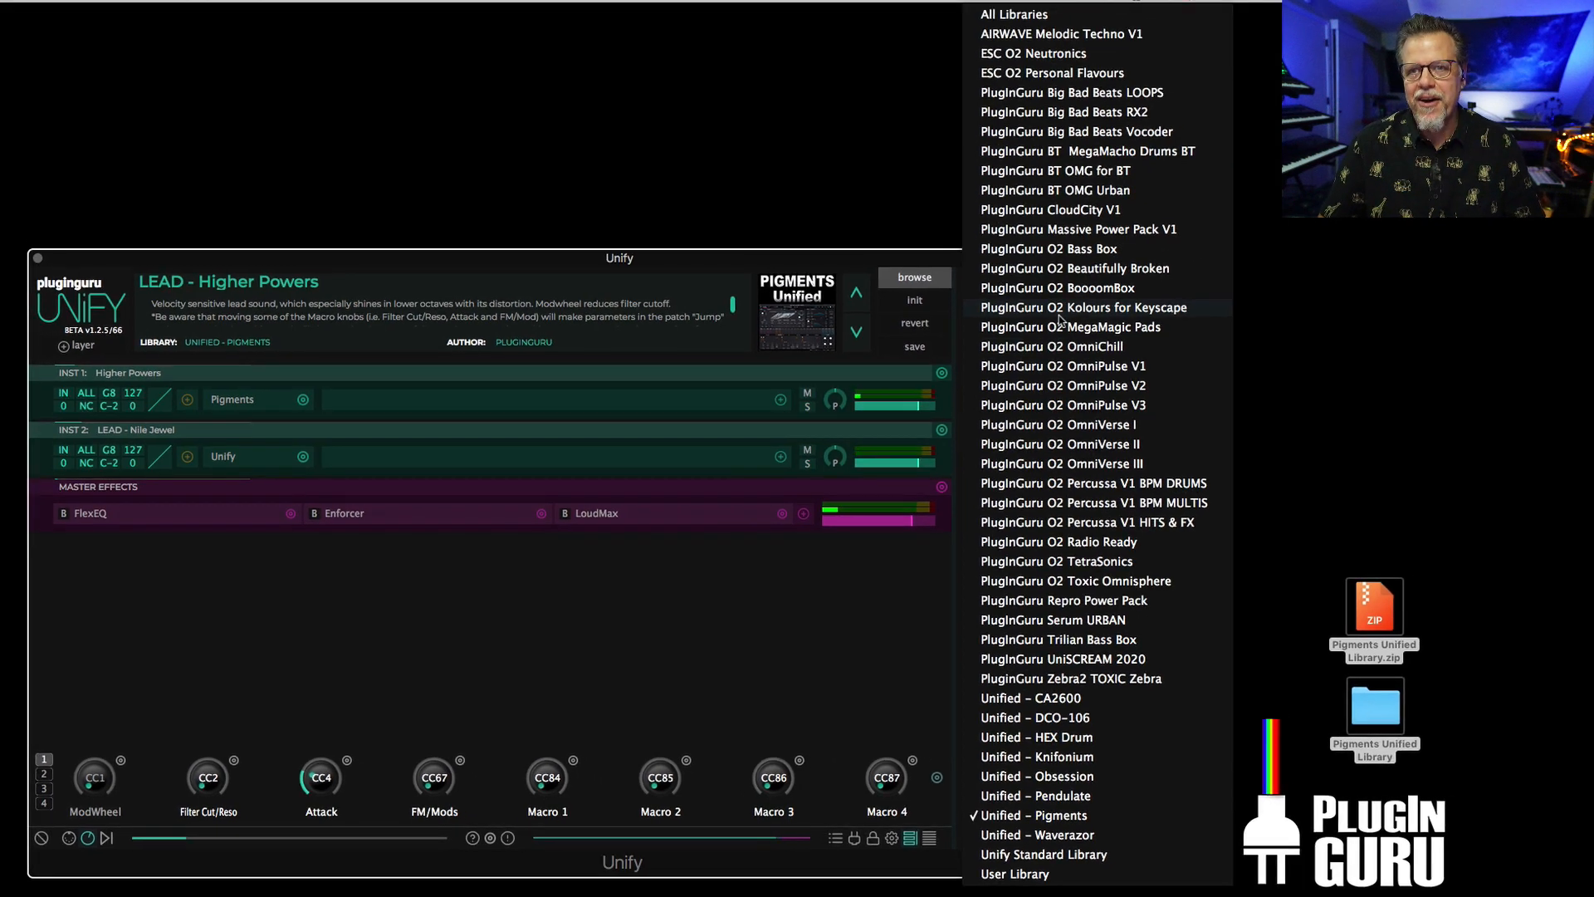
pyautogui.moveTo(1076, 447)
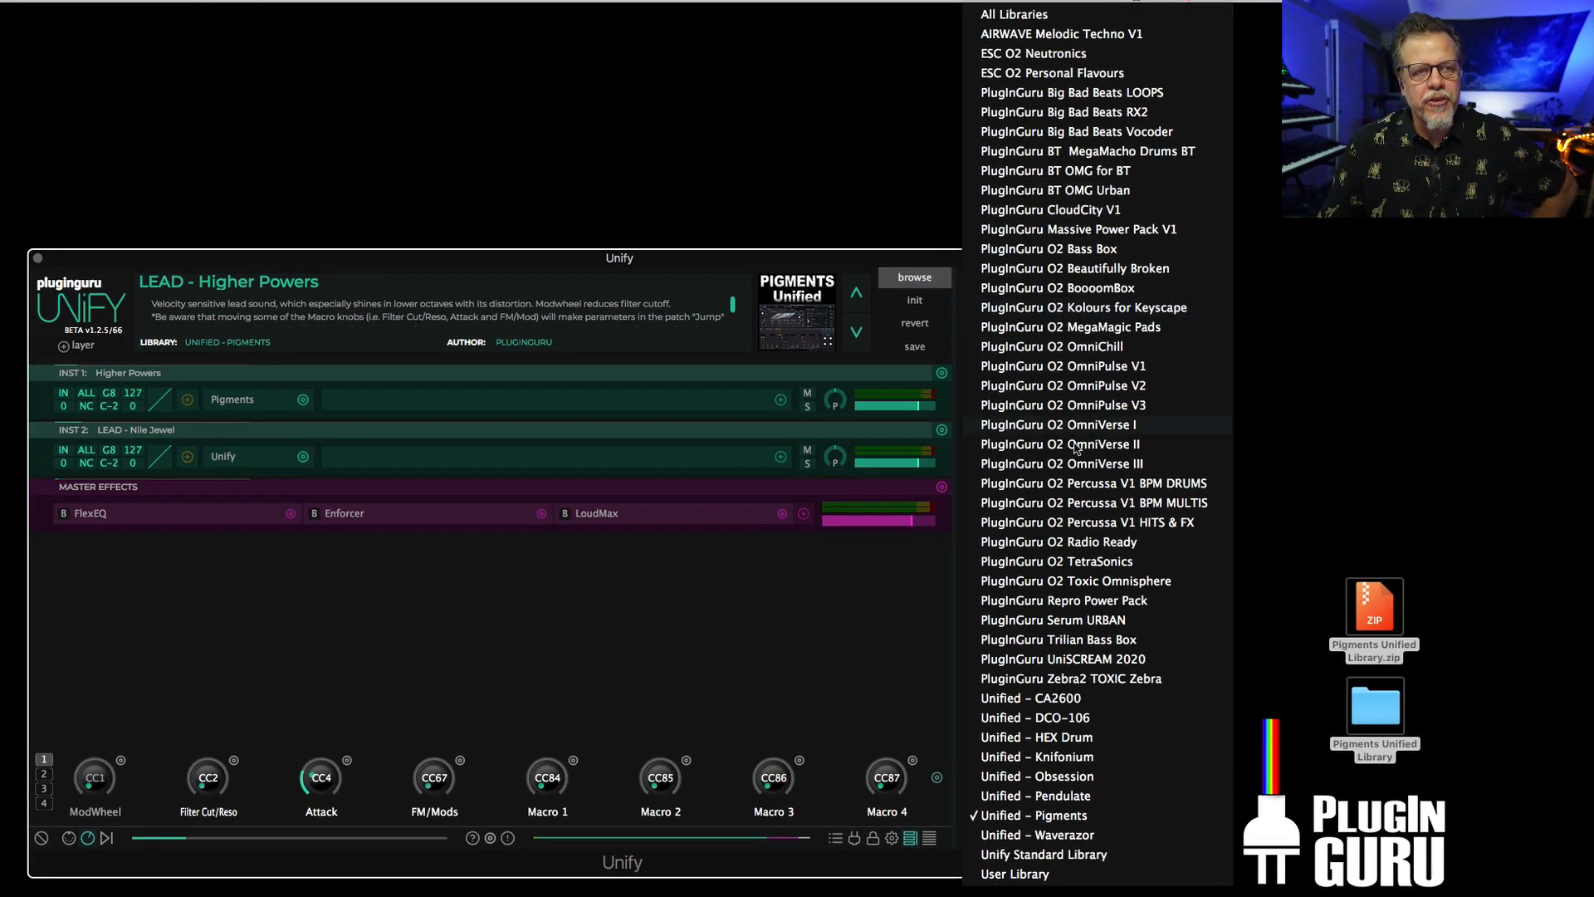
pyautogui.moveTo(1093, 502)
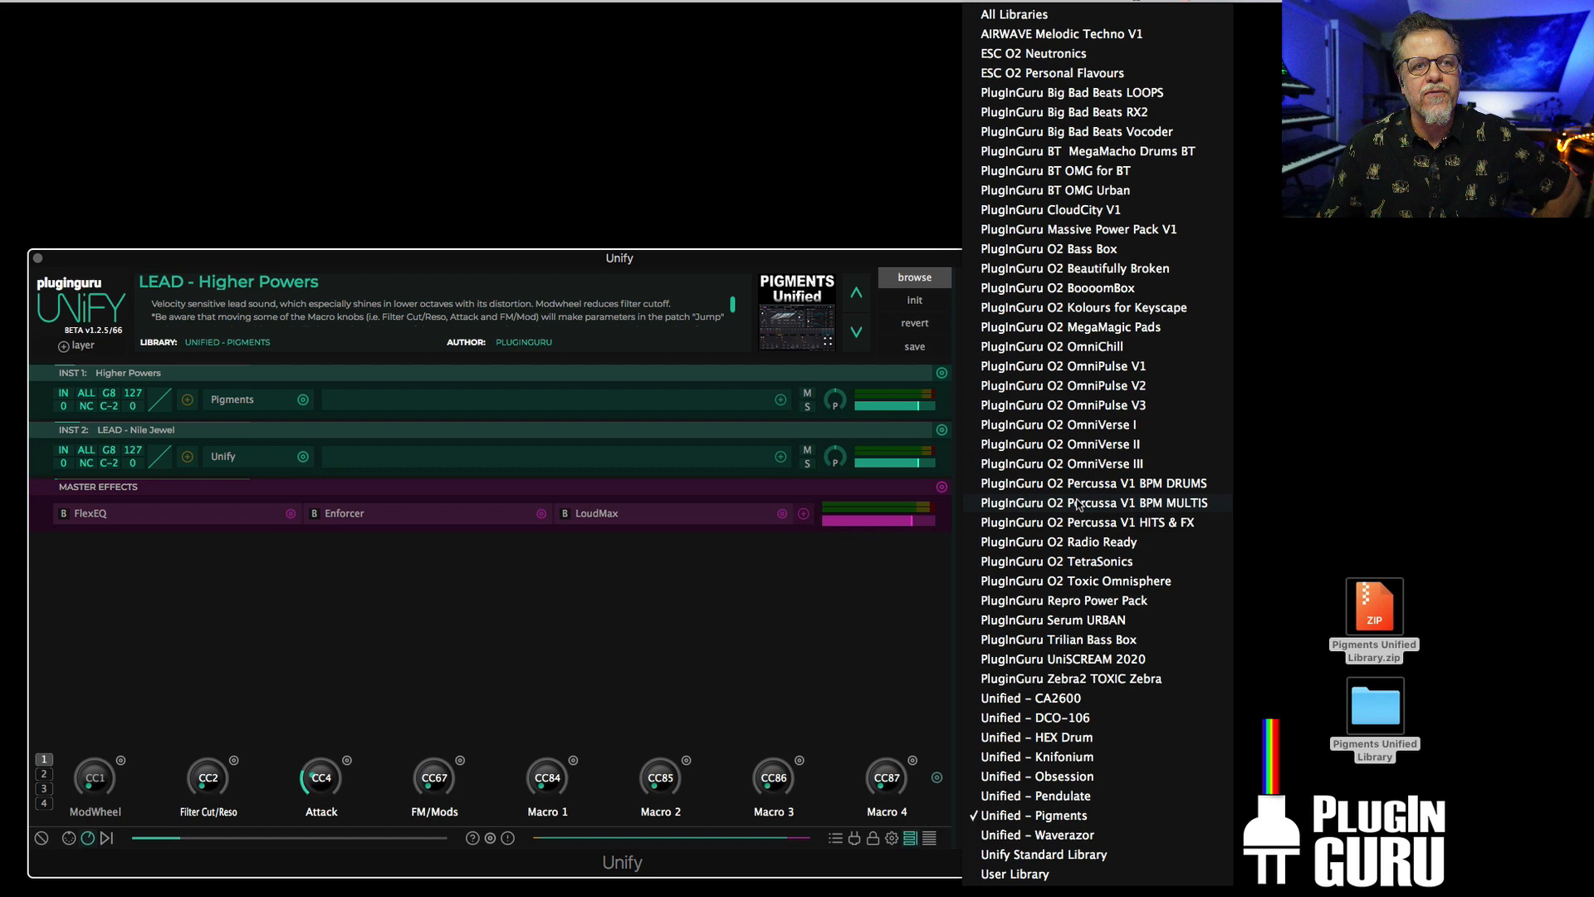
pyautogui.moveTo(1092, 384)
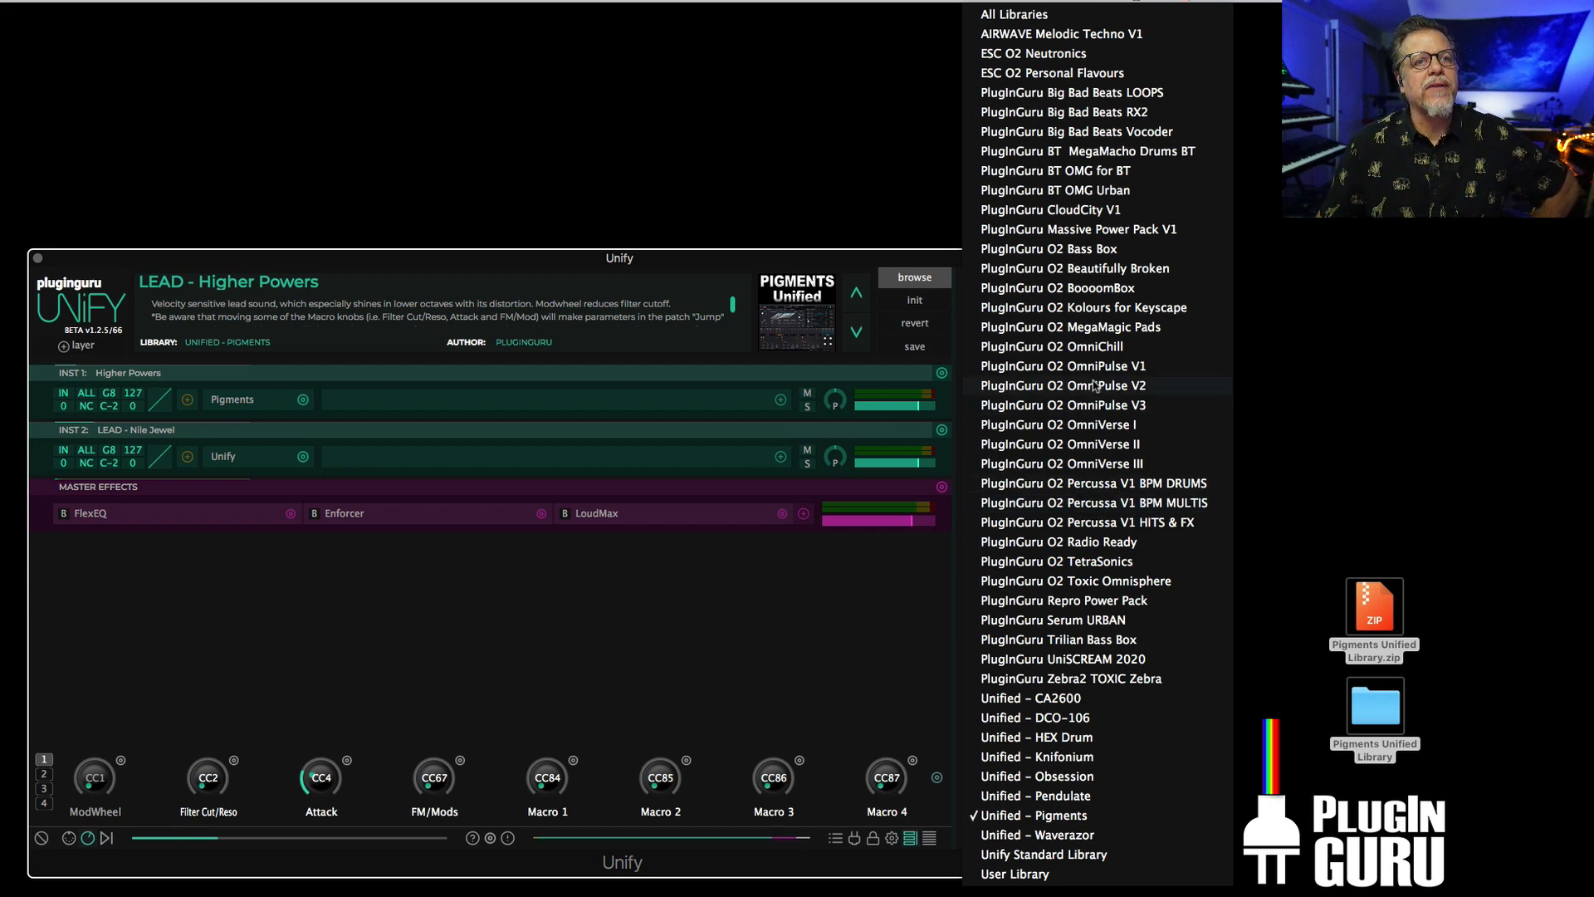
pyautogui.click(1060, 424)
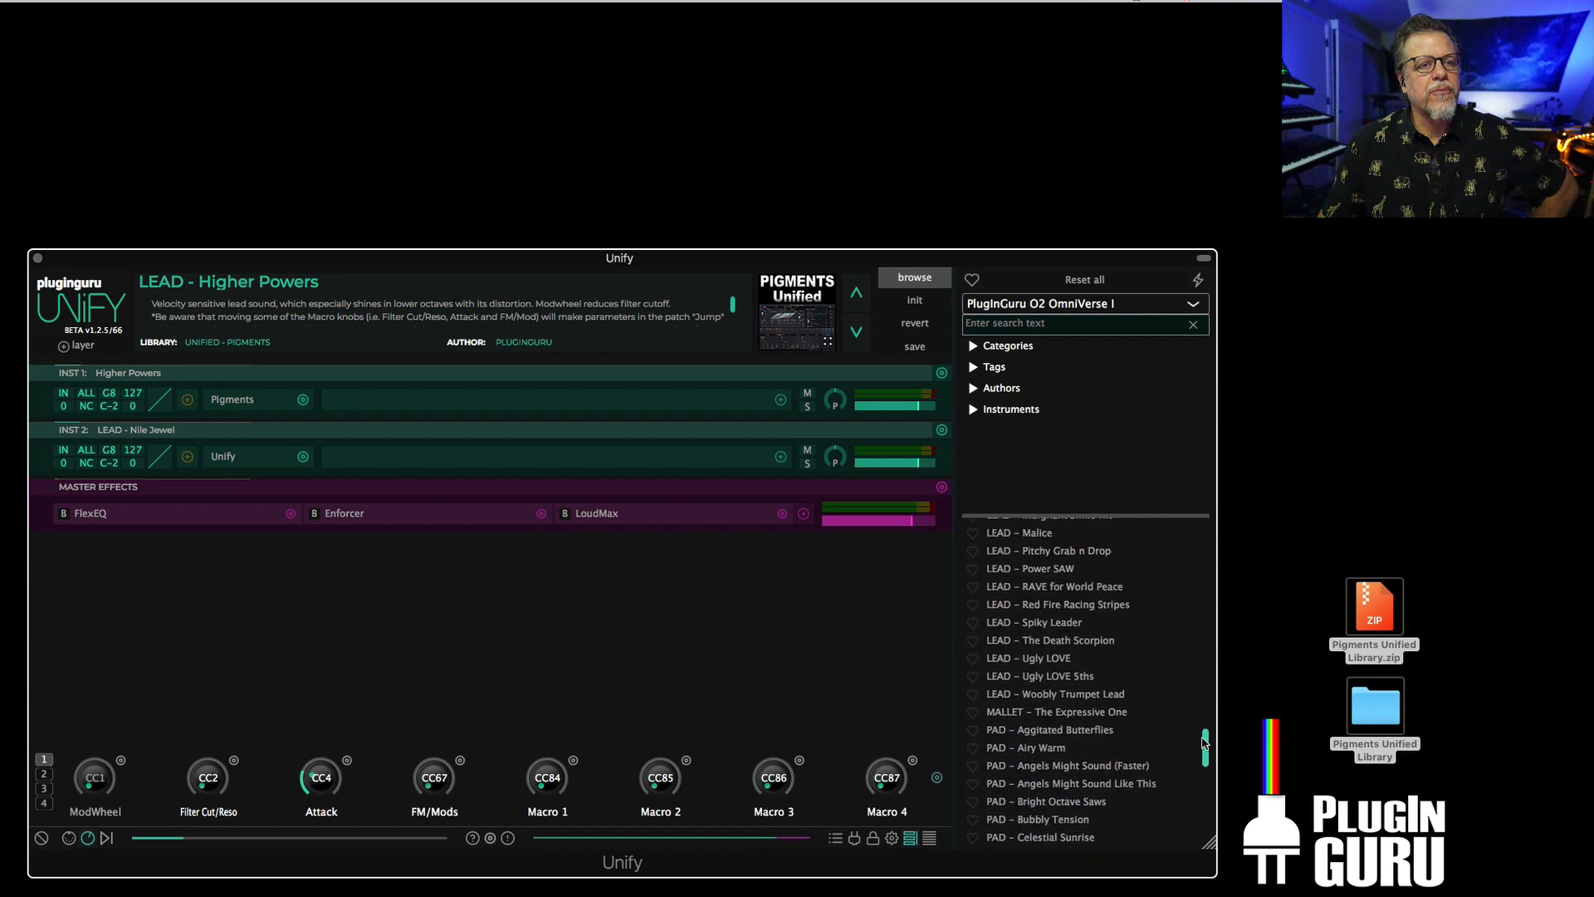
pyautogui.scroll(3)
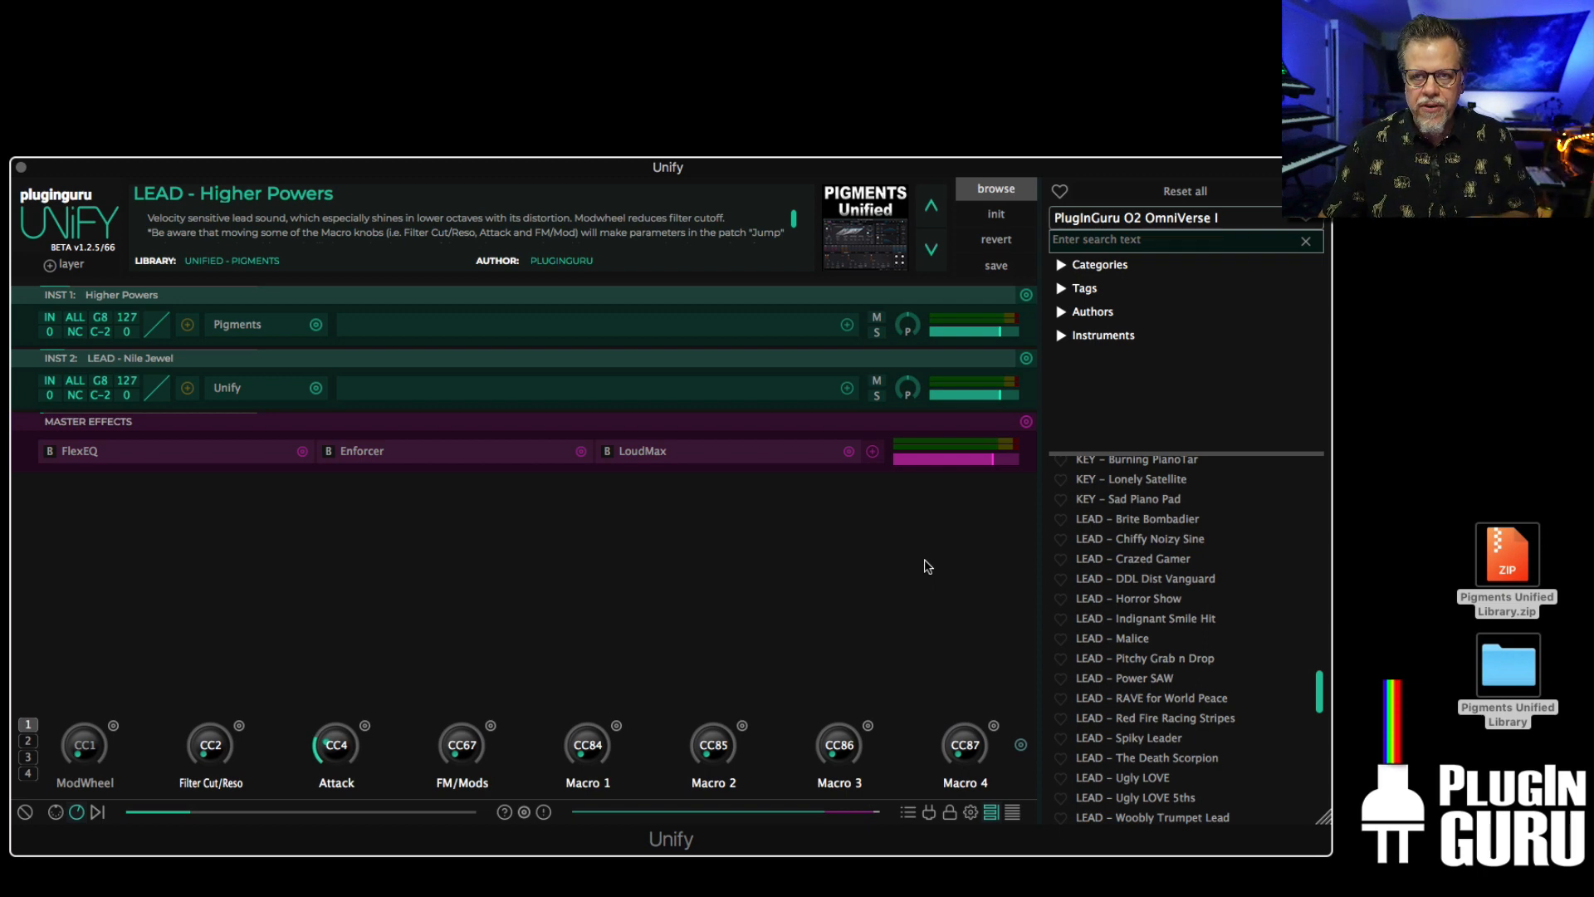
pyautogui.doubleClick(1111, 638)
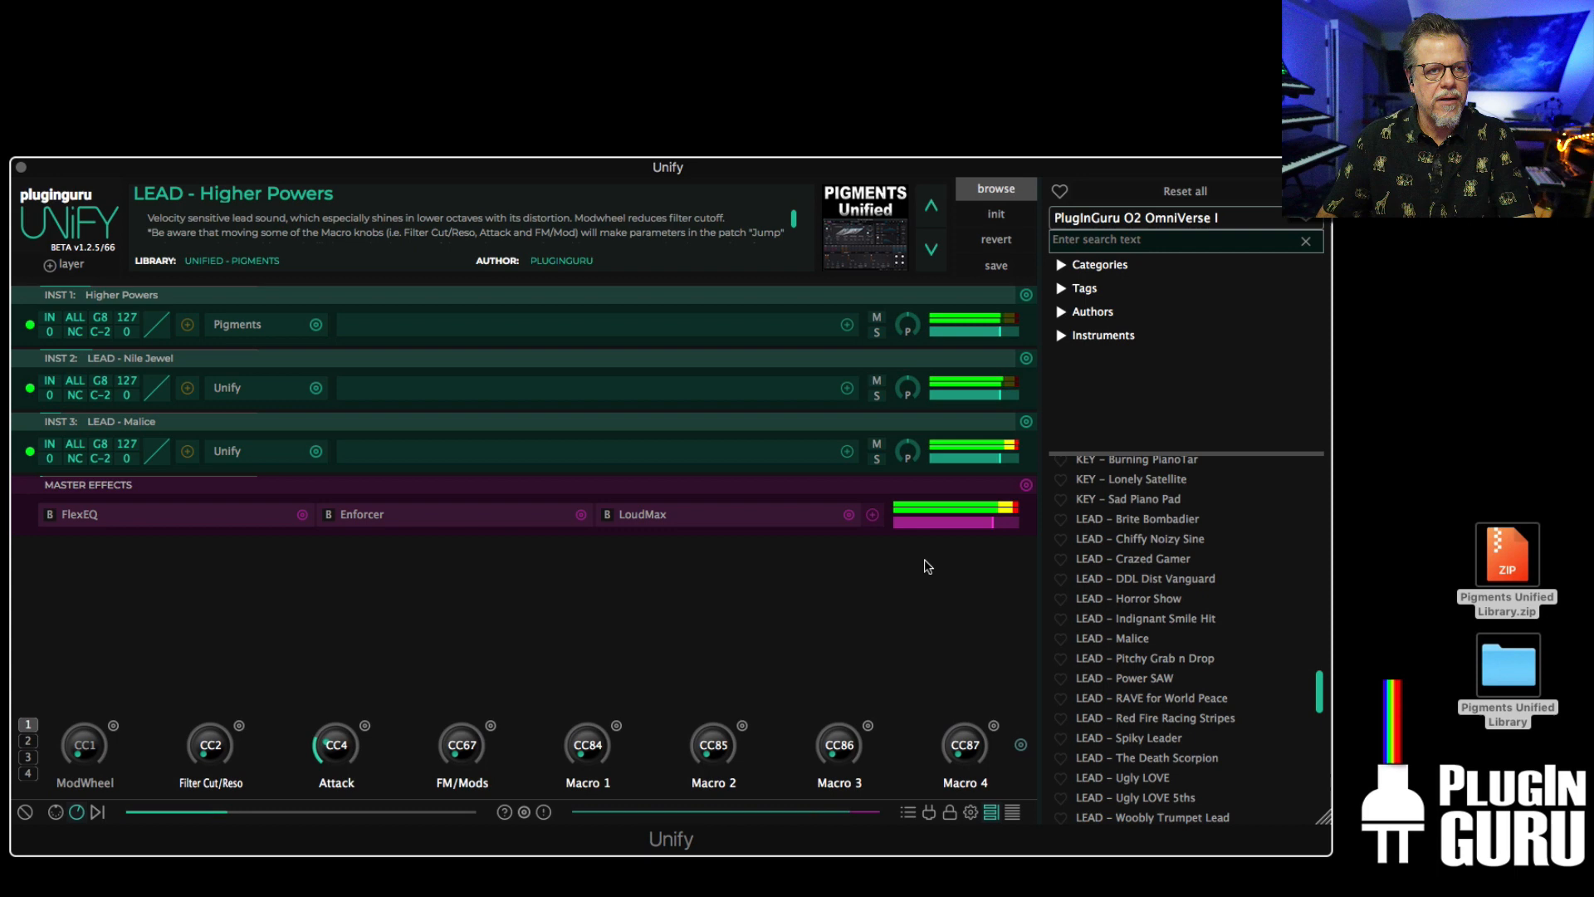
pyautogui.moveTo(854, 541)
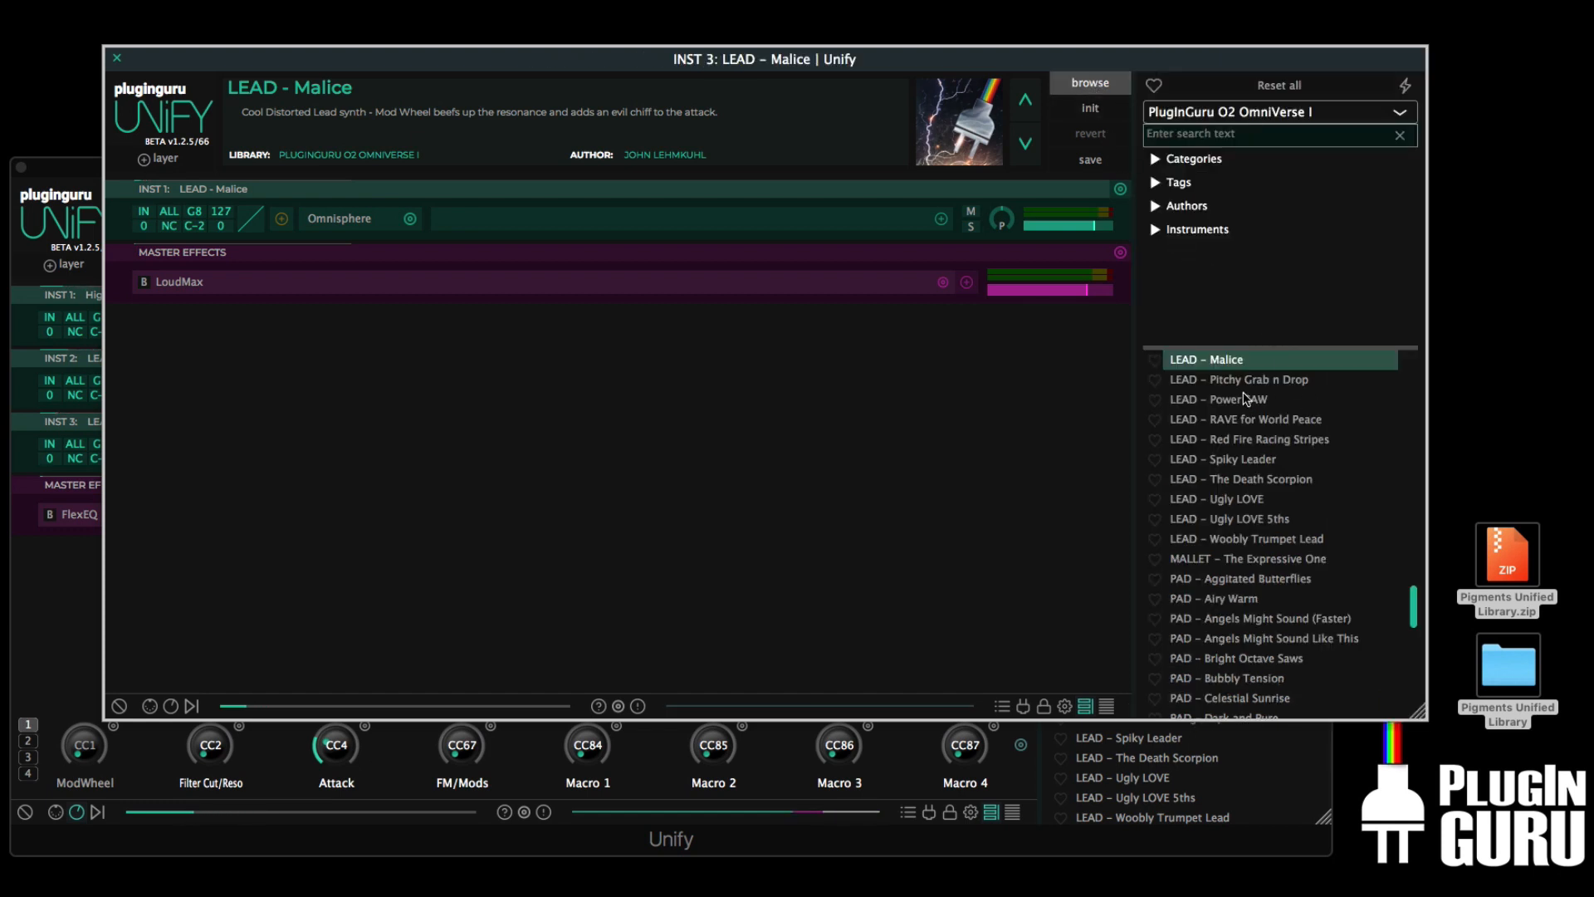
# - Audition LEAD – Power SAW on the third layer, then keep LEAD – Malice and close the layer window
pyautogui.click(1219, 399)
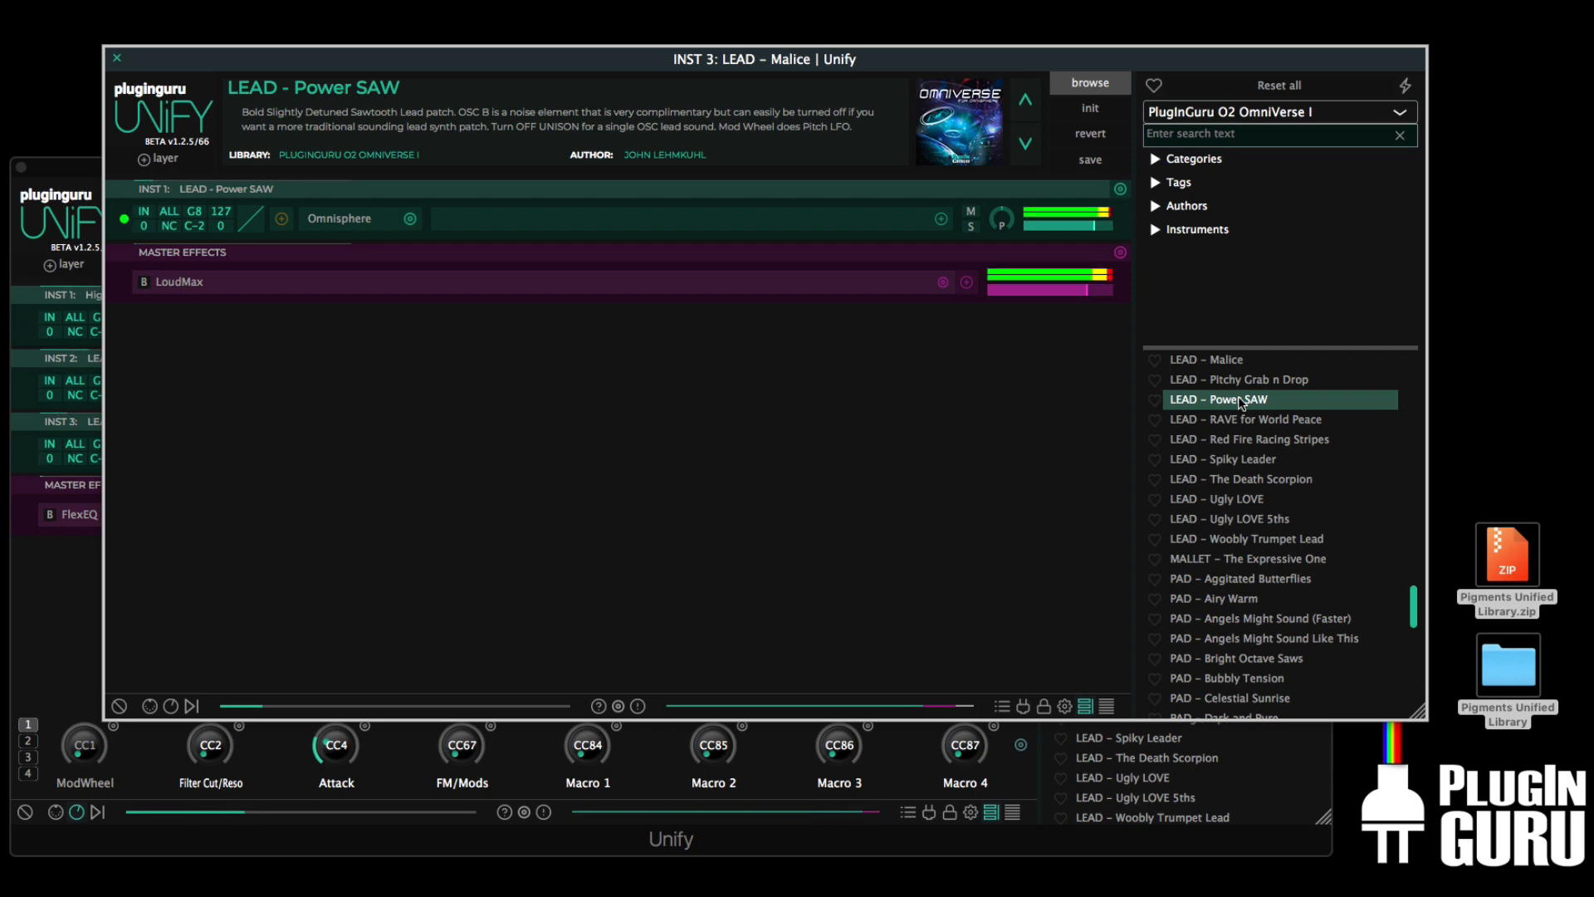
pyautogui.click(1246, 419)
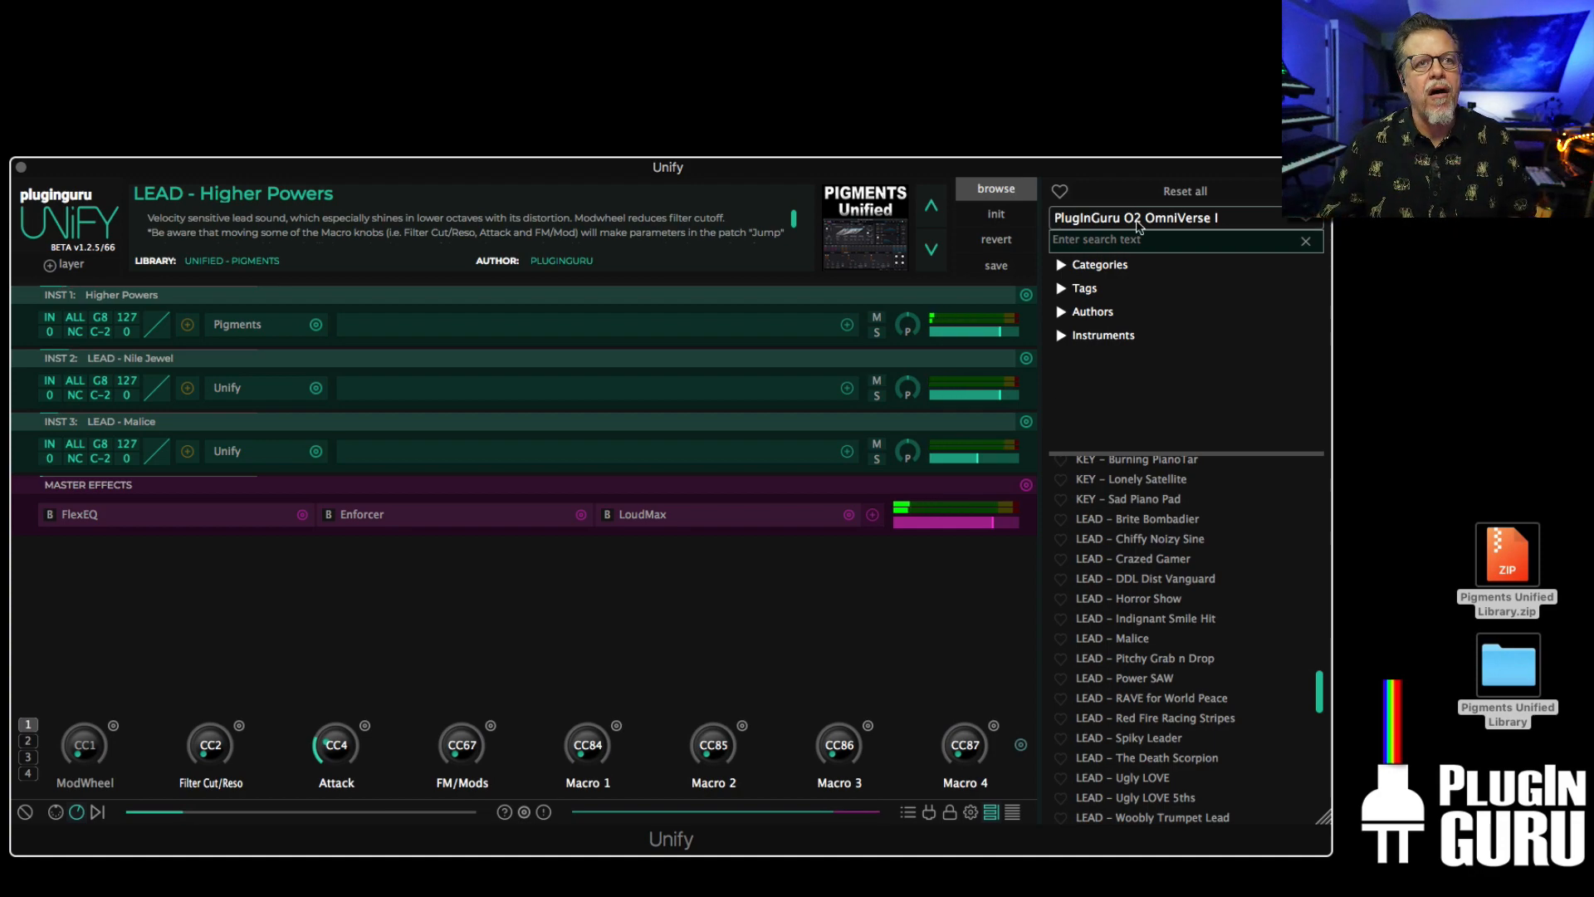
# - Switch the patch browser to the Unified – CA2600 library
pyautogui.click(1135, 218)
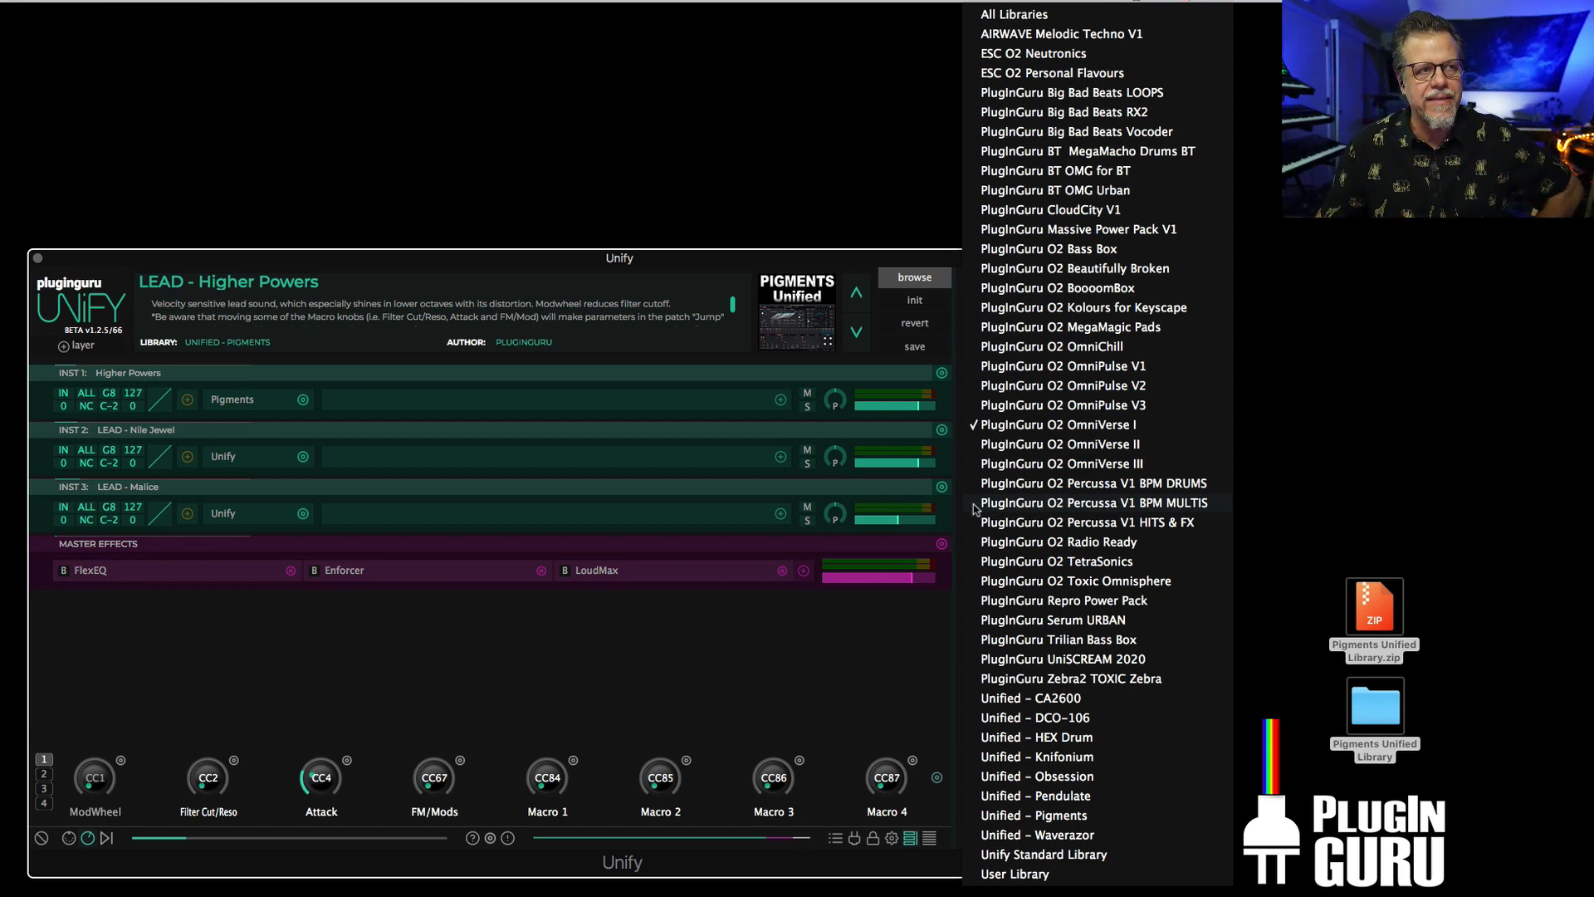
pyautogui.click(1062, 423)
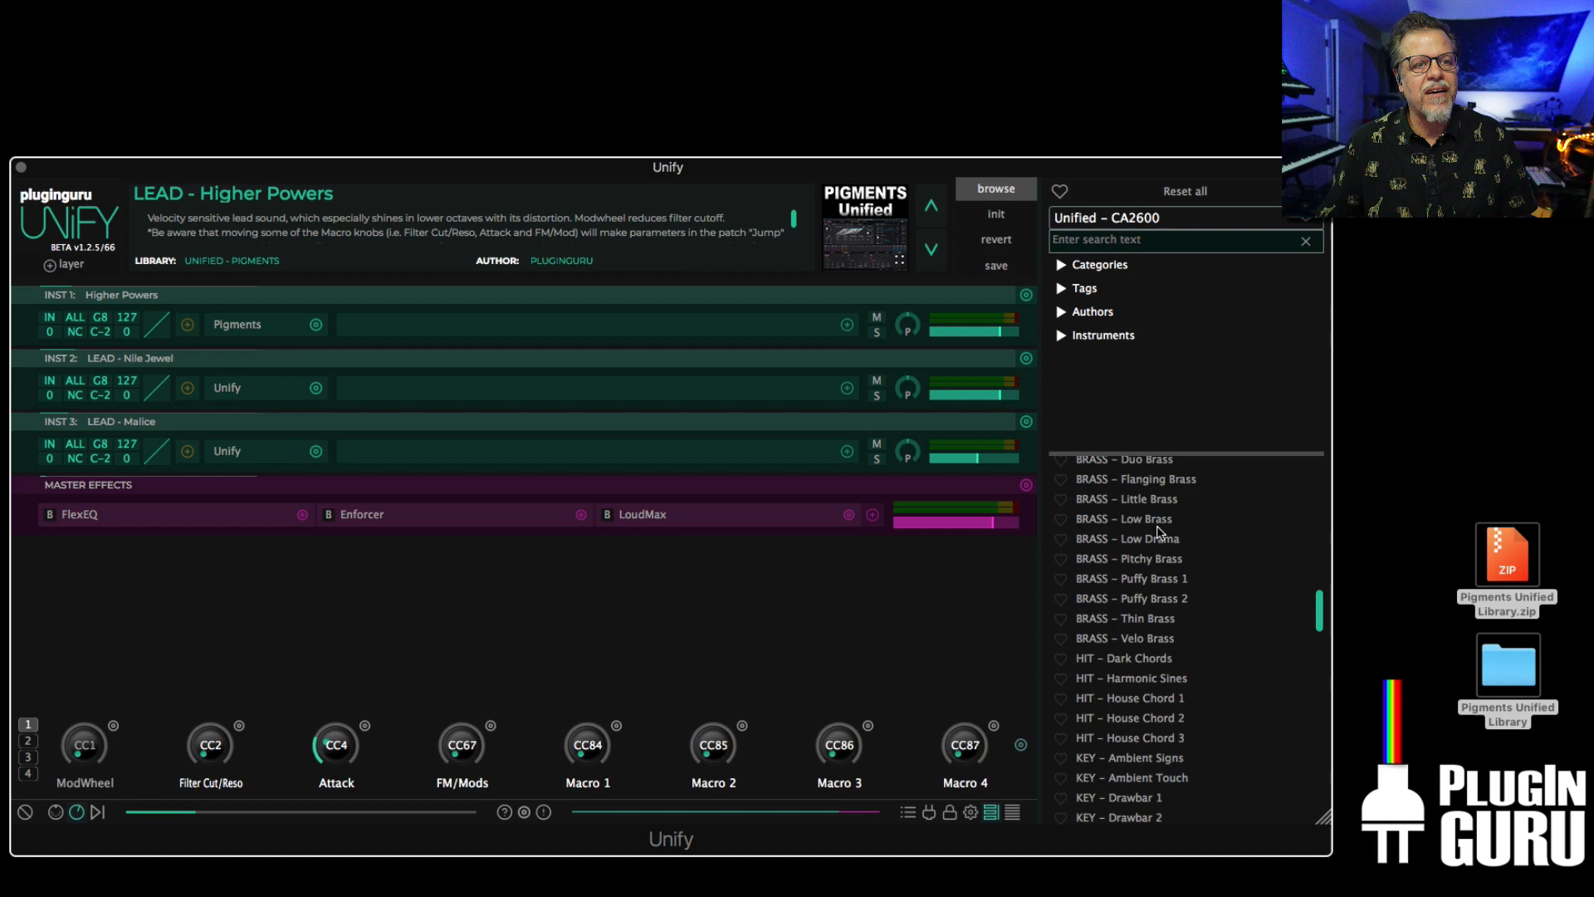
# - Add LEAD – Little Sync from CA2600 as a fourth layer on the patch
pyautogui.scroll(-3)
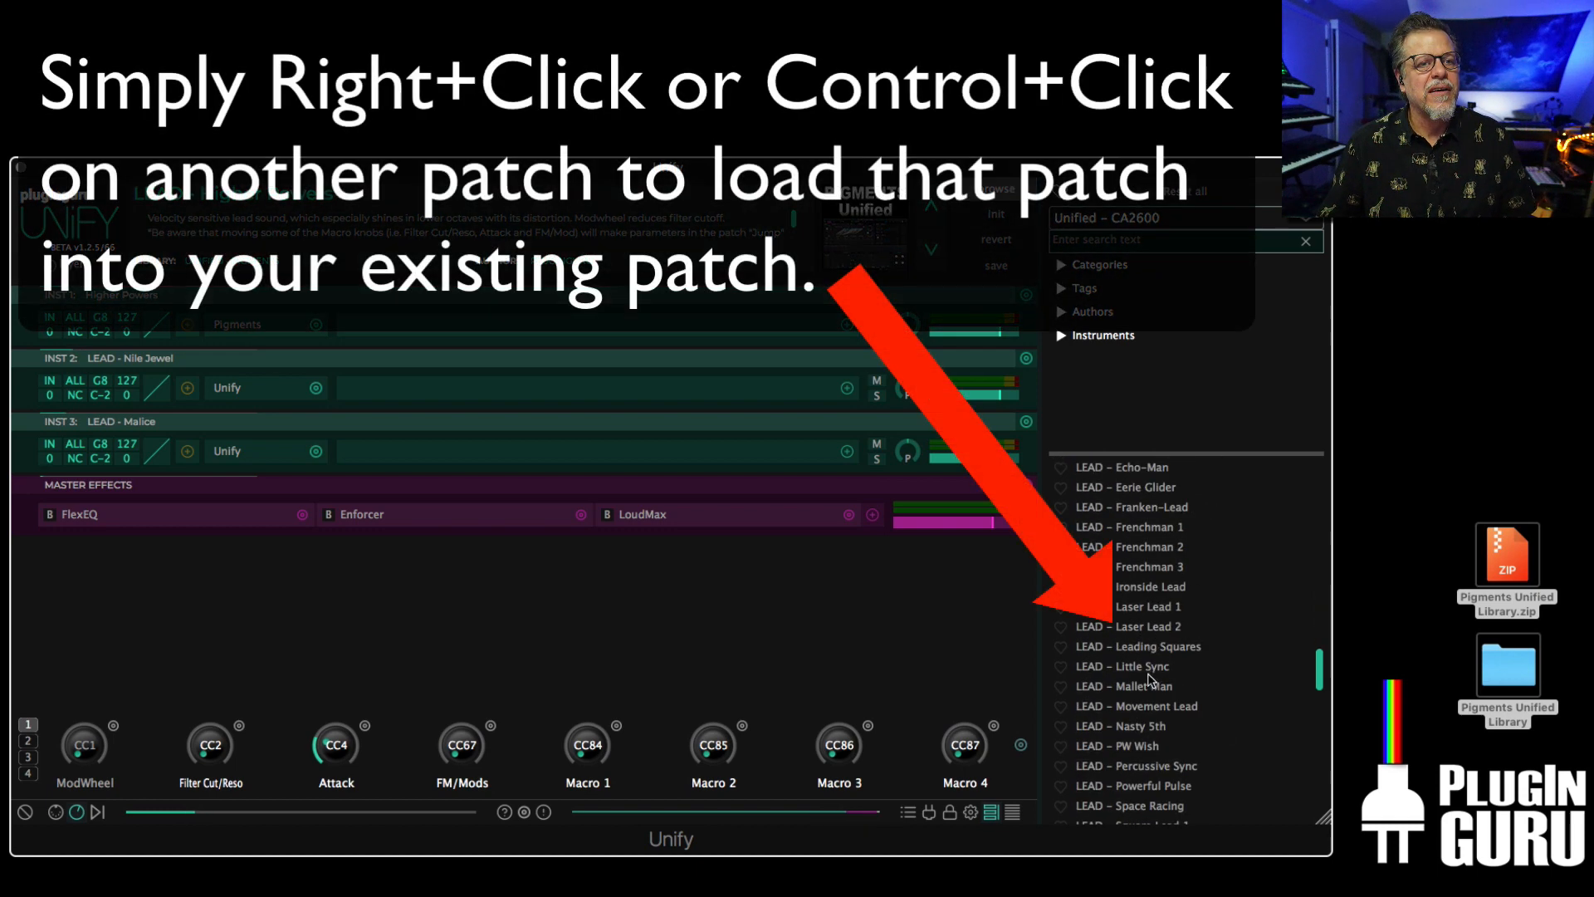
pyautogui.moveTo(956, 595)
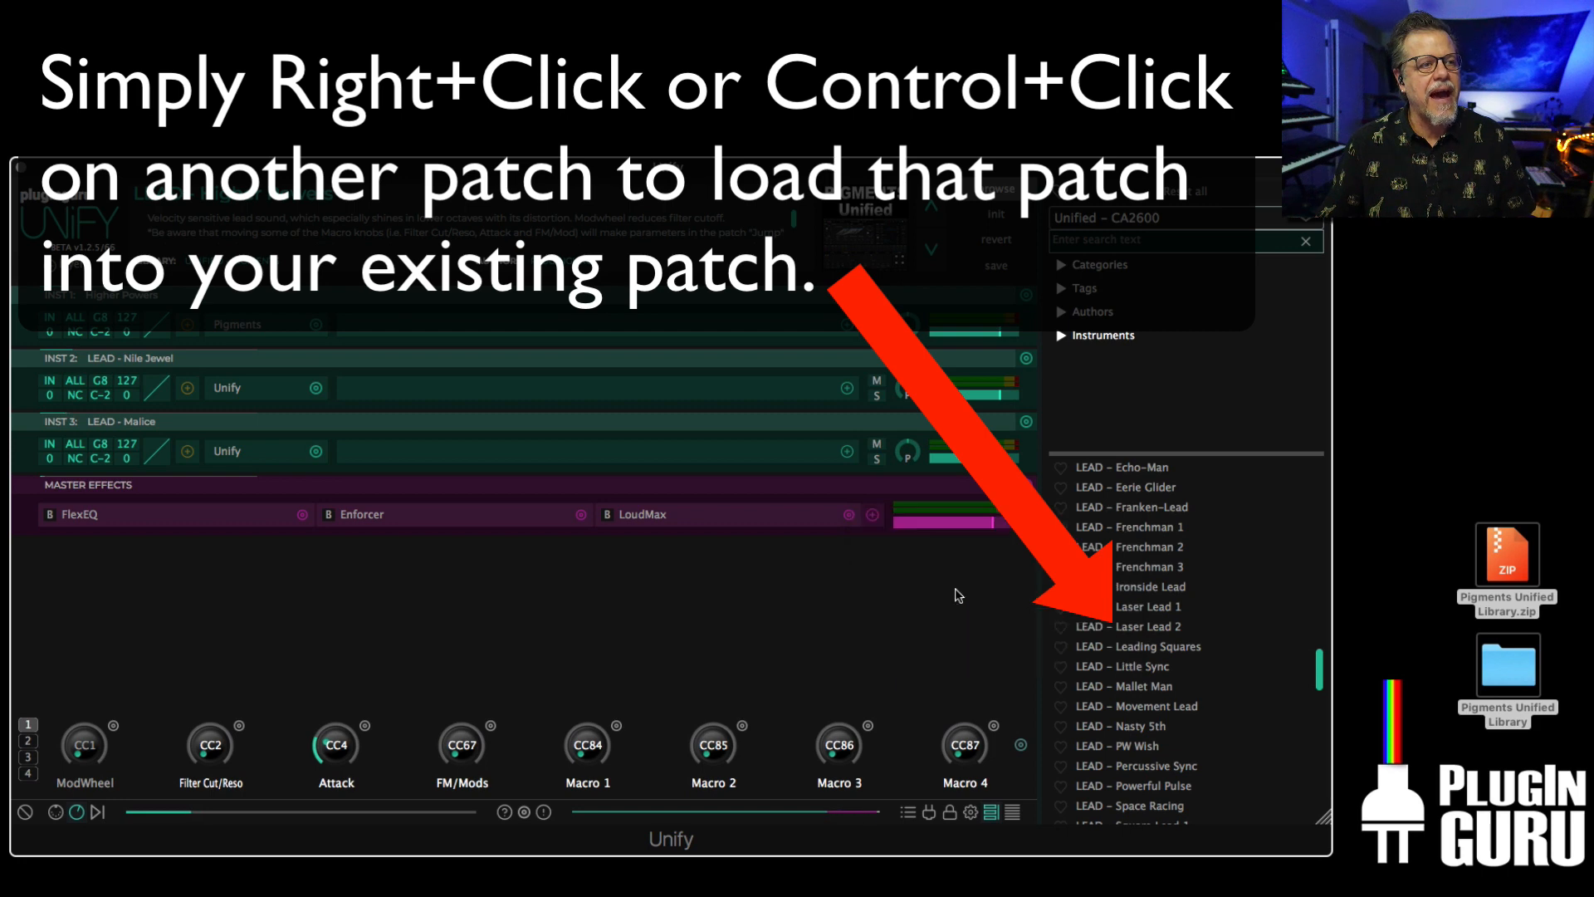
pyautogui.rightClick(1114, 664)
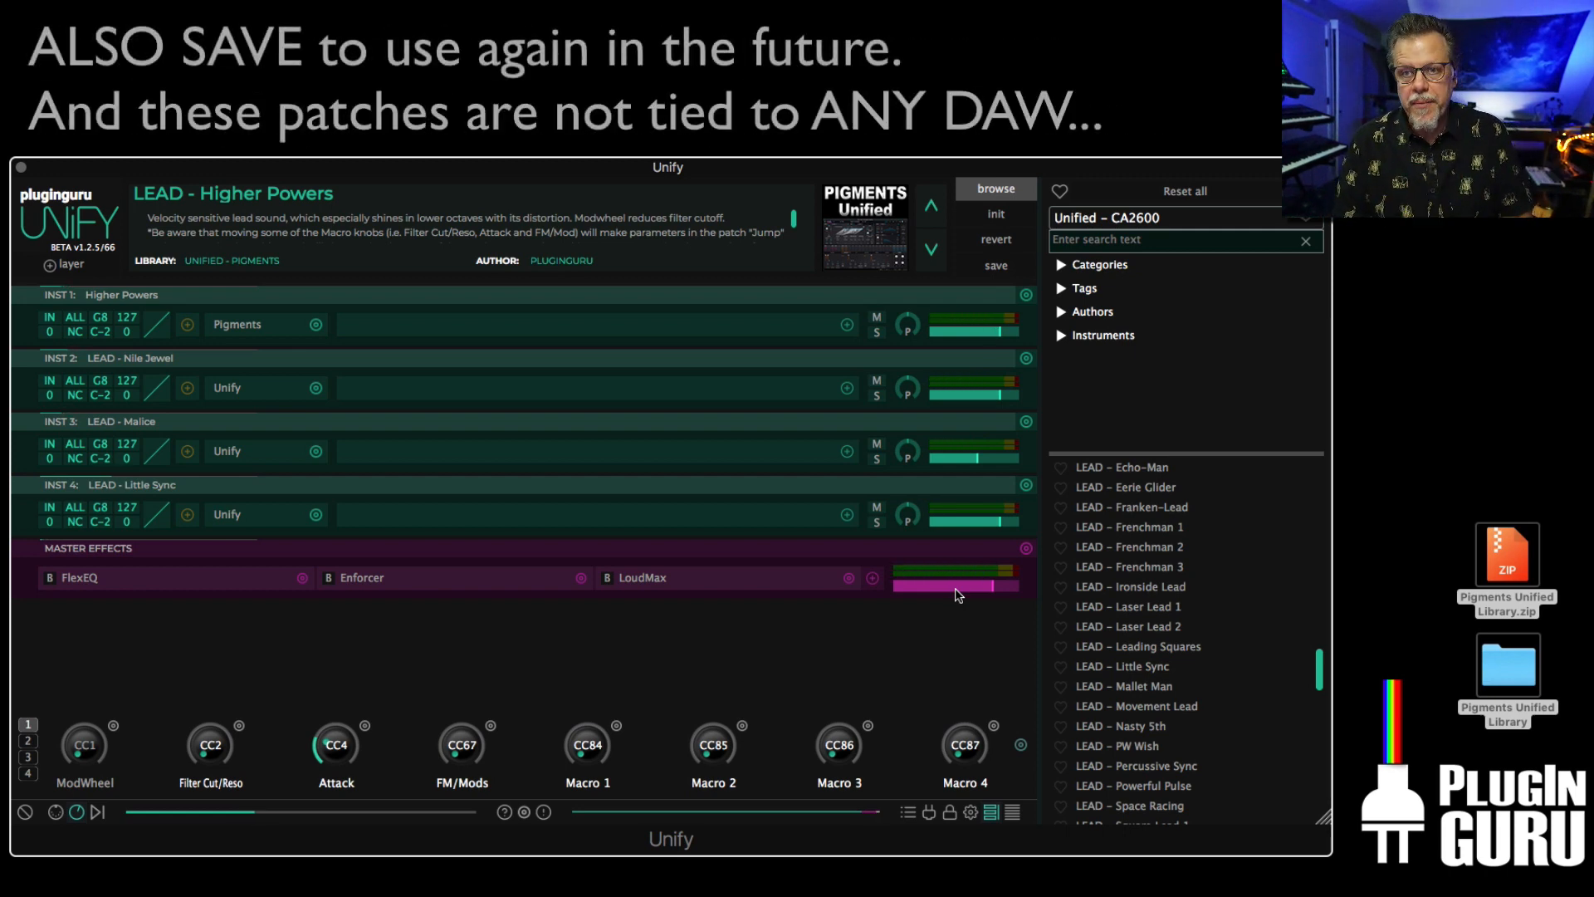
pyautogui.moveTo(1000, 607)
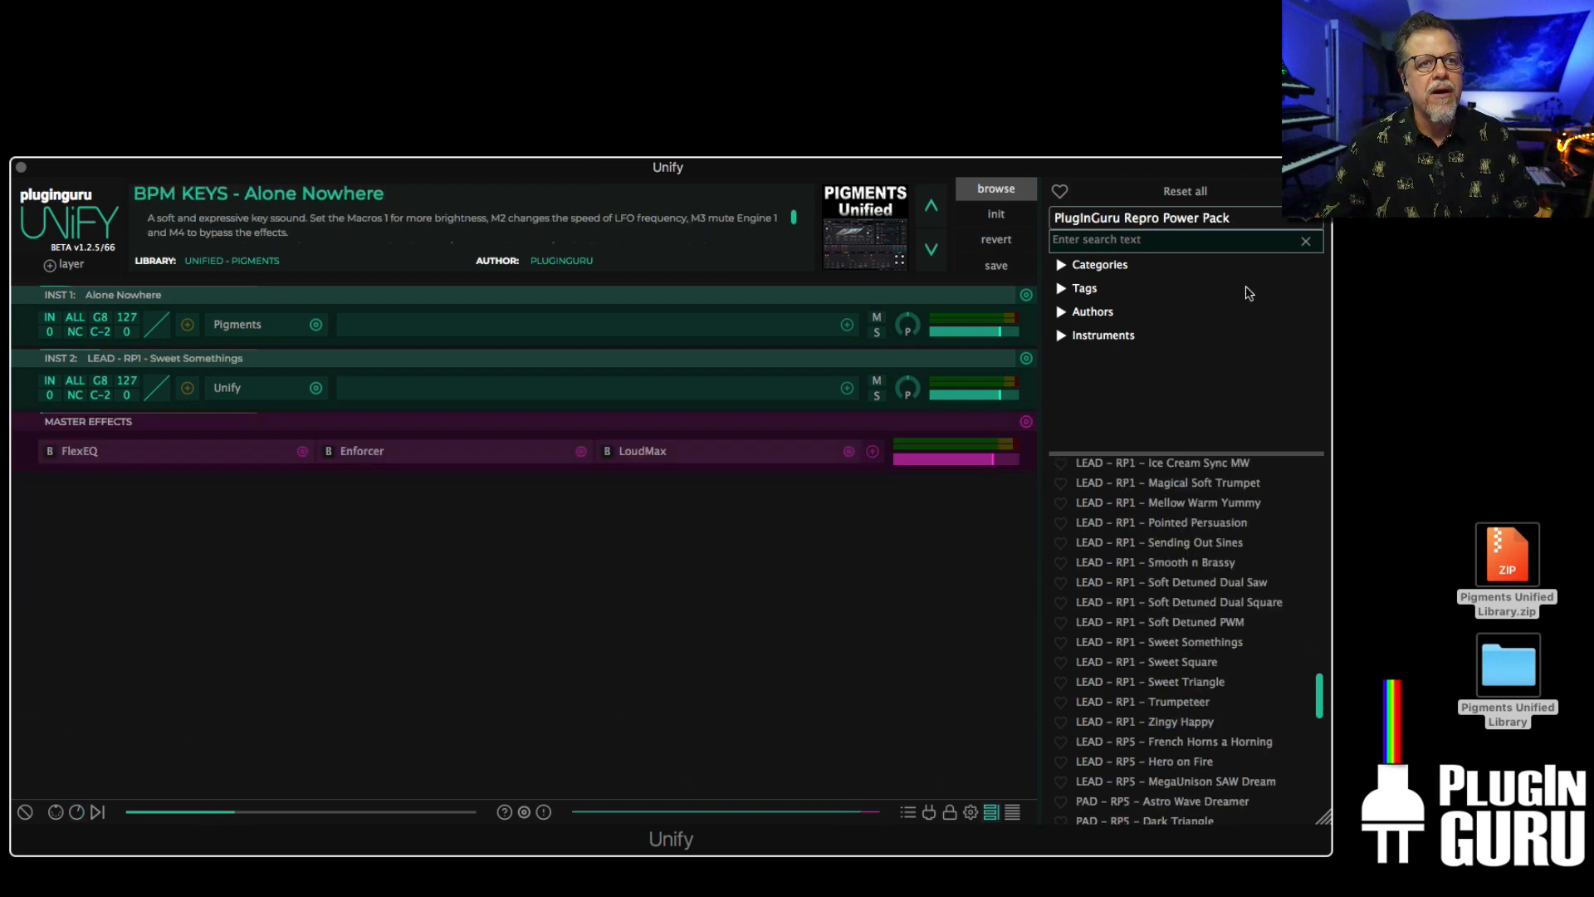
# - Browse Big Bad Beats Vocoder, then switch to the Big Bad Beats RX2 library
pyautogui.click(1140, 216)
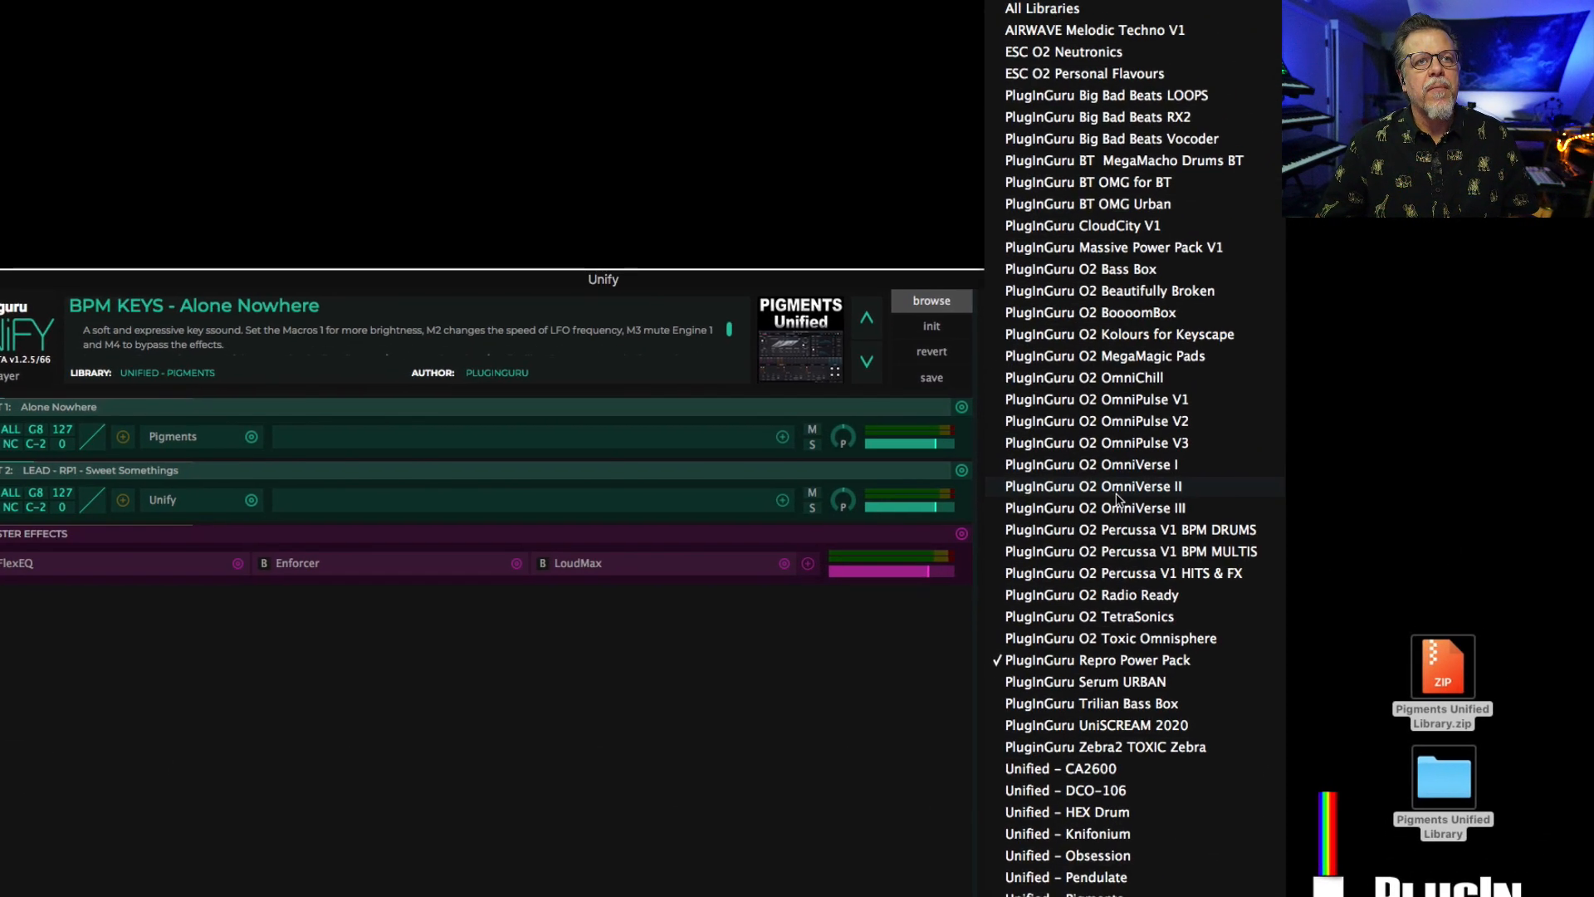
pyautogui.click(1111, 138)
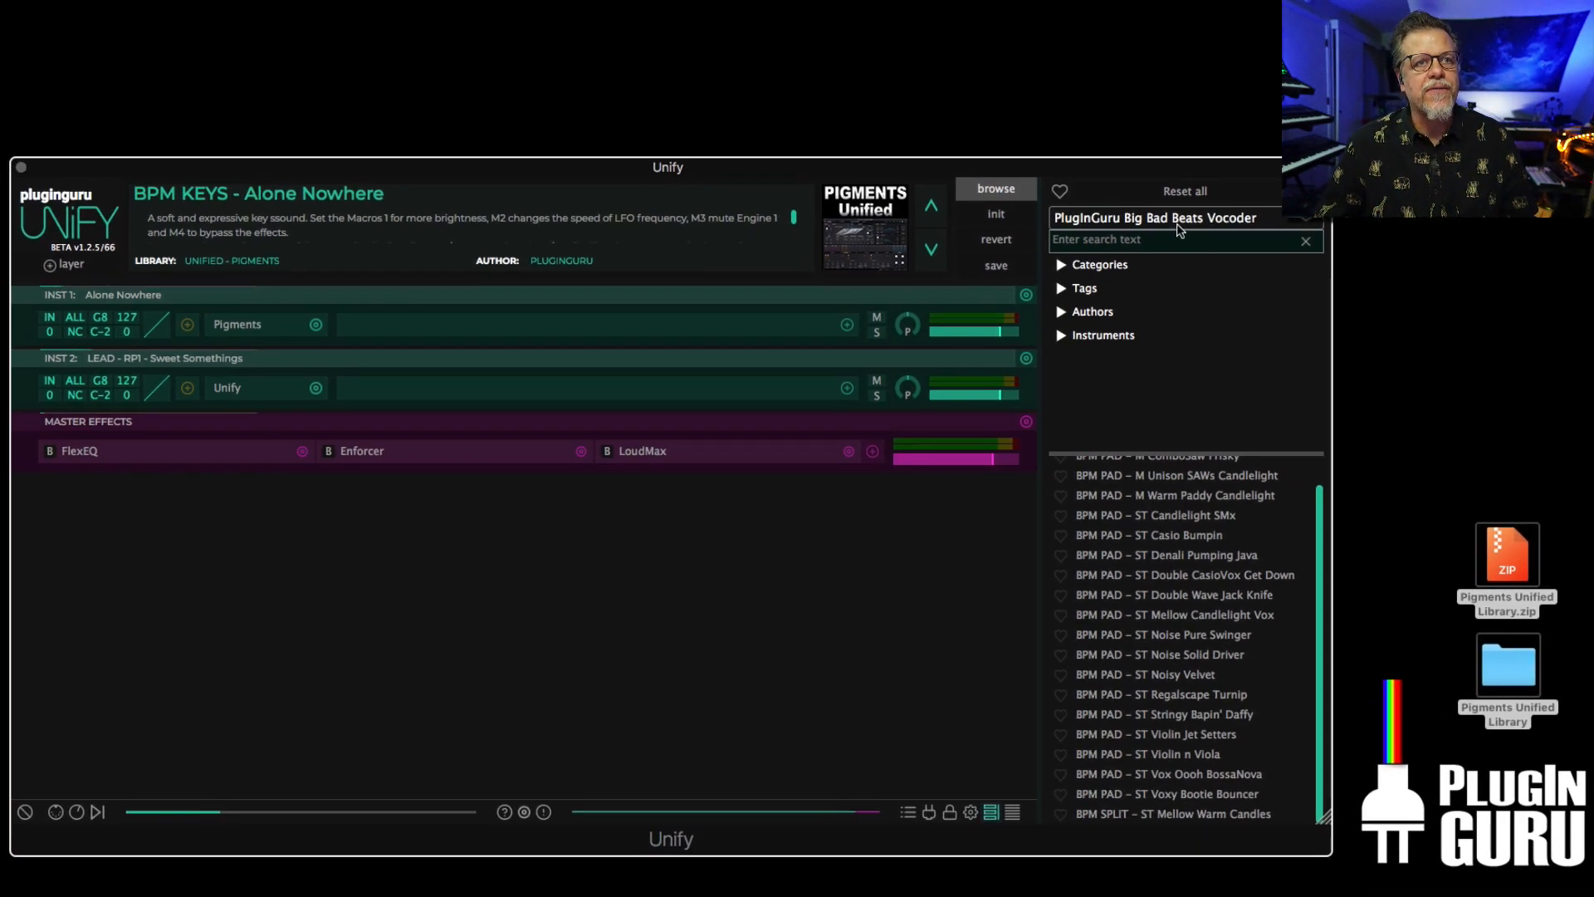
pyautogui.click(1155, 217)
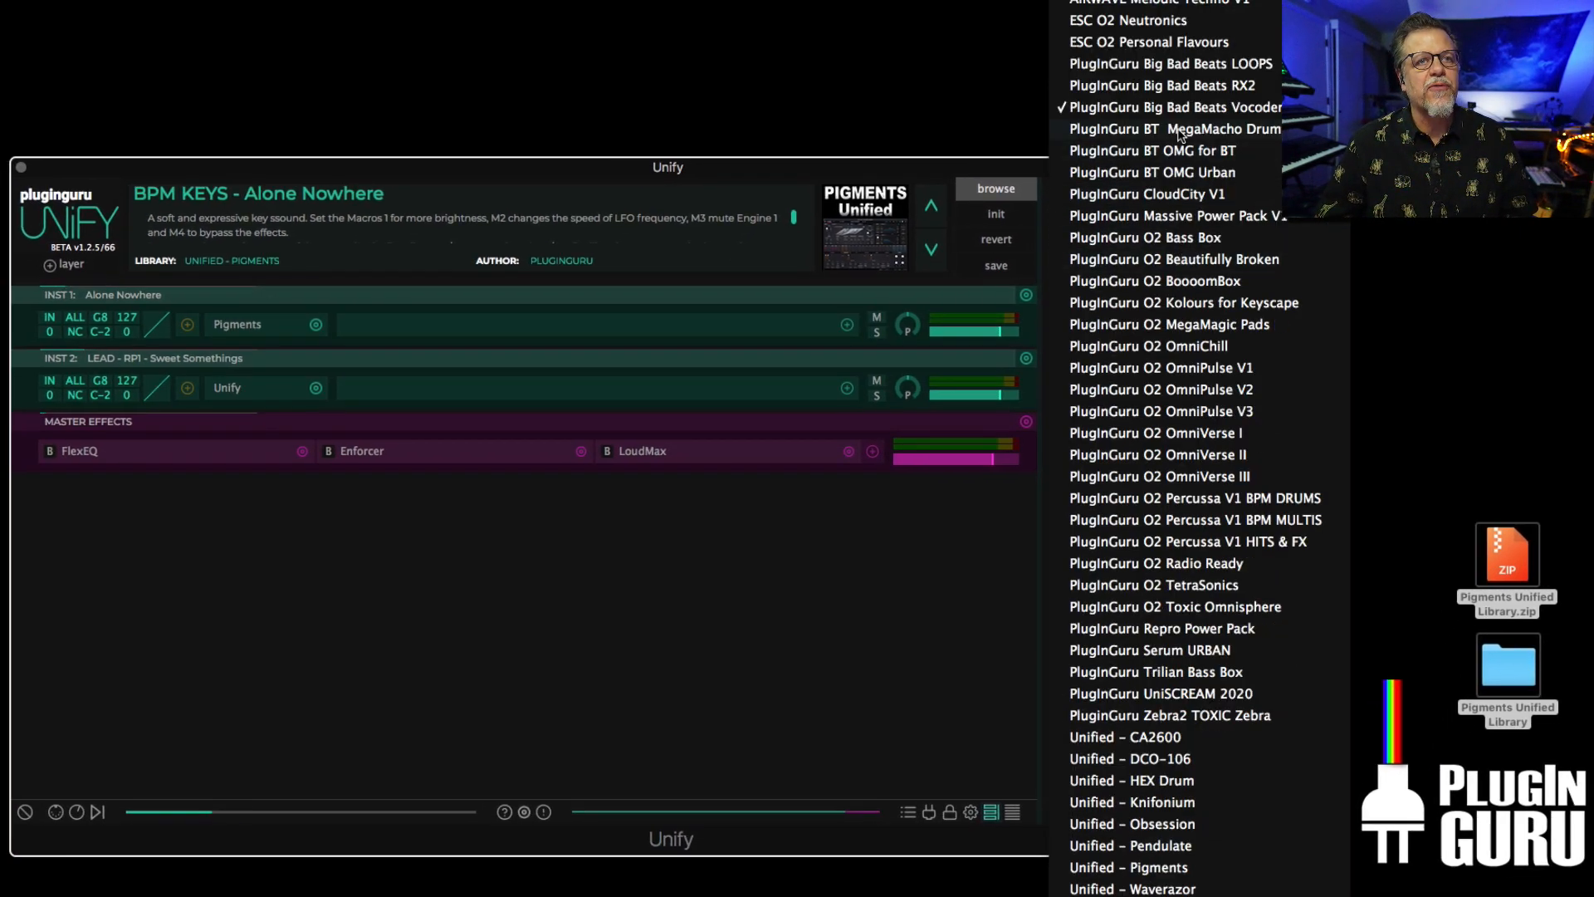
pyautogui.click(1162, 85)
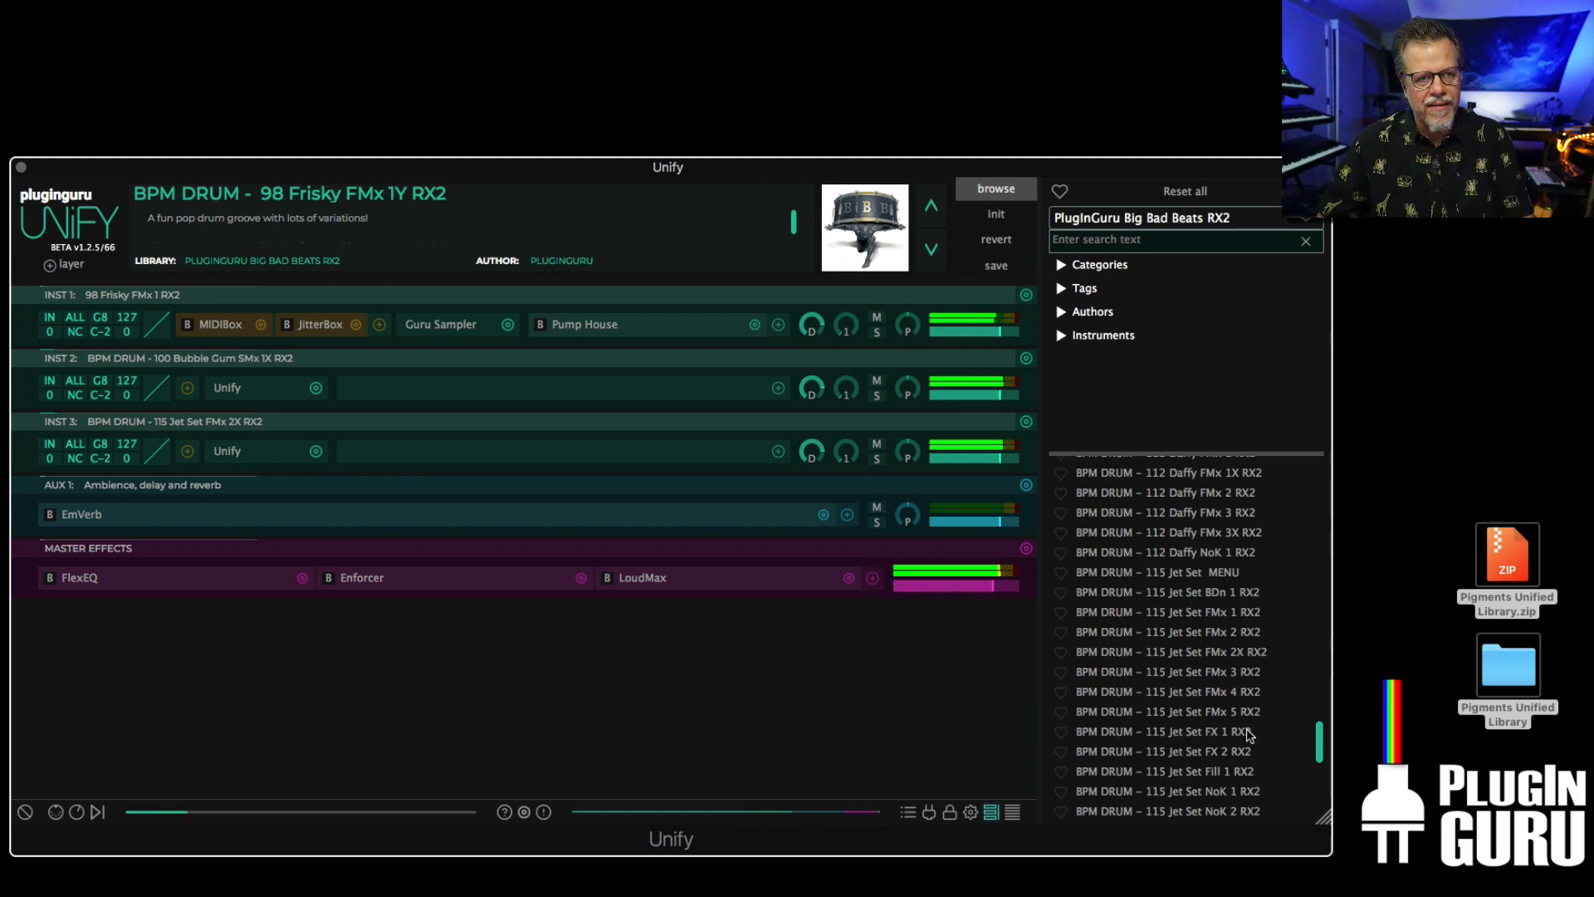
pyautogui.moveTo(1208, 706)
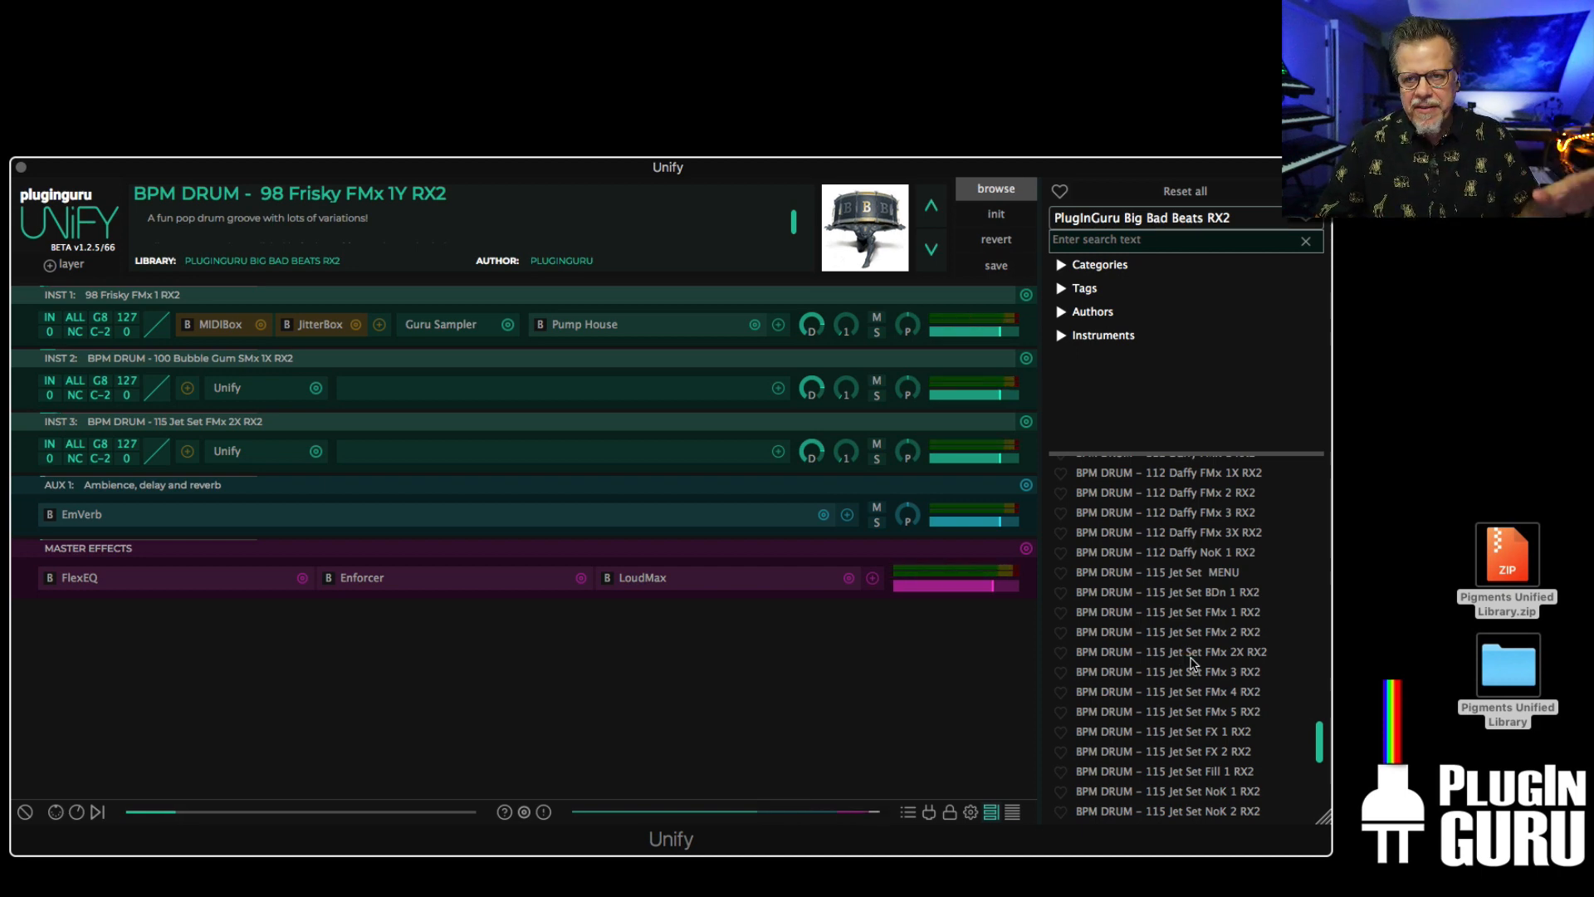
pyautogui.moveTo(990, 610)
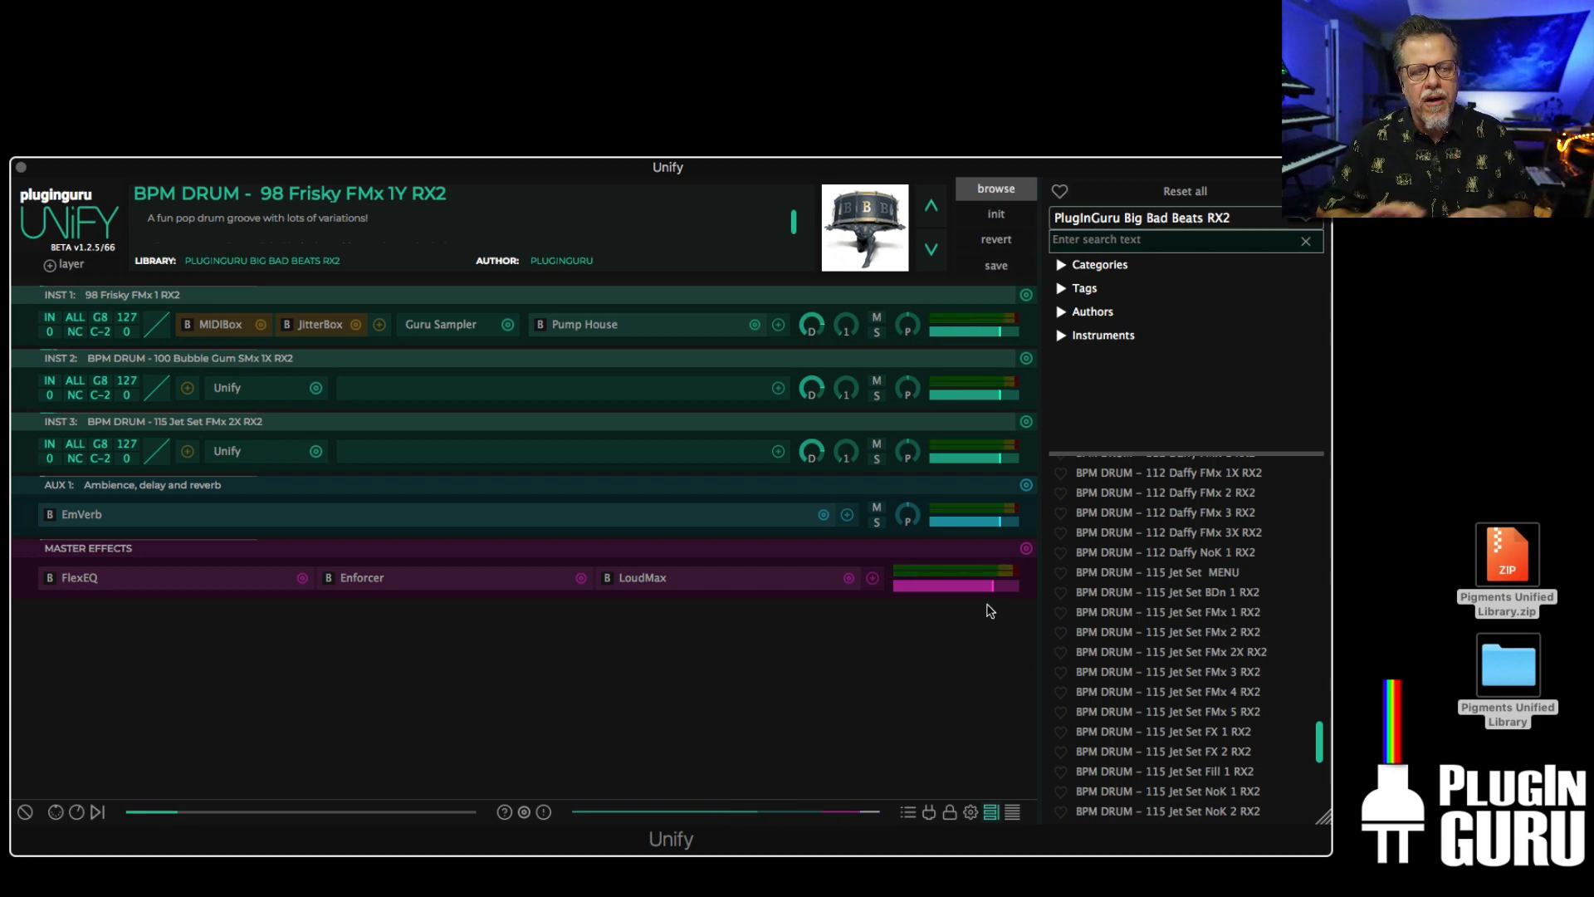
pyautogui.moveTo(1180, 609)
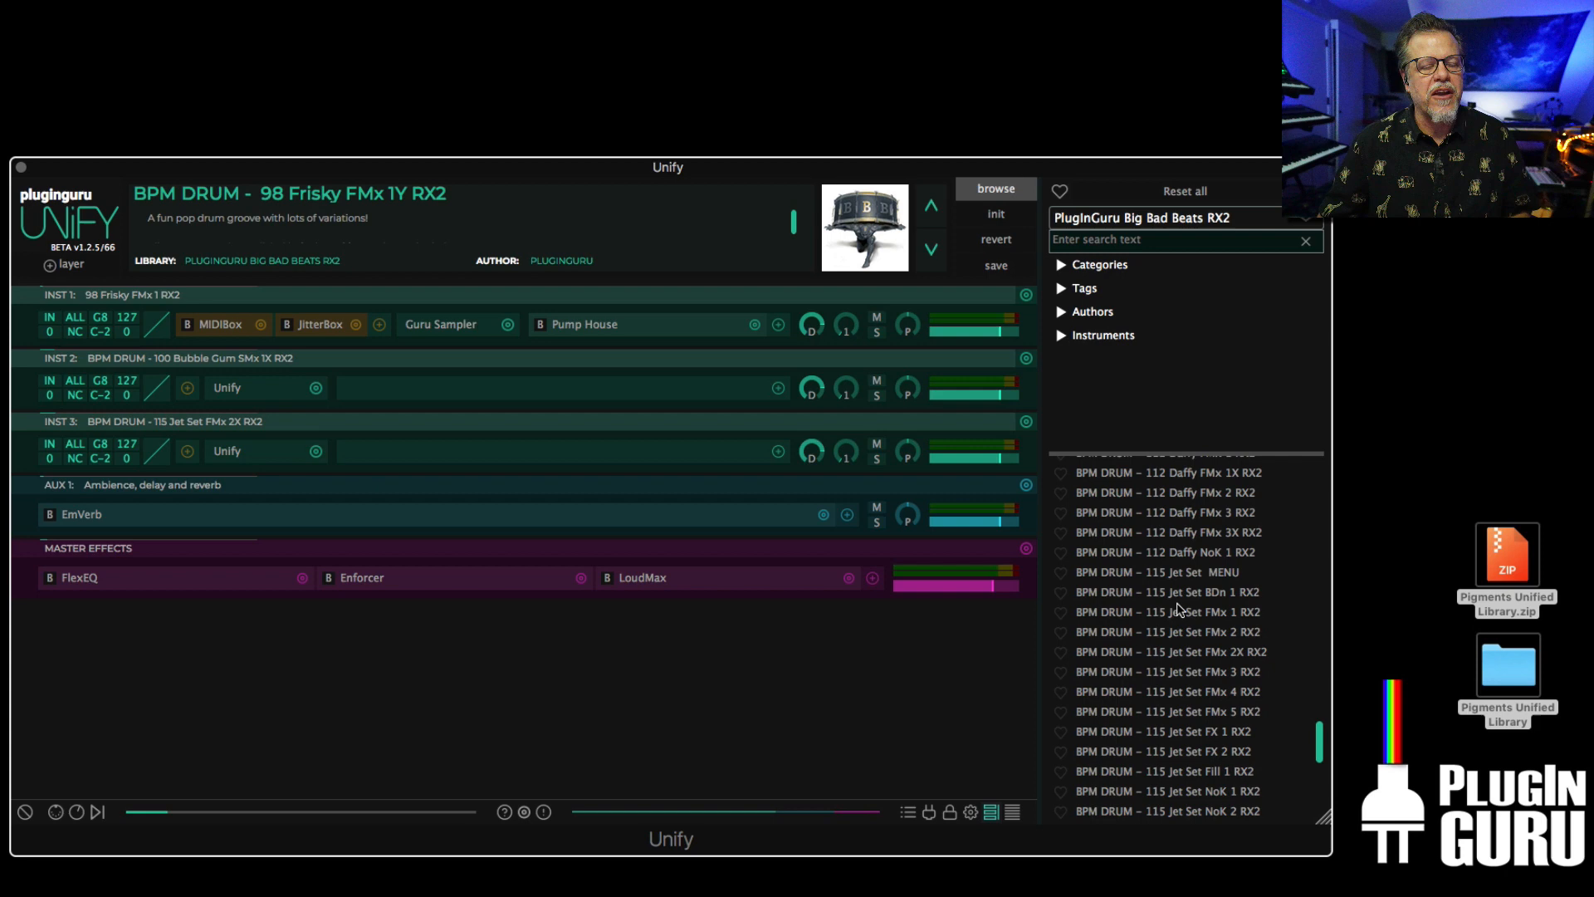
pyautogui.moveTo(1241, 623)
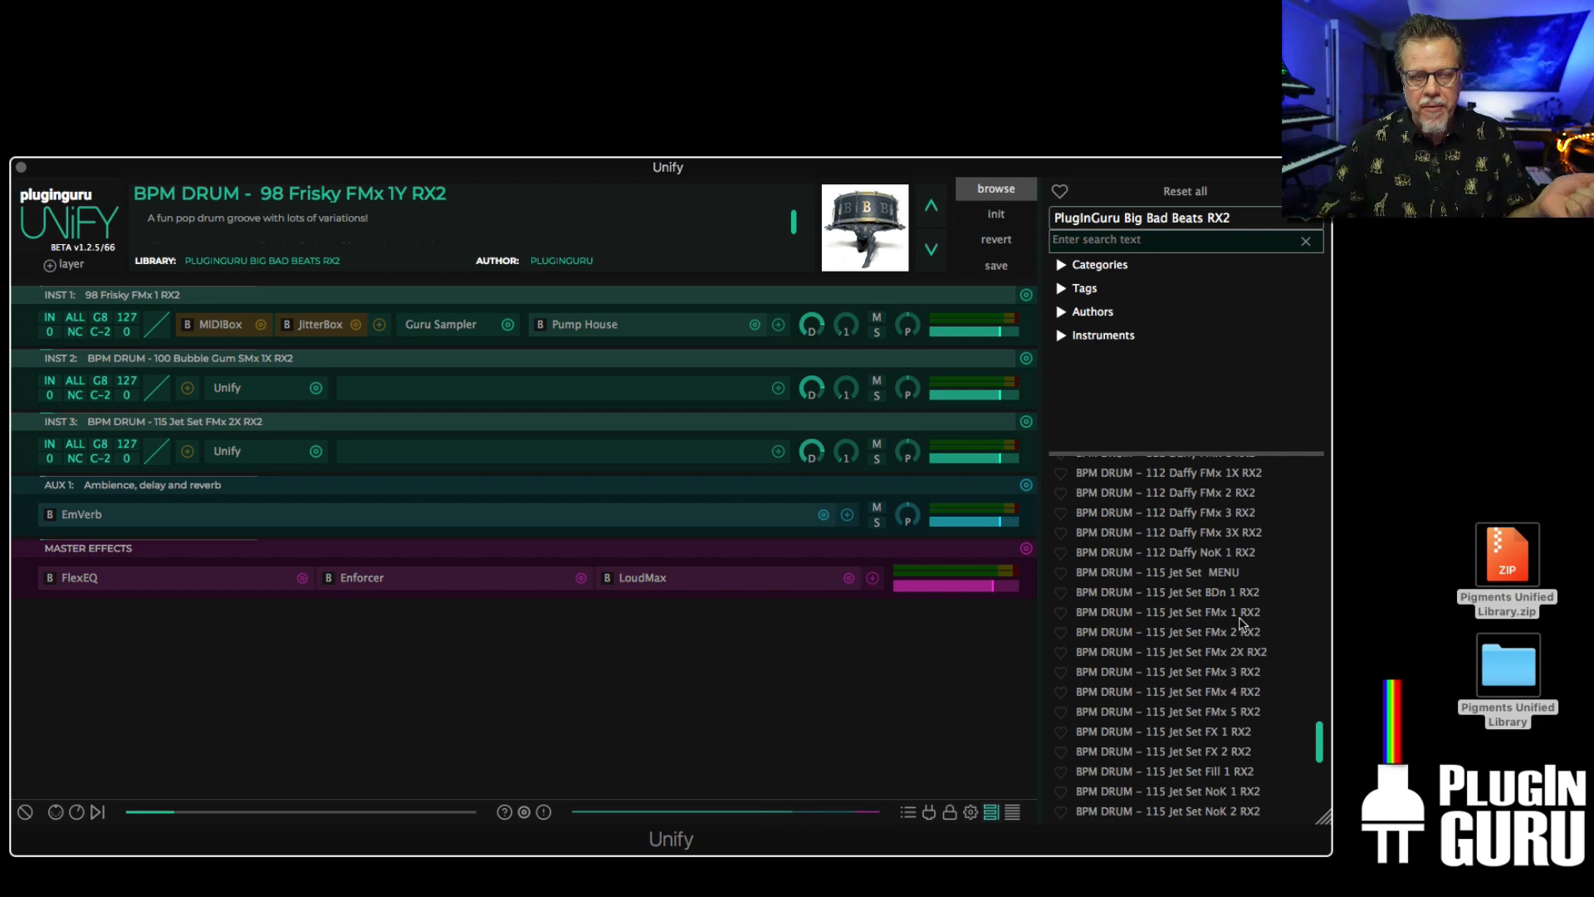
# - Load the BPM DRUM – 132 Double Talk SMx 1 RX2 groove
pyautogui.scroll(-3)
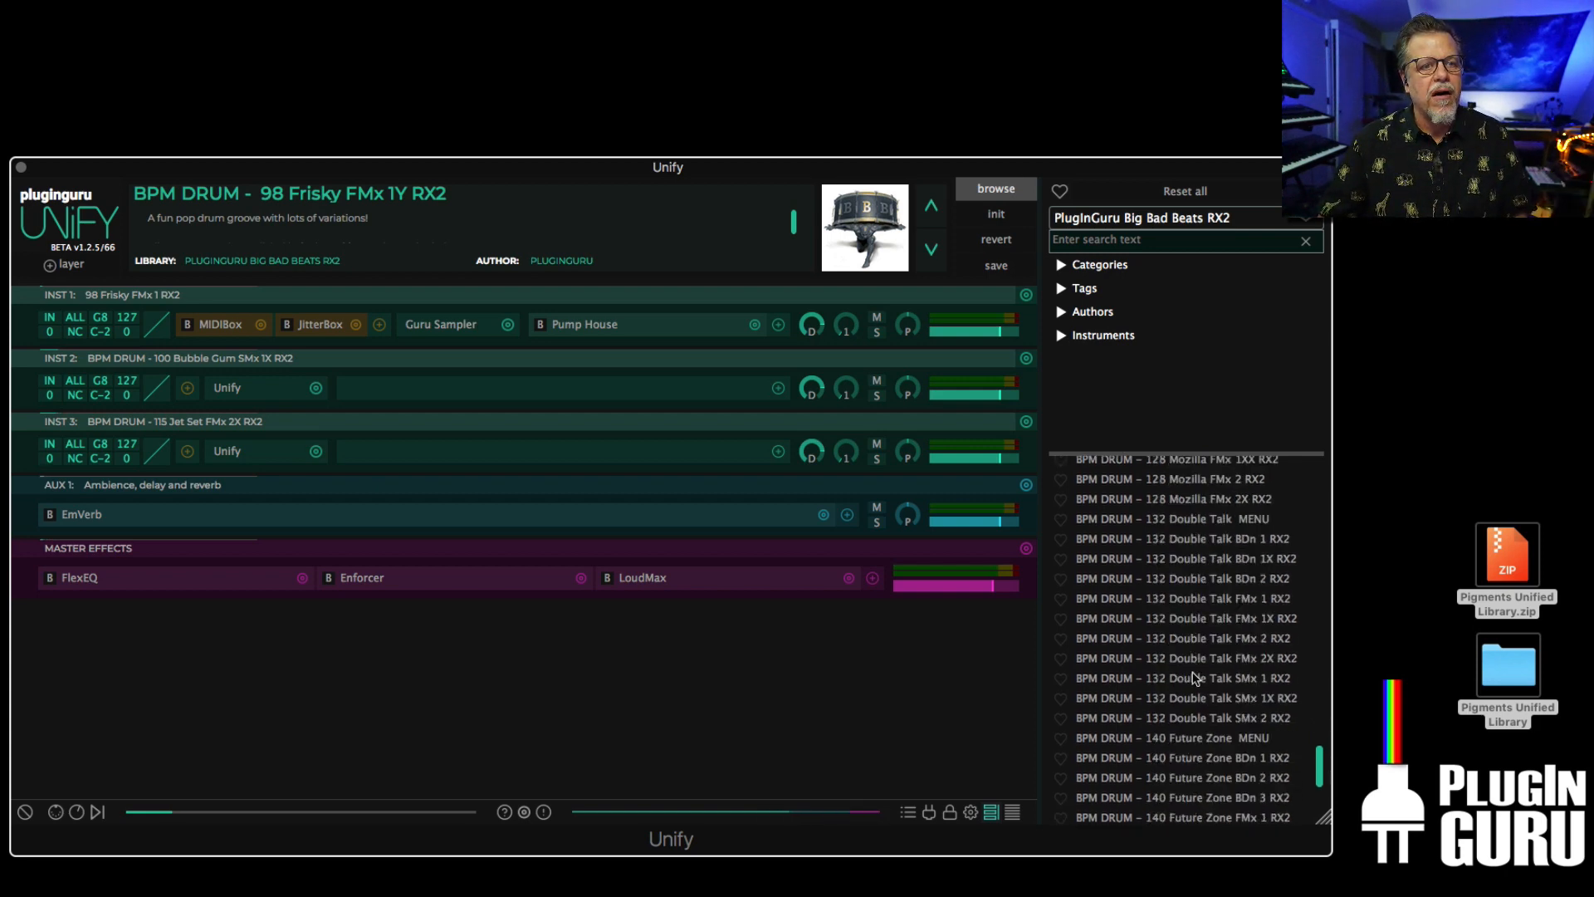
pyautogui.click(1182, 677)
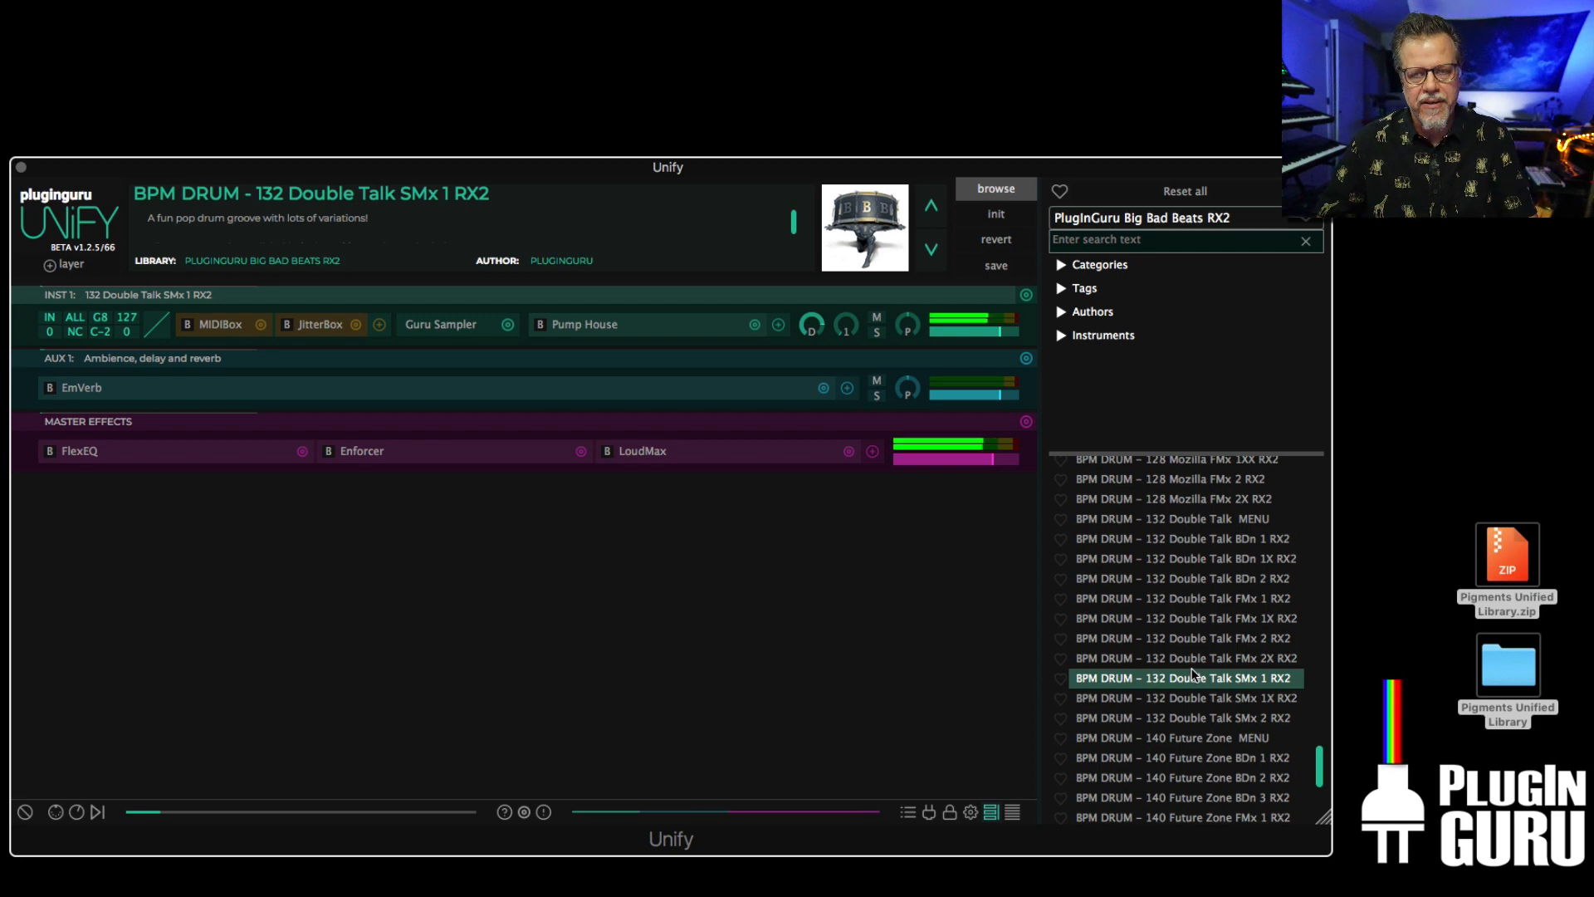
pyautogui.scroll(3)
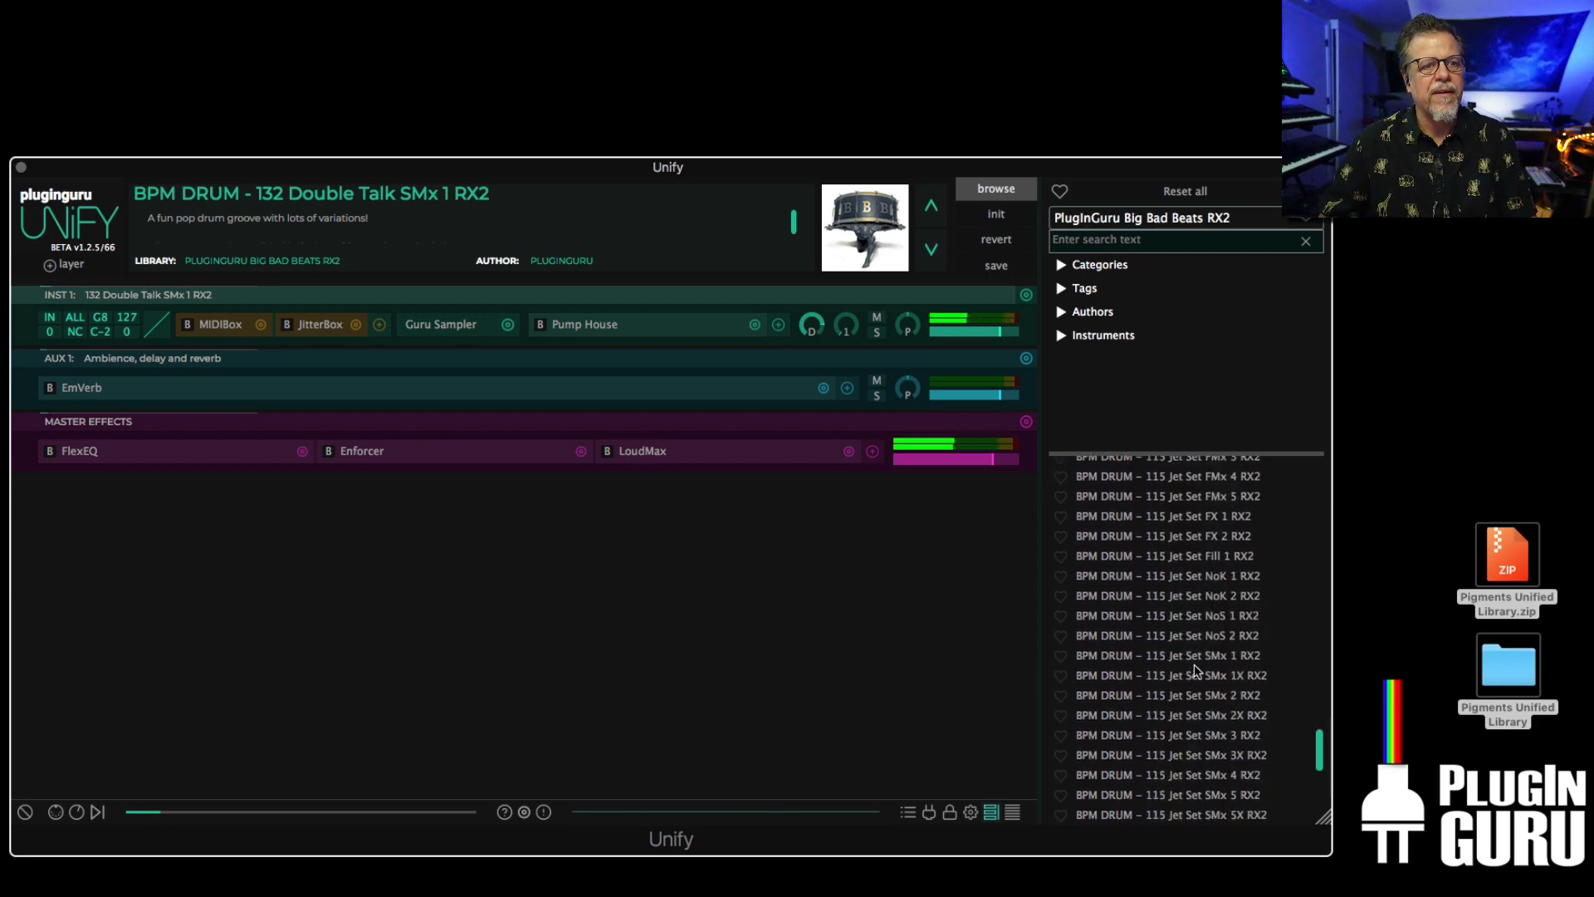
pyautogui.scroll(3)
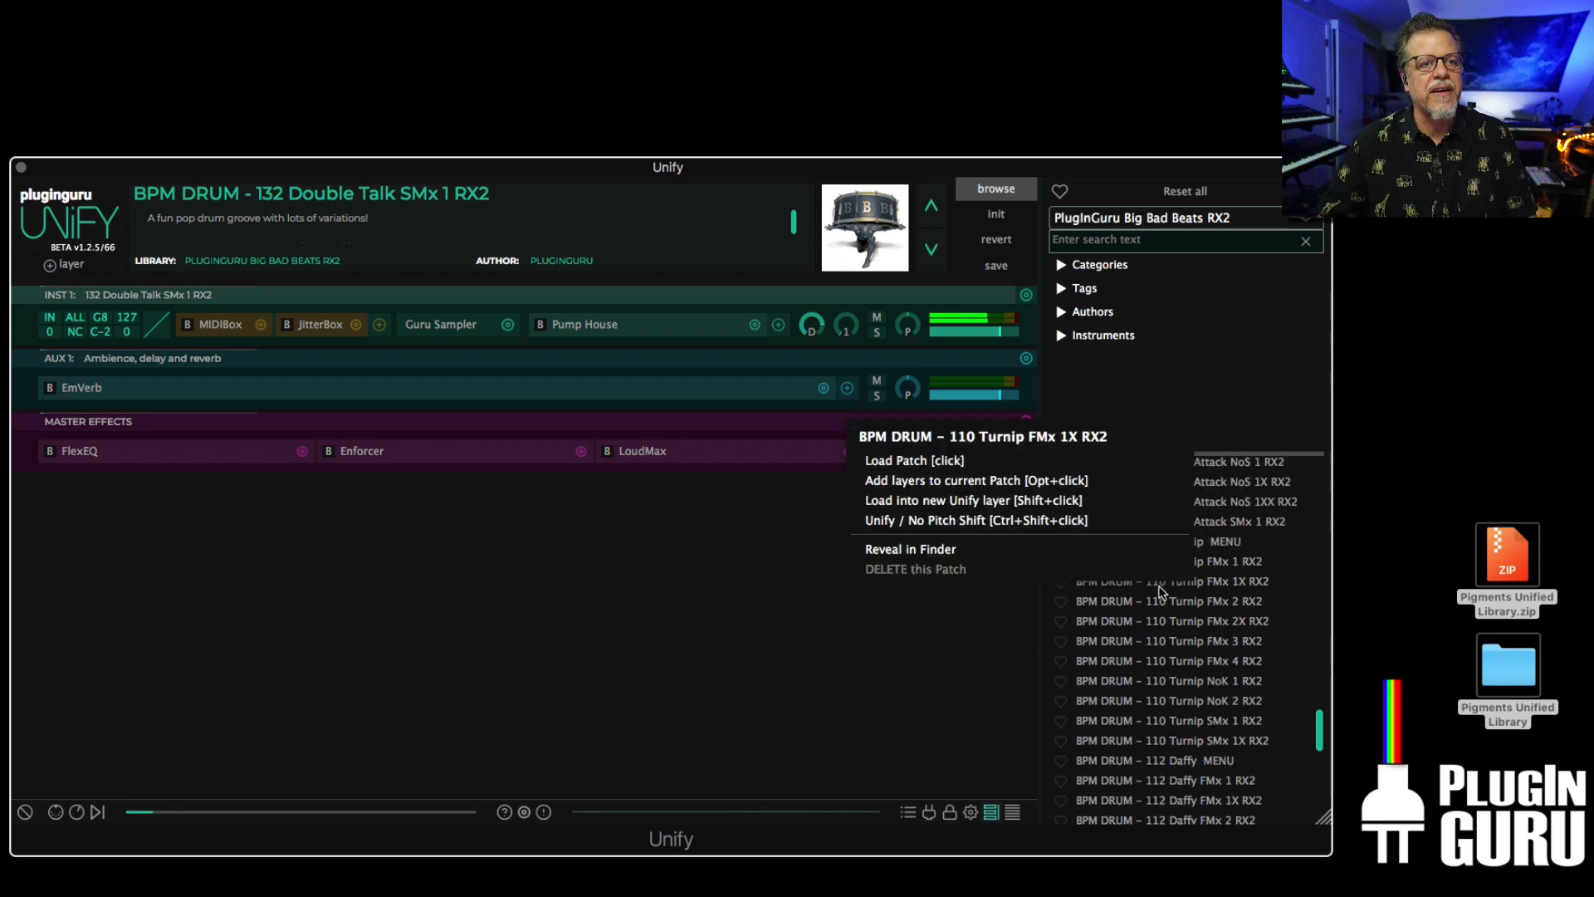
# - Layer BPM DRUM – 110 Turnip FMx 1X RX2 onto the Double Talk groove and reopen the library list
pyautogui.click(975, 500)
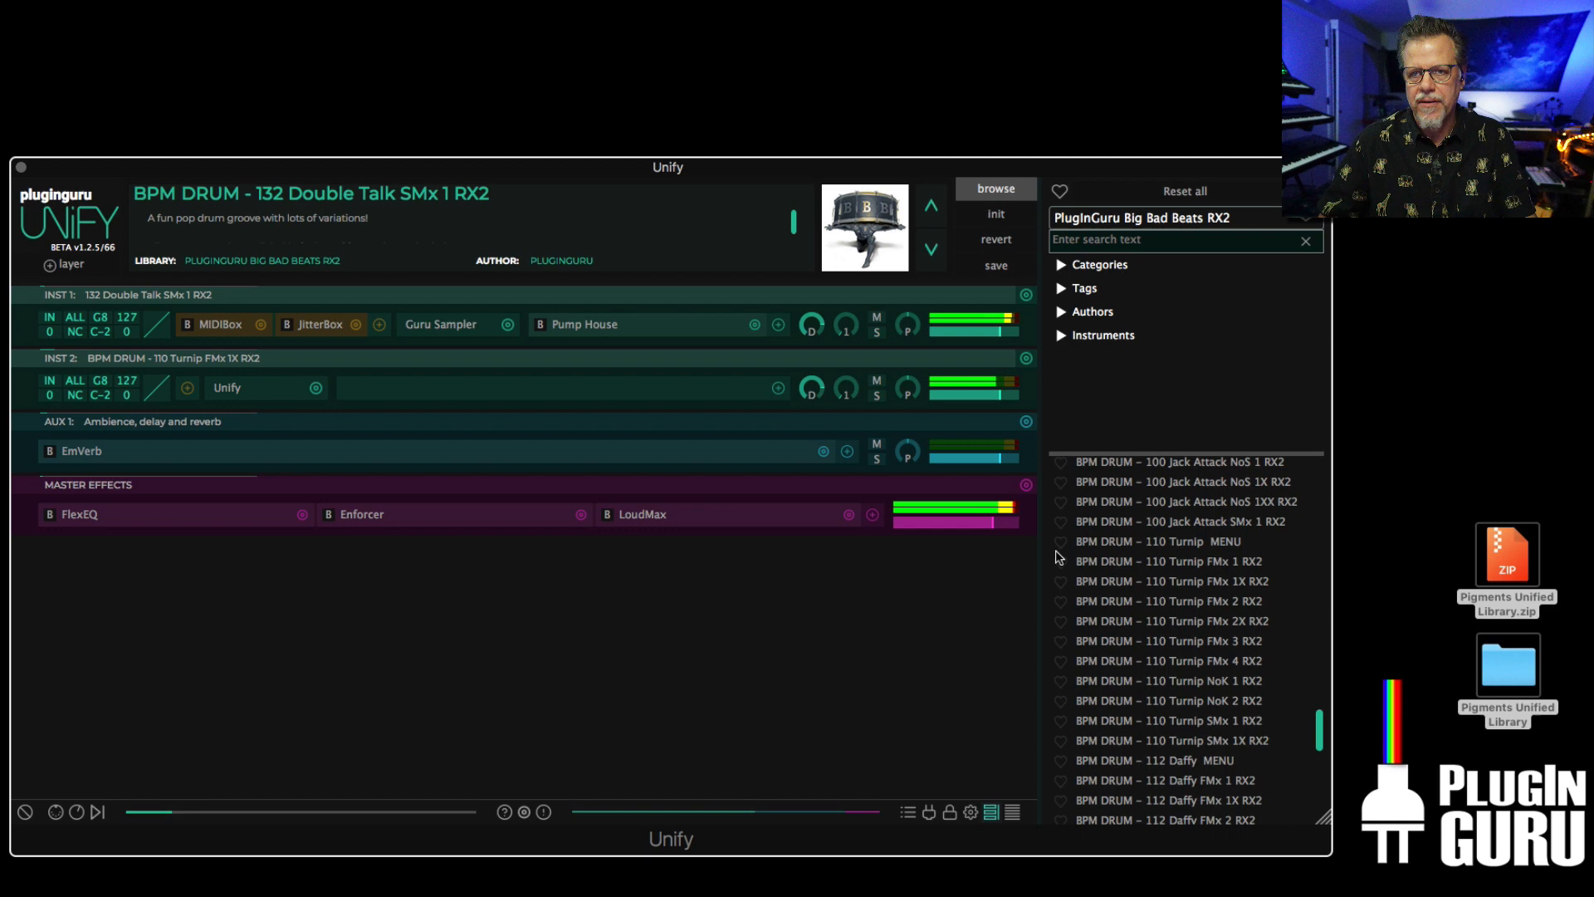
pyautogui.moveTo(1077, 566)
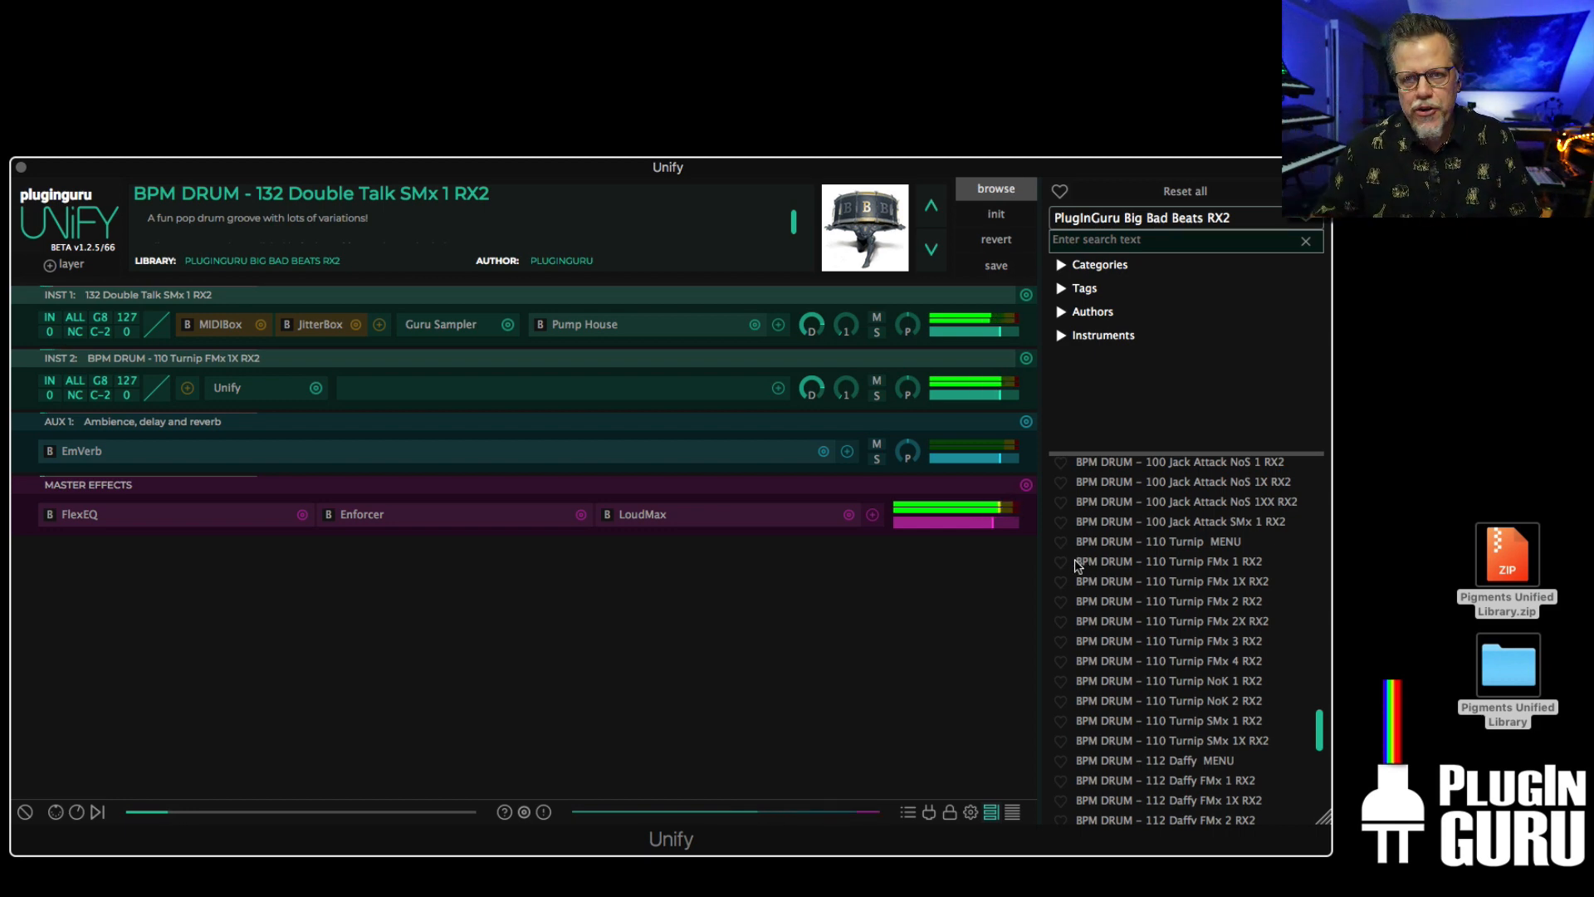
pyautogui.click(1142, 218)
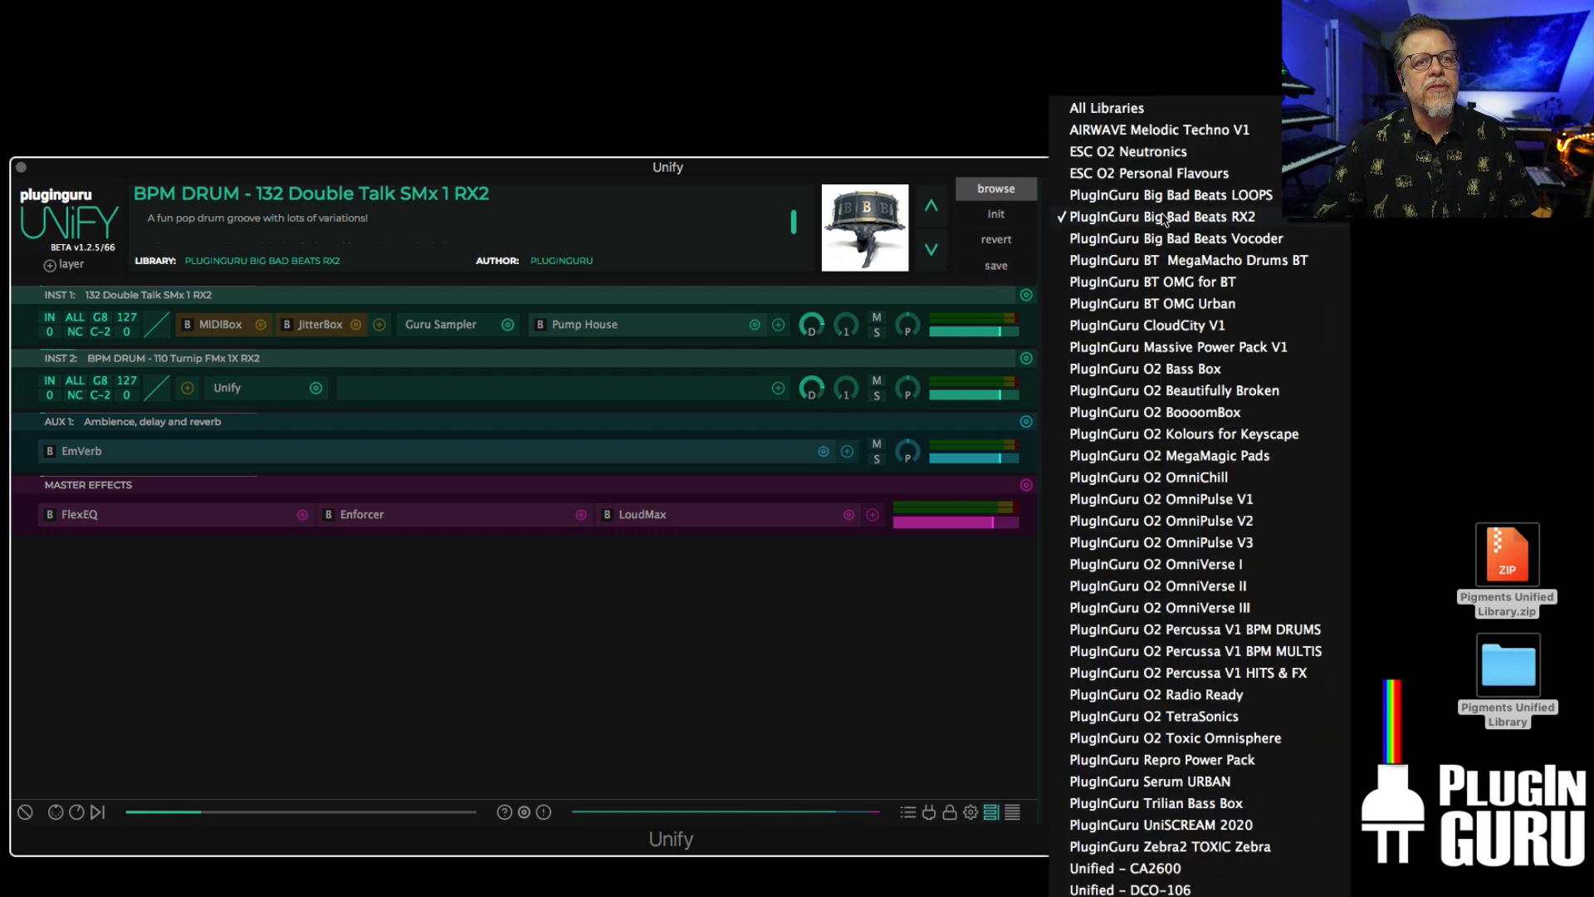
# - Load BPM PAD – ST Double Wave Jack Knife from Big Bad Beats Vocoder and open instrument 1's ComboBox
pyautogui.click(1174, 237)
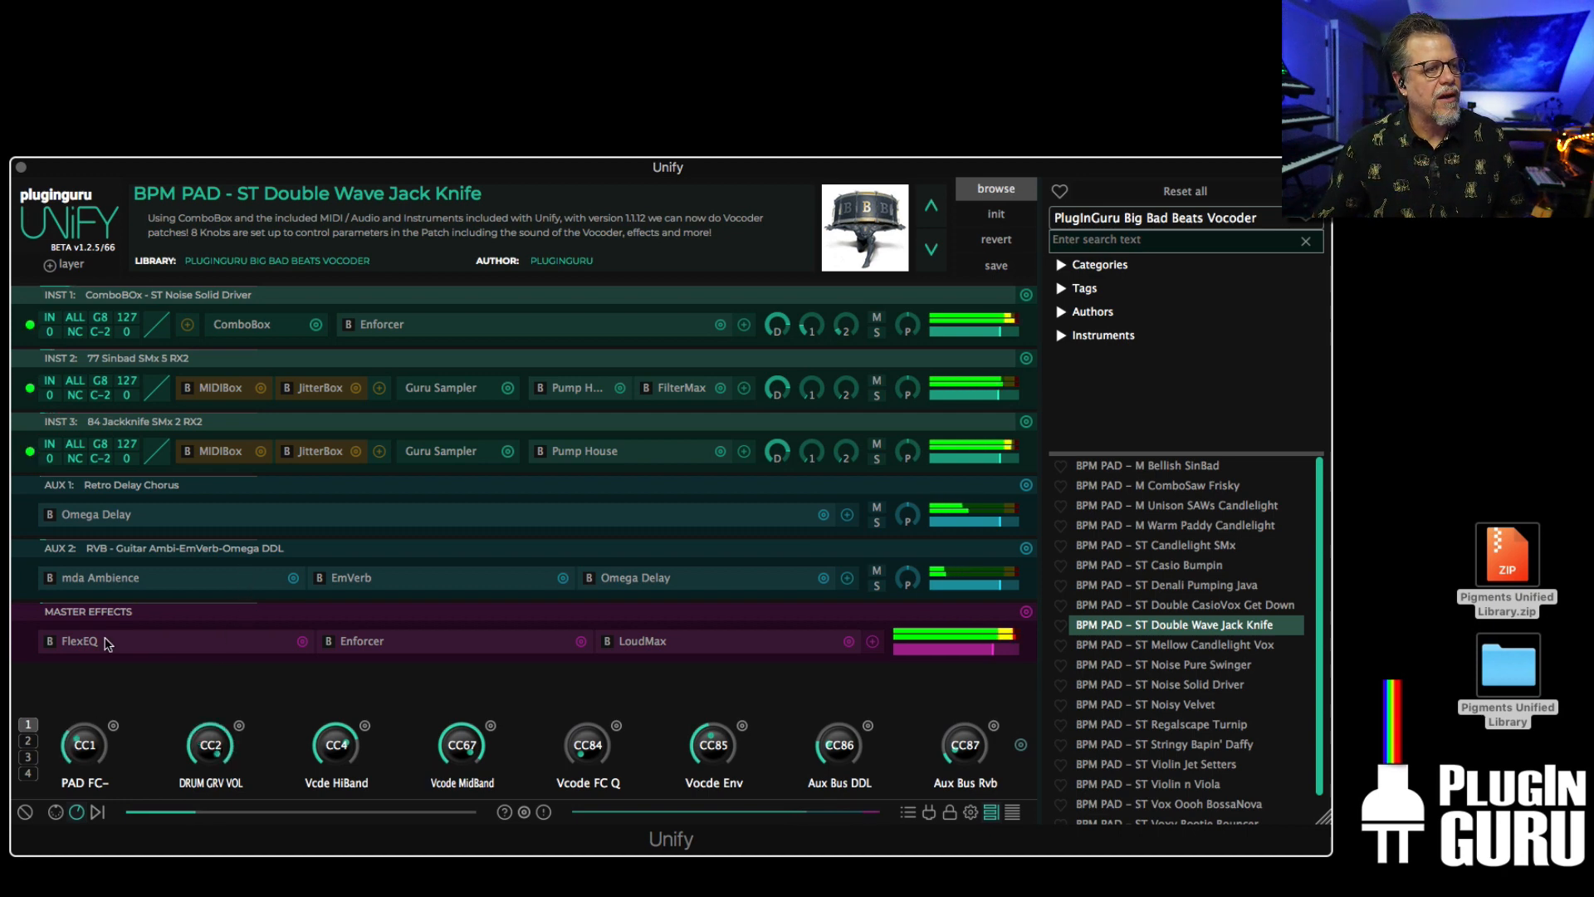
pyautogui.moveTo(397, 761)
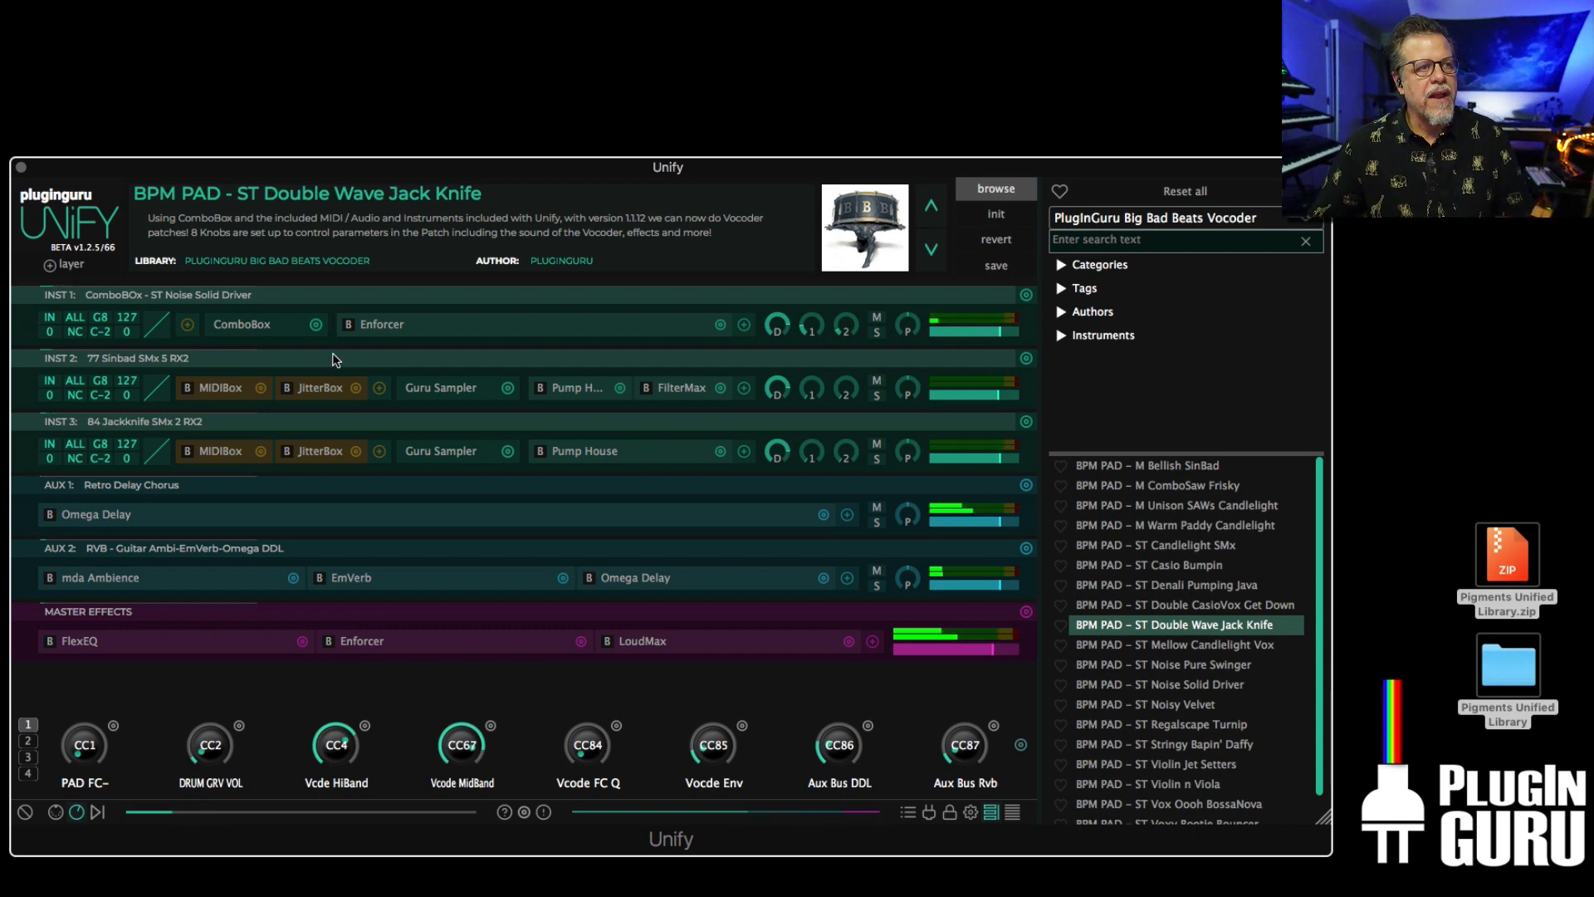
pyautogui.click(242, 324)
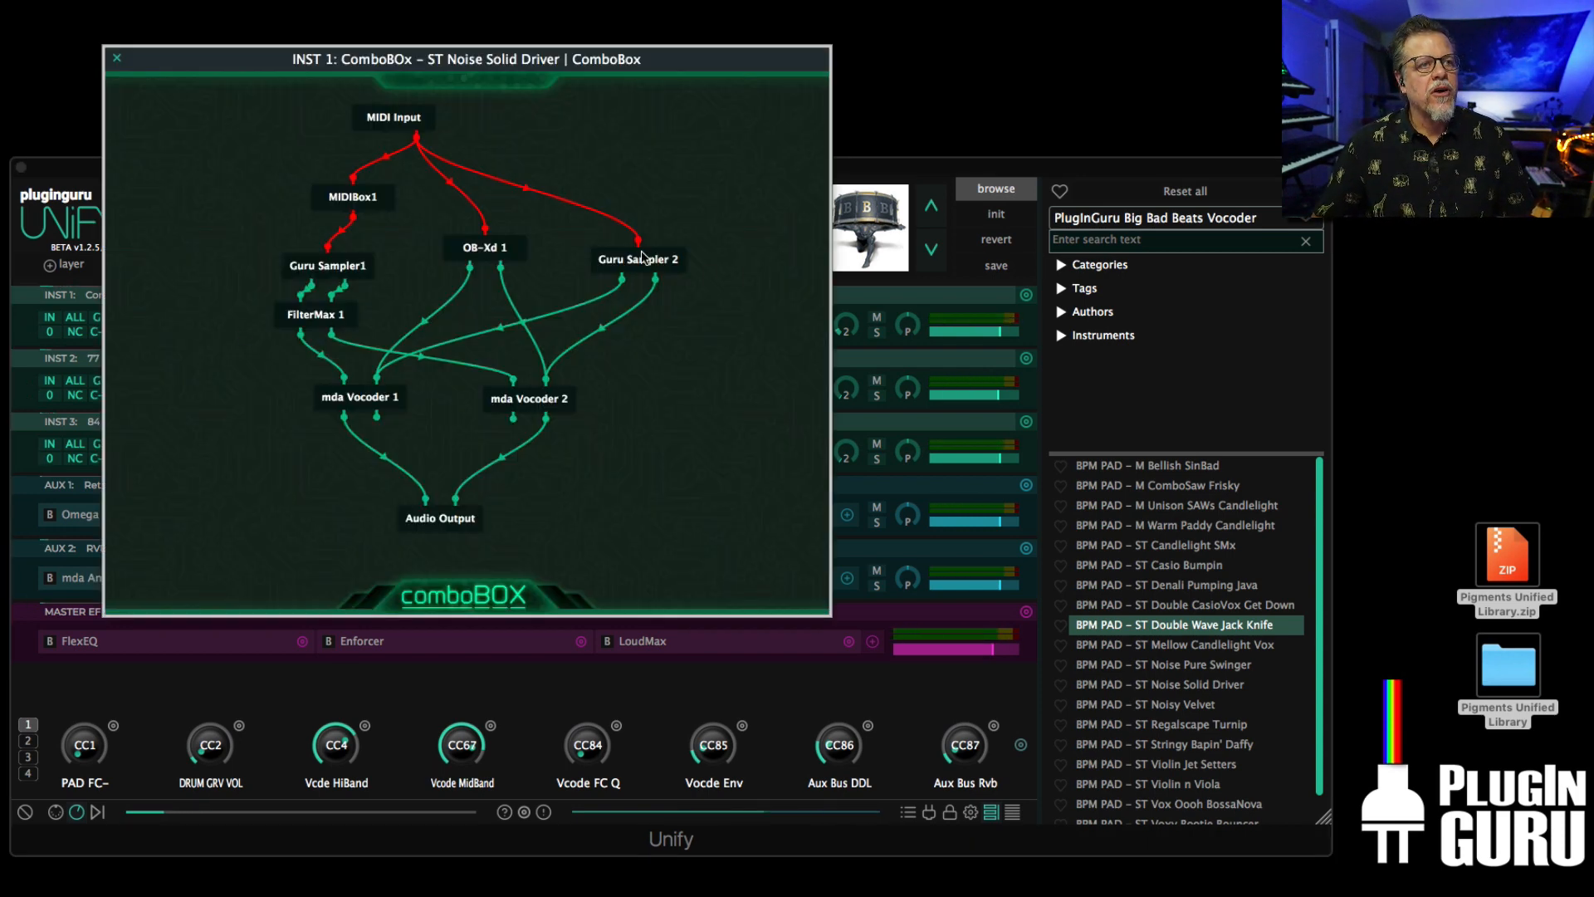
# - Set Guru Sampler 2's waveform to zNOISE - Model D Pink and close the editors
pyautogui.doubleClick(636, 259)
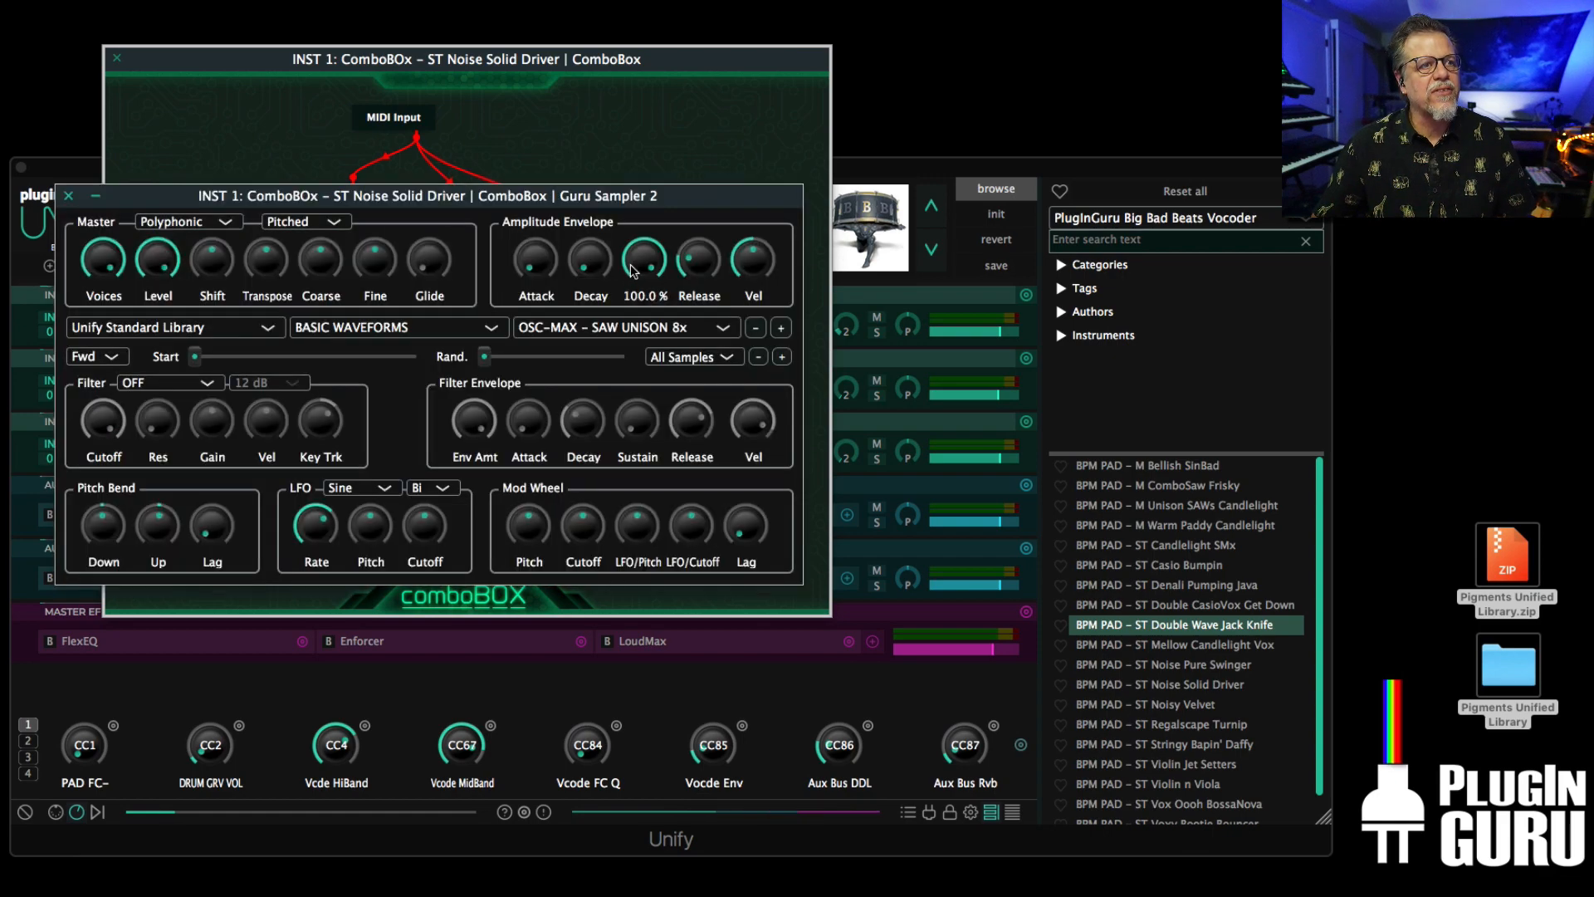
pyautogui.click(619, 328)
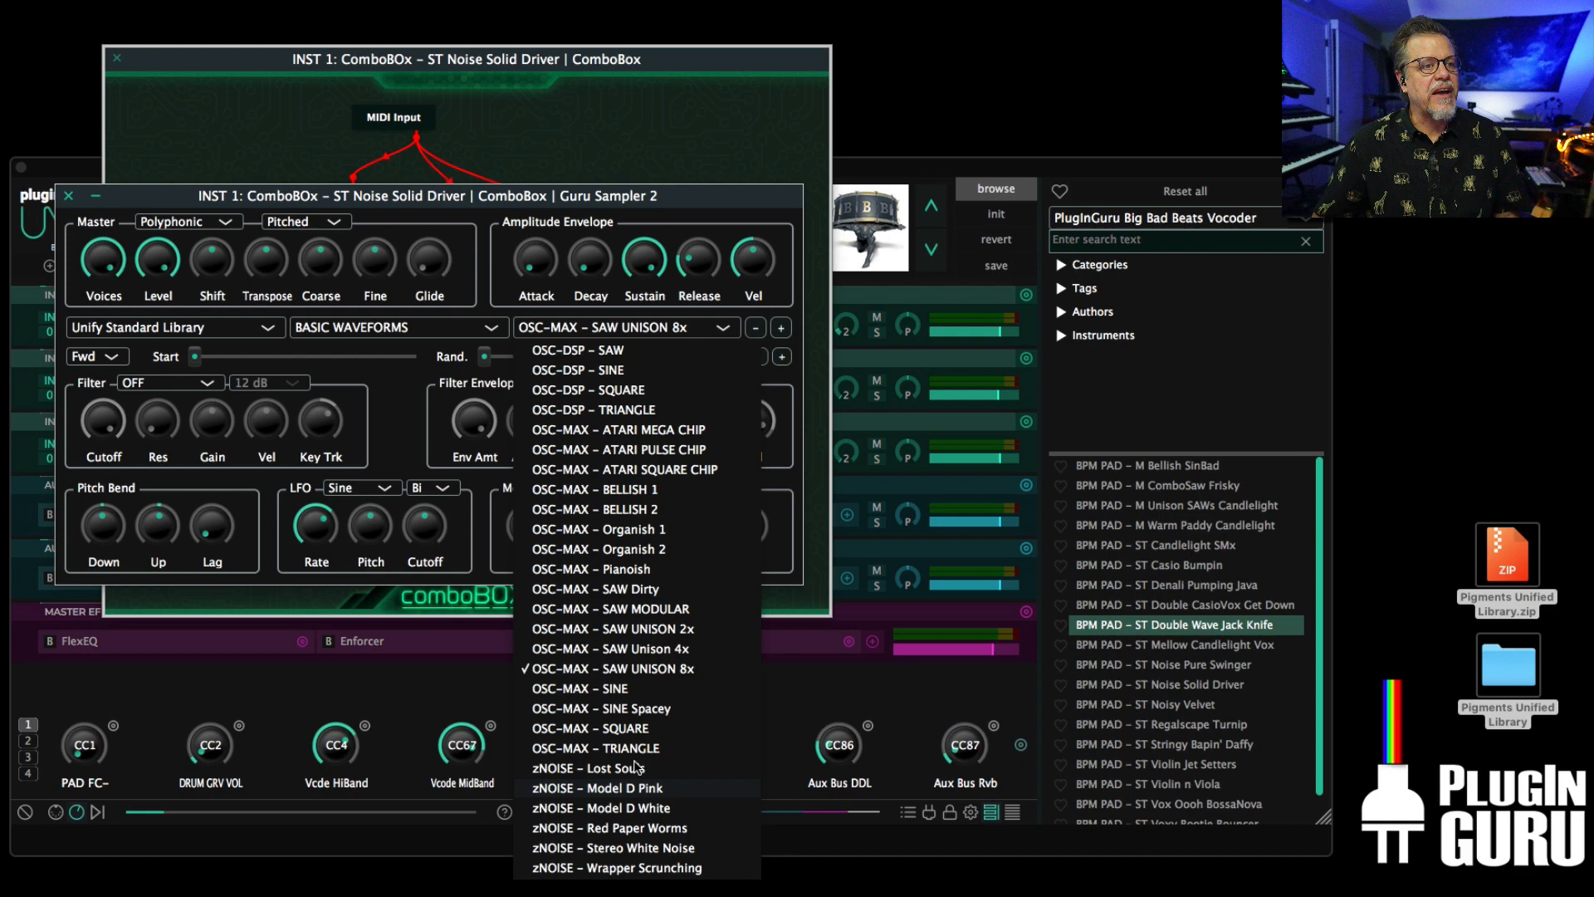
pyautogui.click(598, 787)
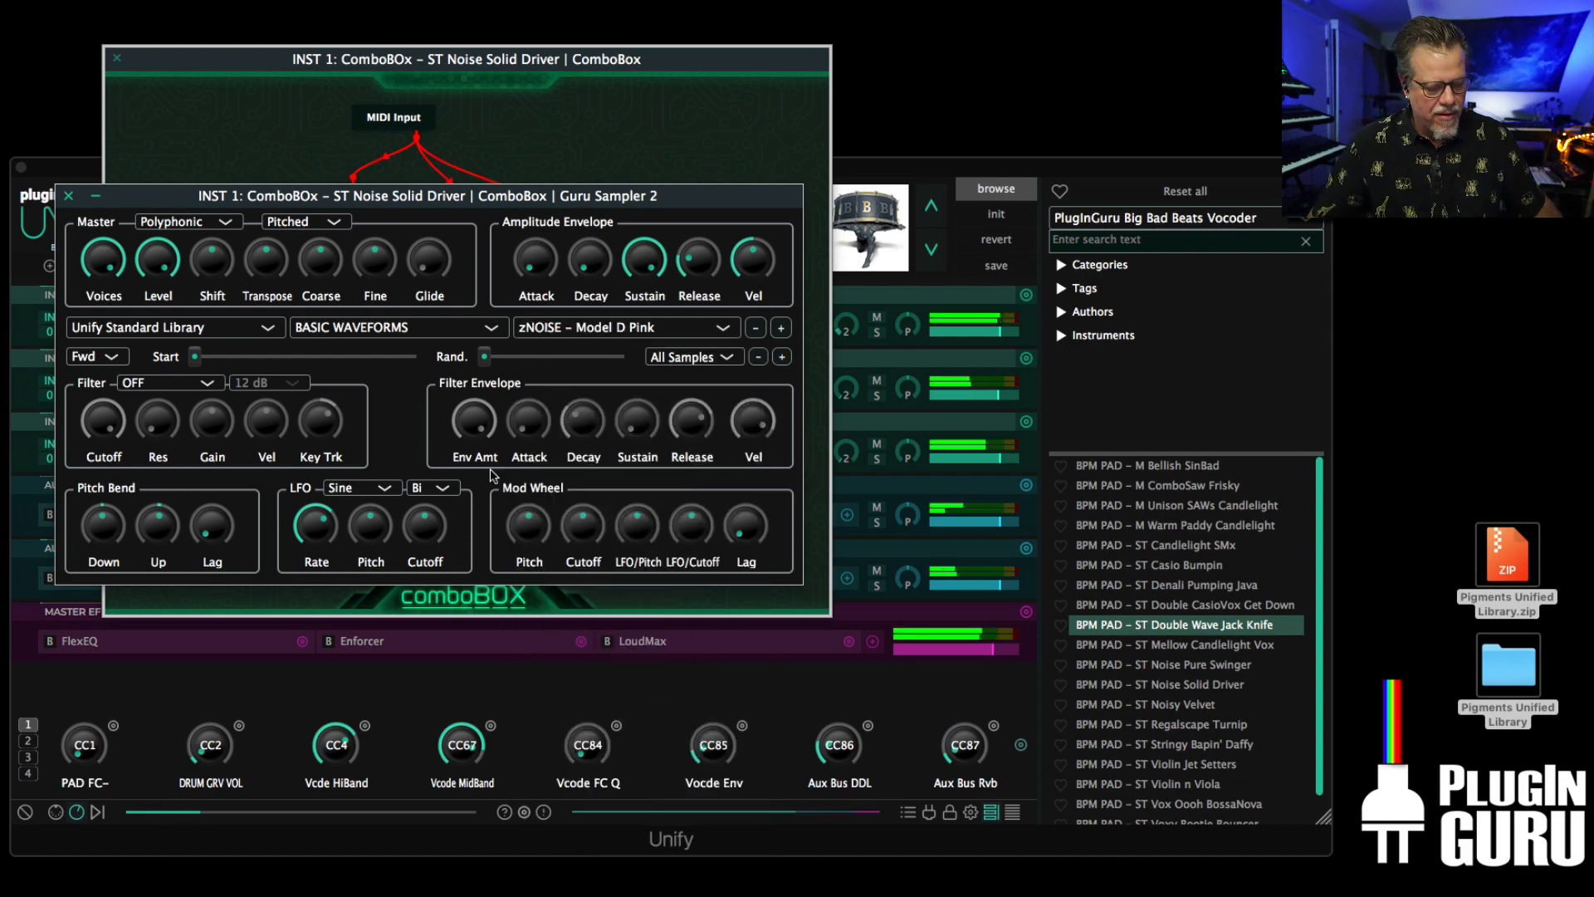
pyautogui.click(68, 196)
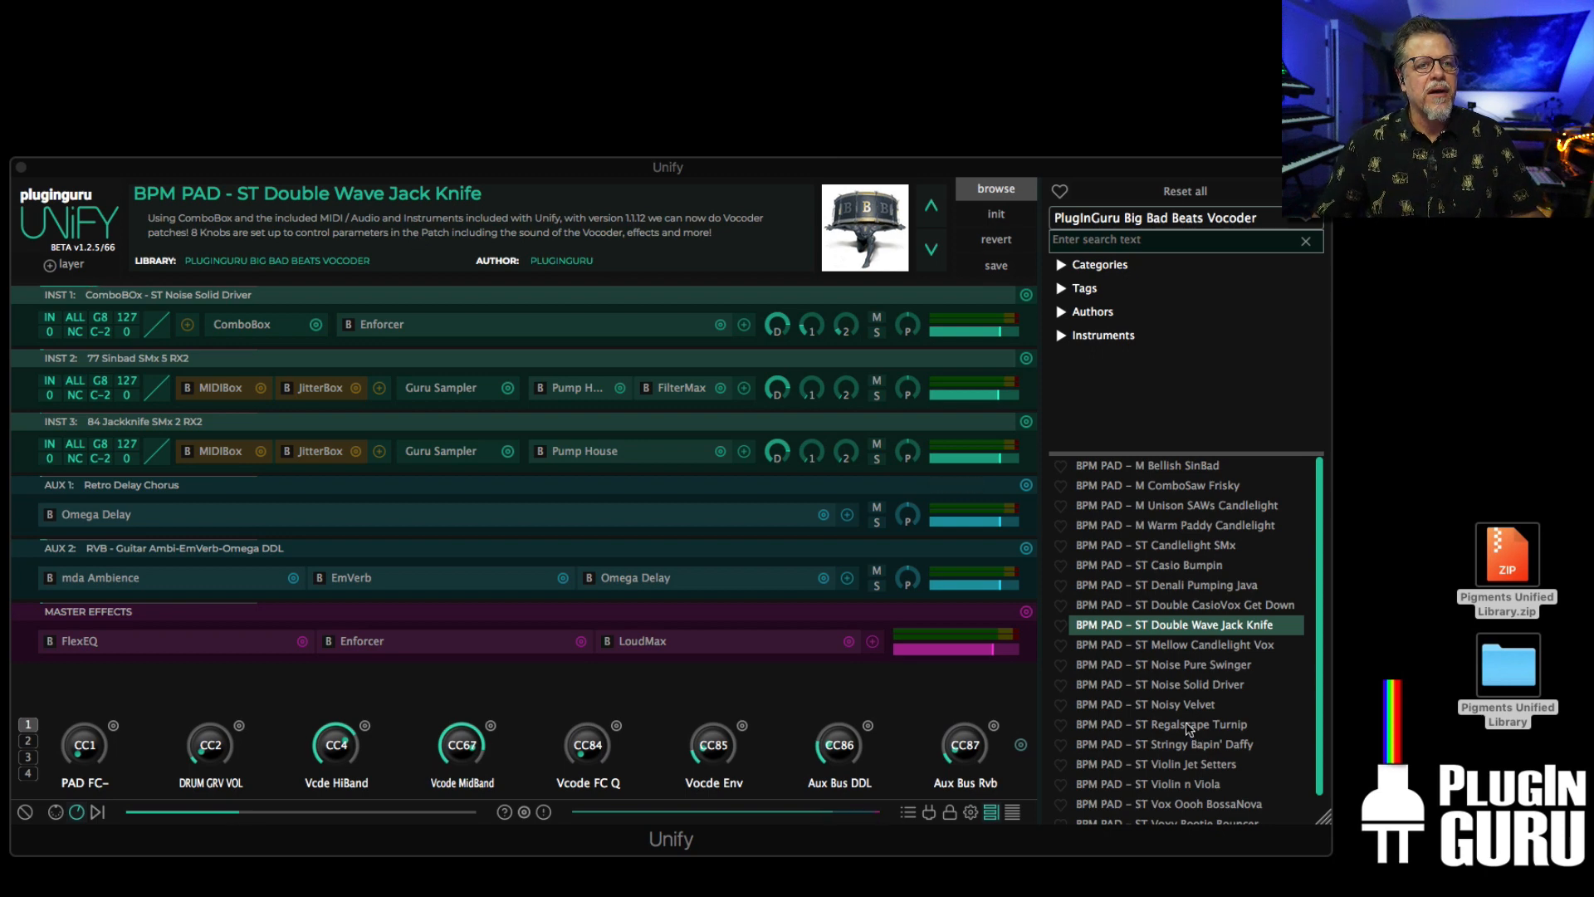
# - Load ST Regalscape Turnip, then BPM SPLIT – ST Mellow Warm Candles, and open the library list
pyautogui.click(1161, 724)
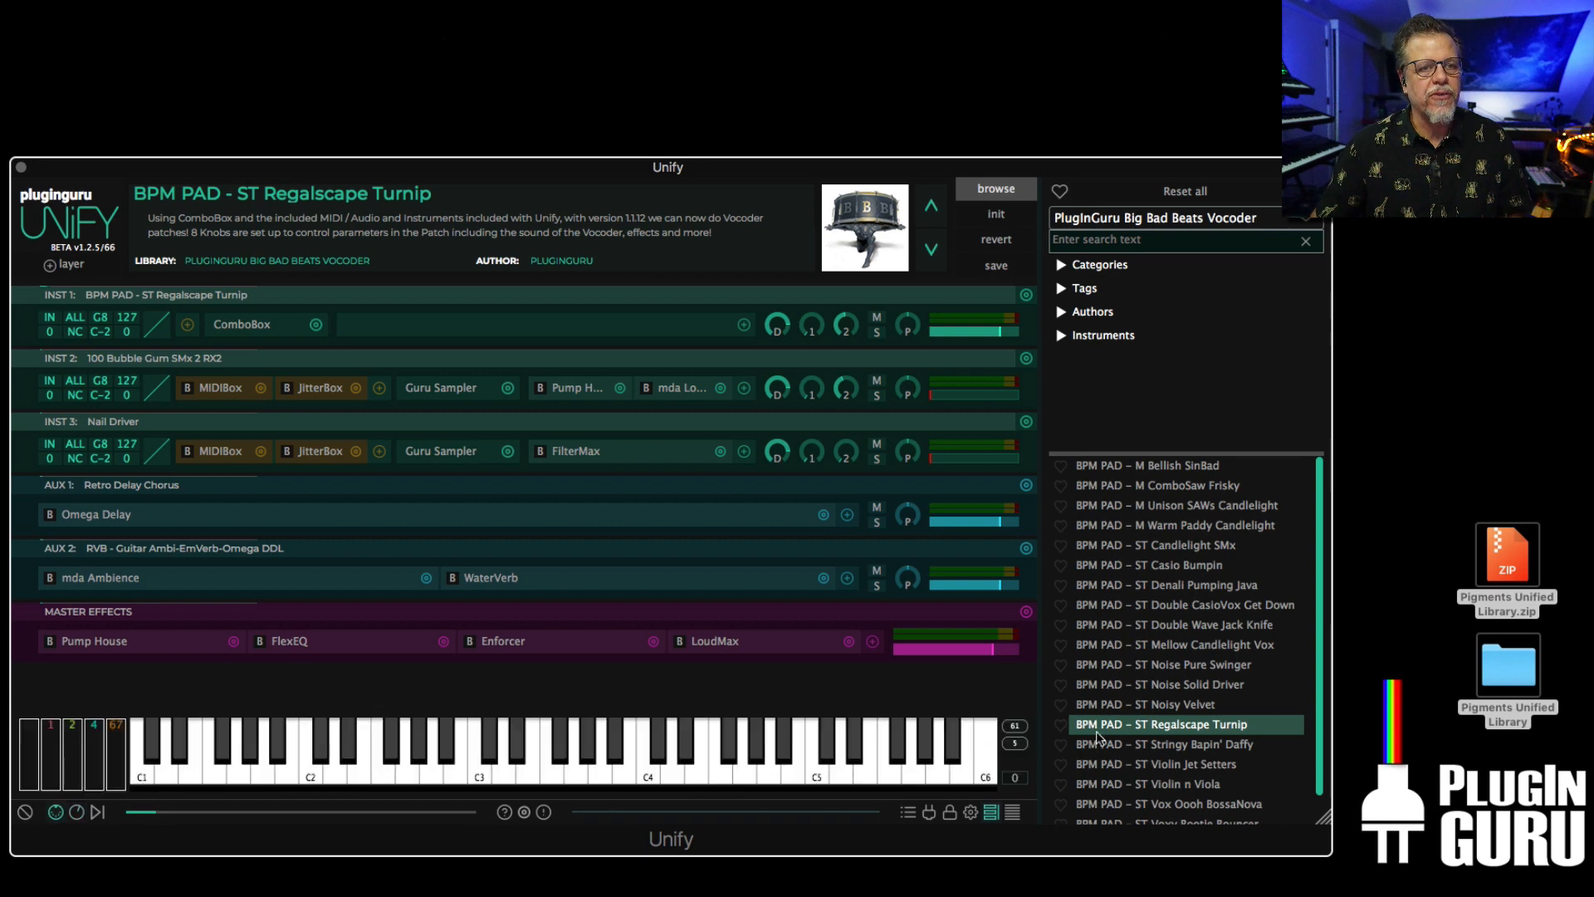
pyautogui.click(1149, 754)
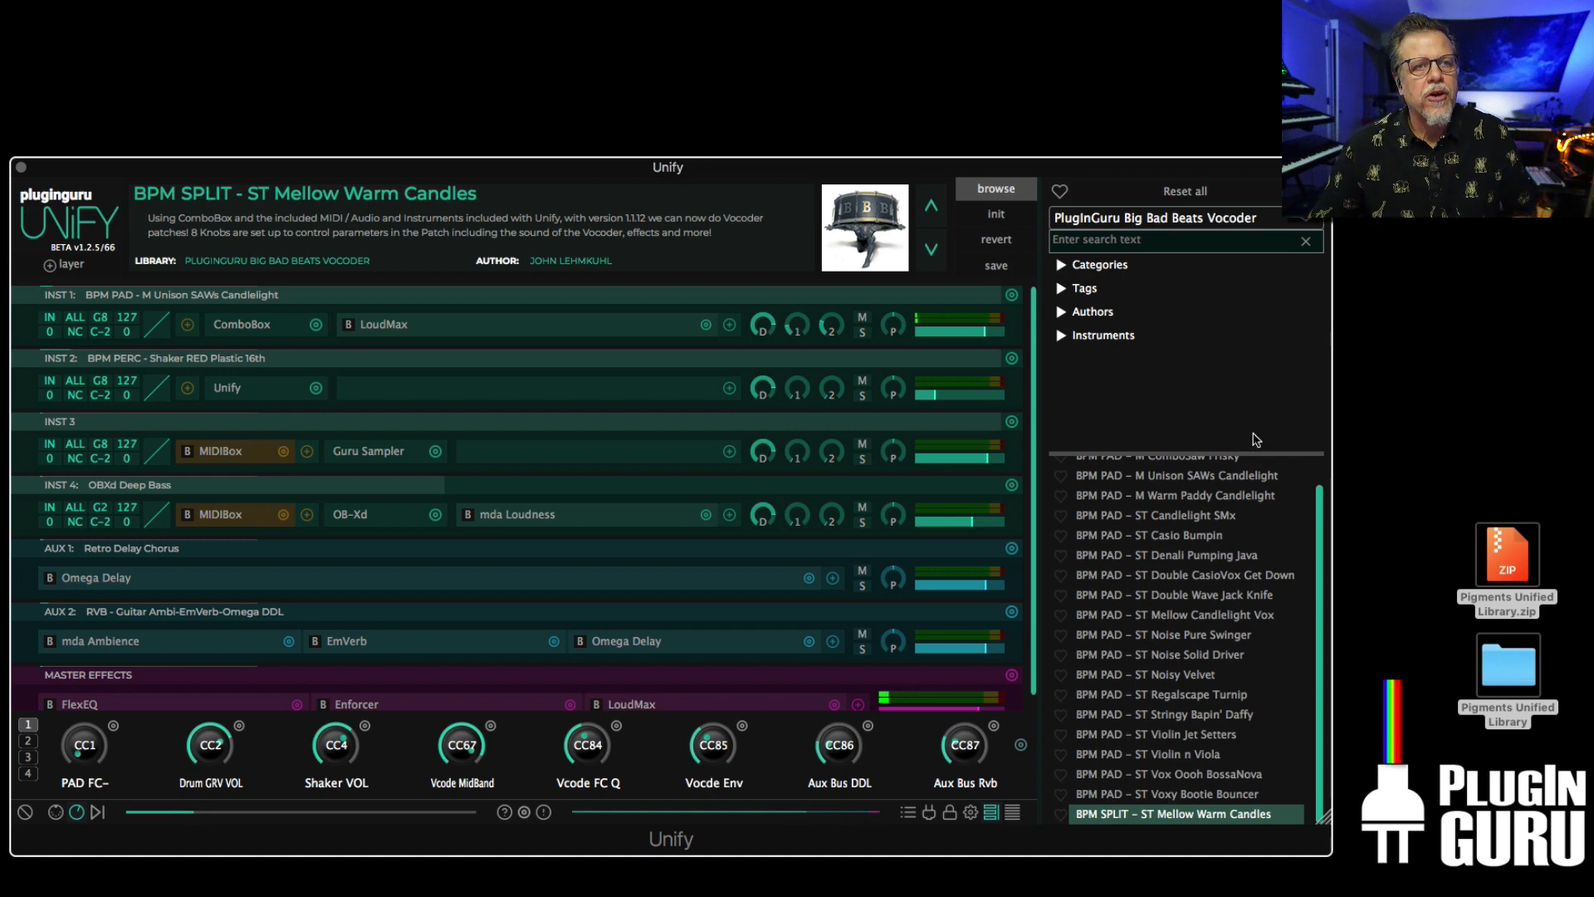
pyautogui.click(1154, 216)
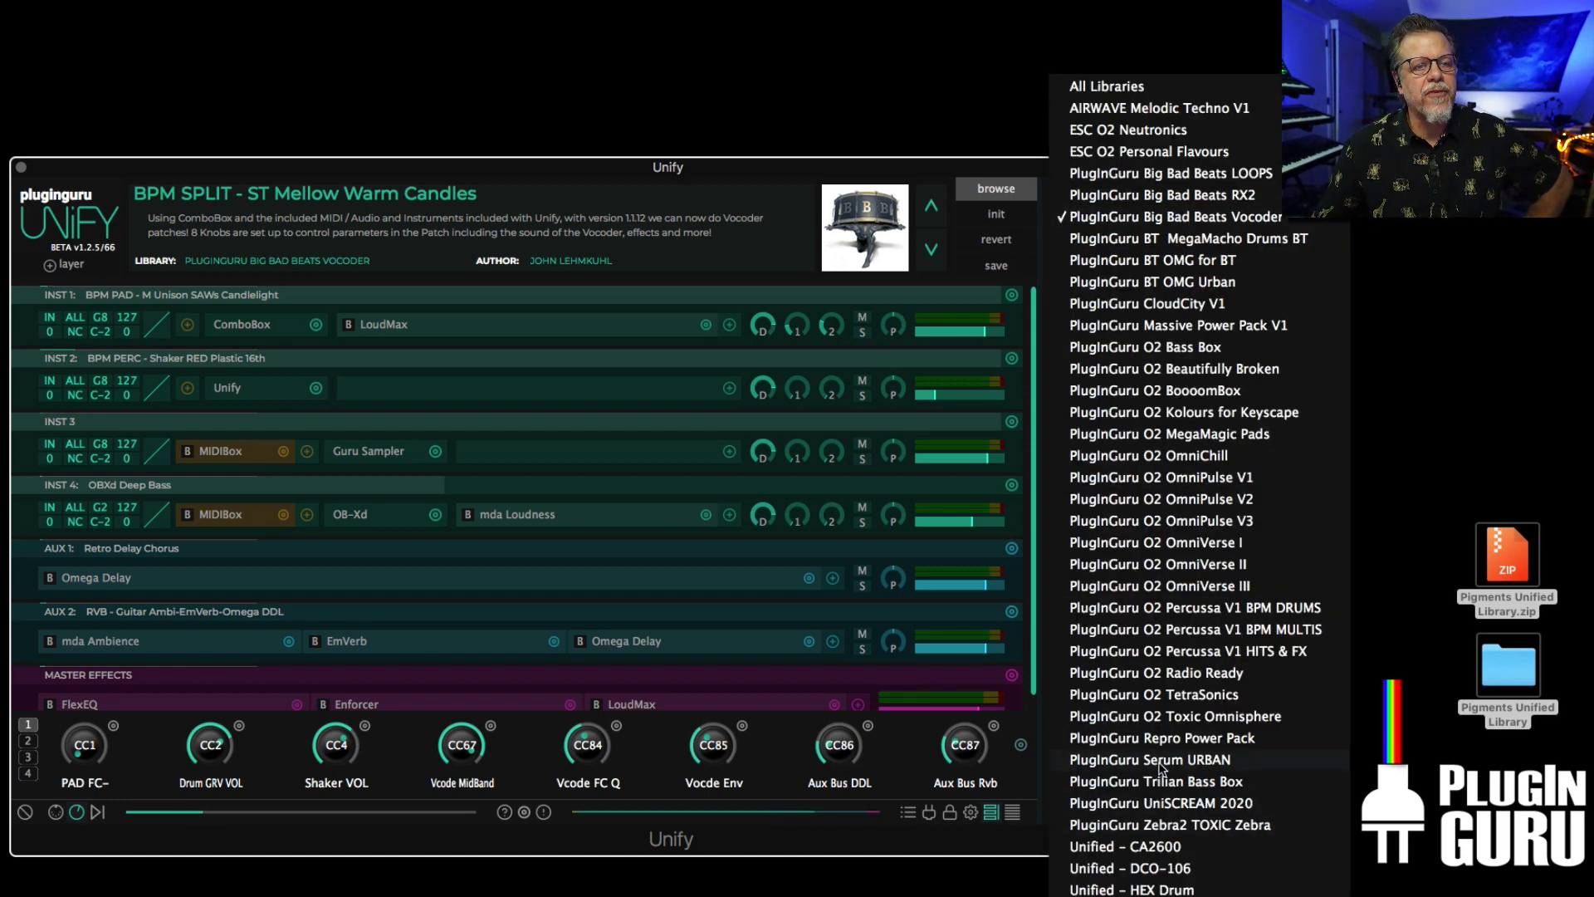
# - Audition Serum URBAN bass patches (Boom 2, Tub Wub, Ambi SubDrop) on the way to Sub BASS KICK 2 JL
pyautogui.click(1148, 759)
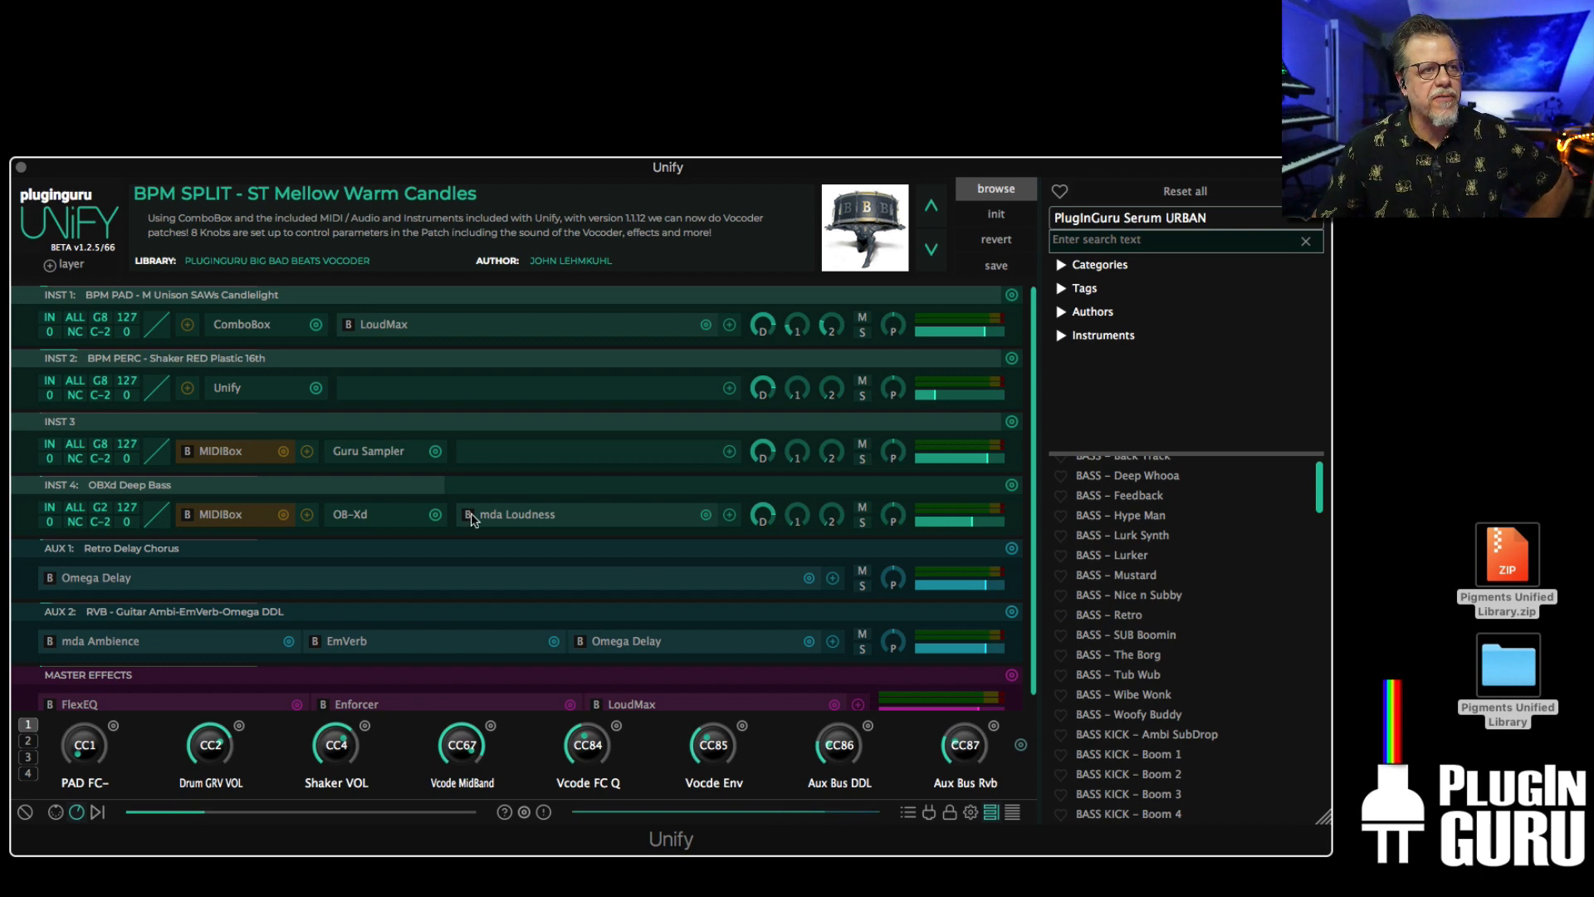
pyautogui.scroll(-3)
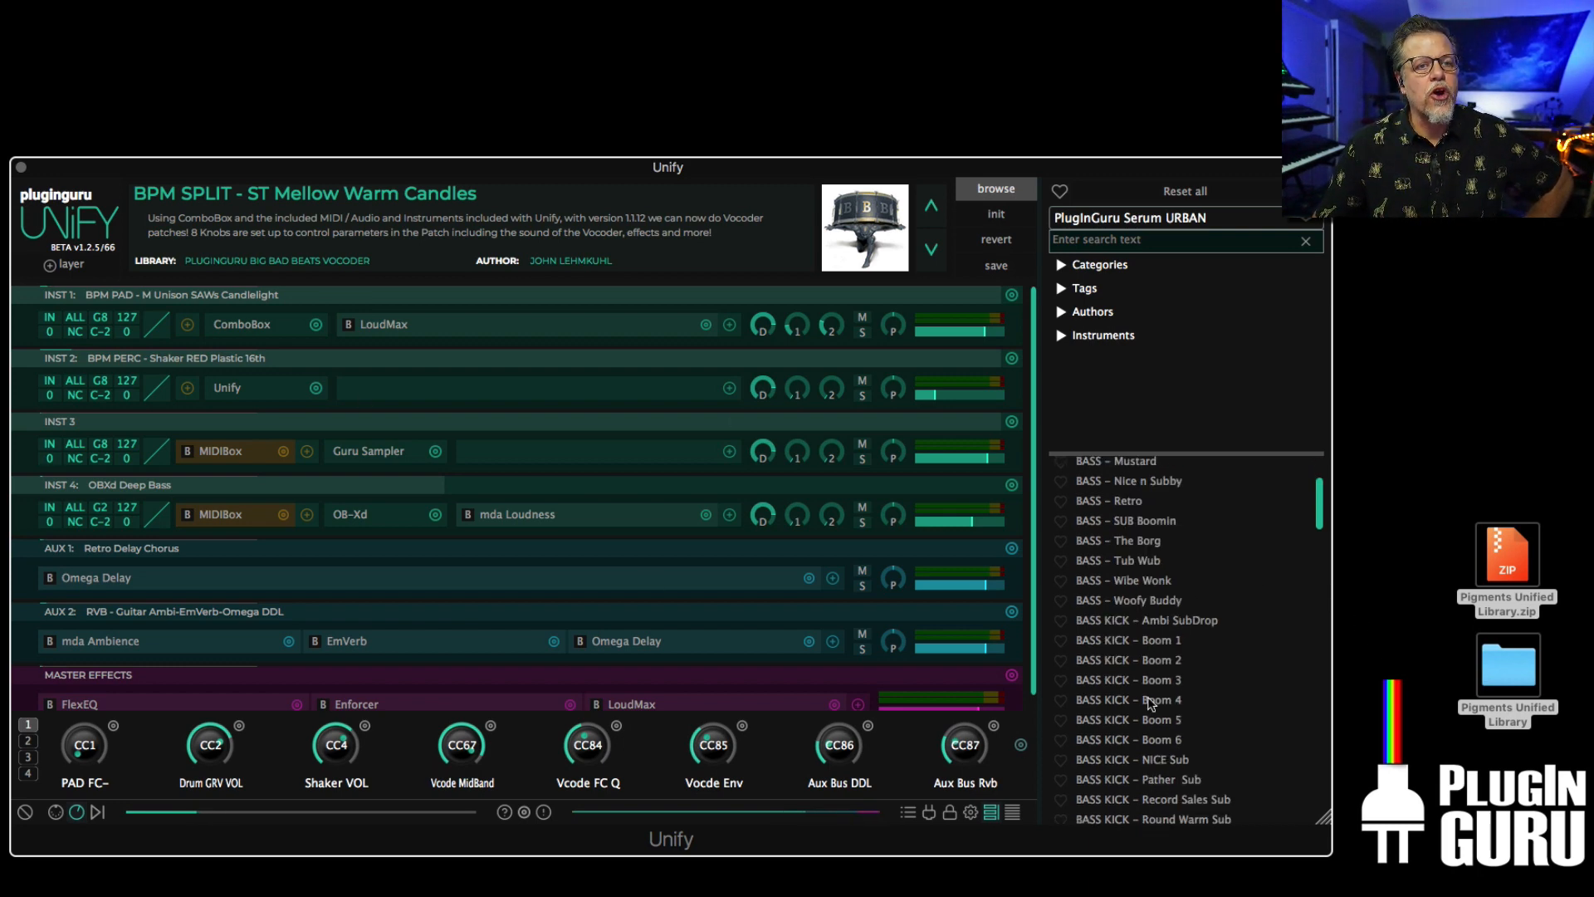
pyautogui.doubleClick(1128, 659)
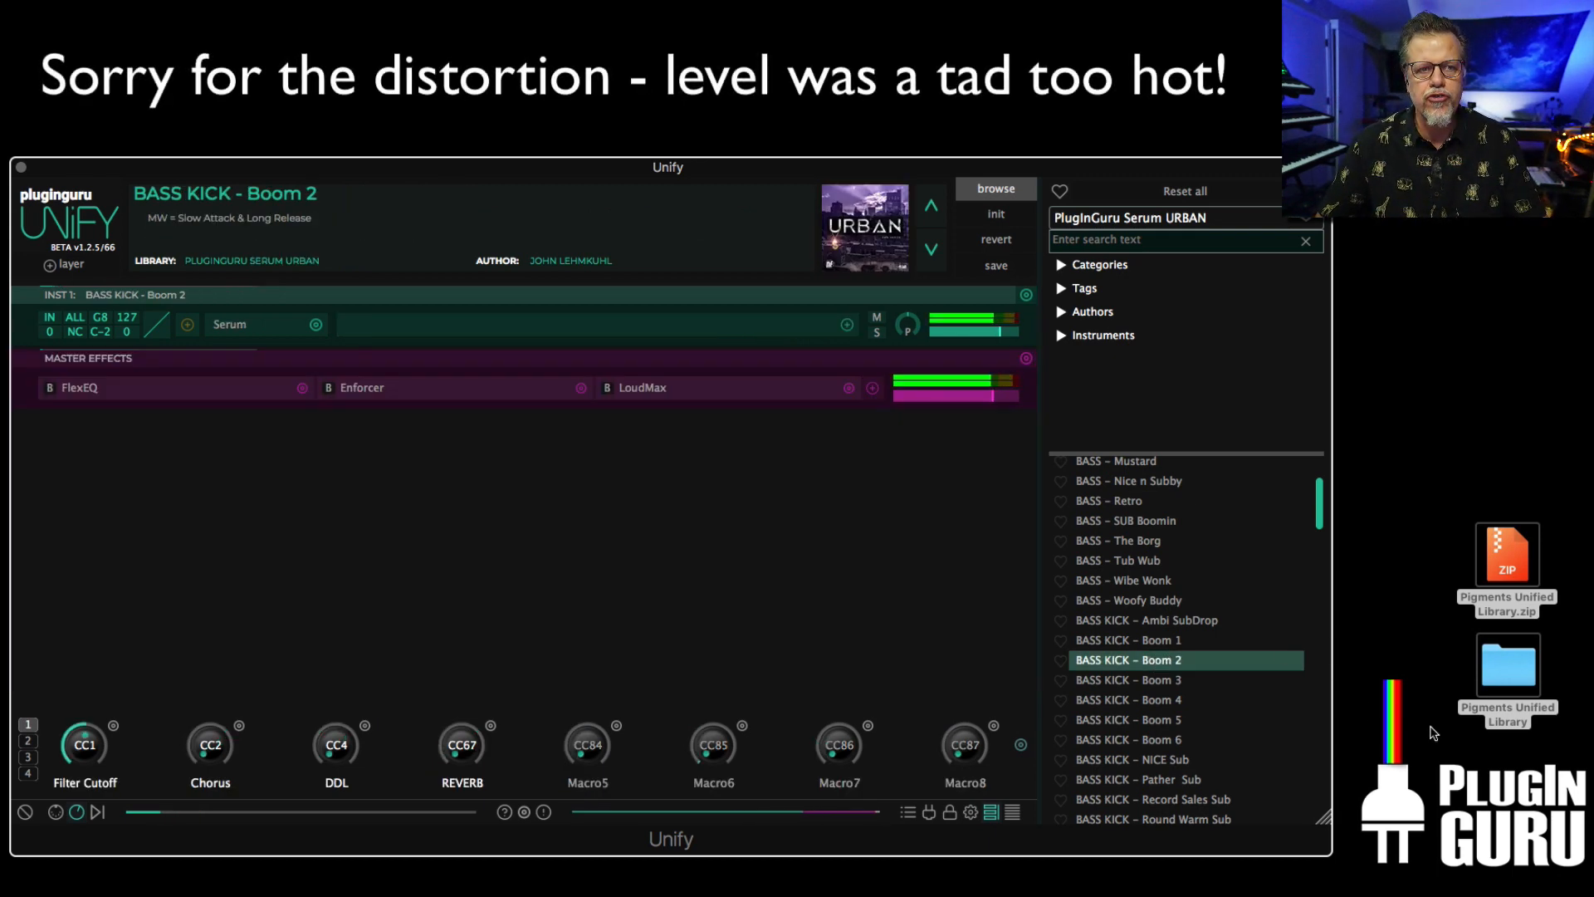
pyautogui.click(1116, 559)
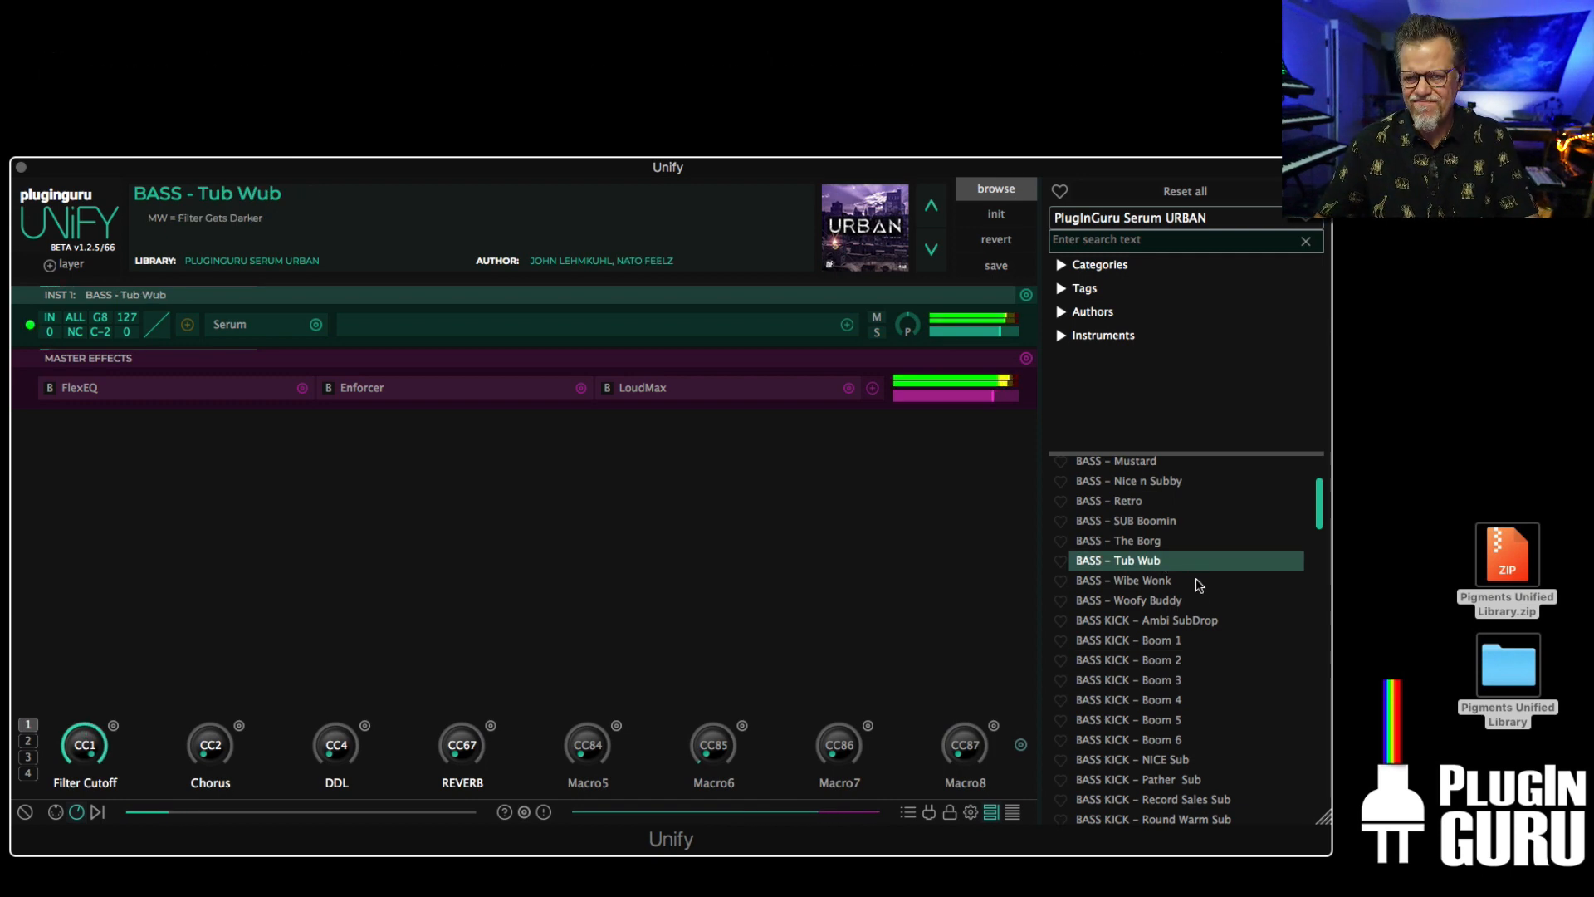
pyautogui.moveTo(1189, 623)
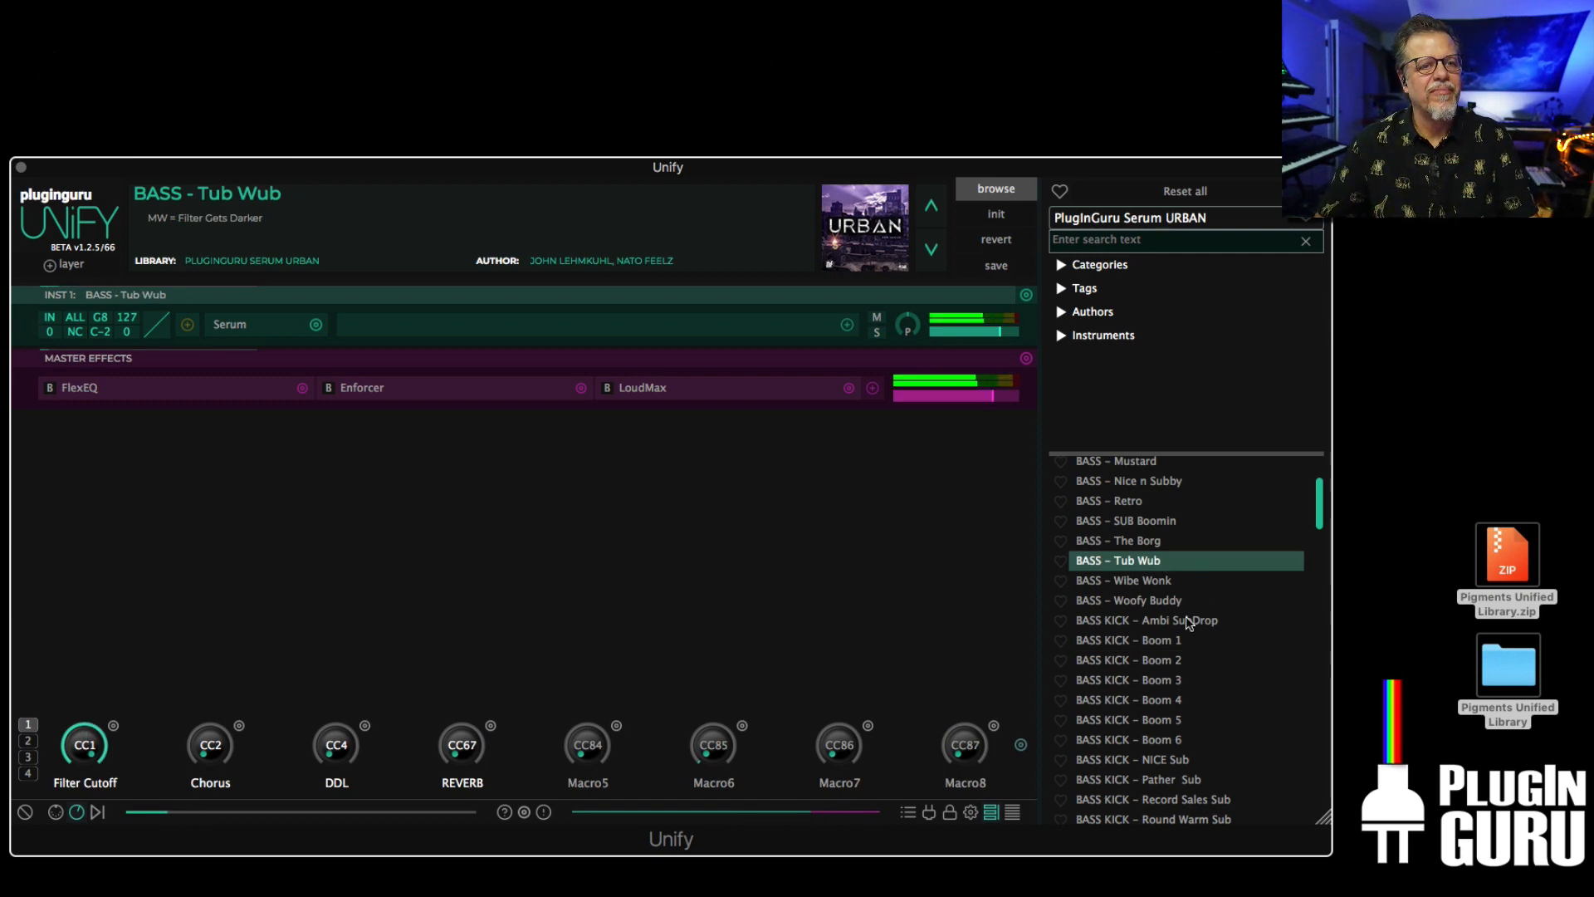
pyautogui.click(1148, 619)
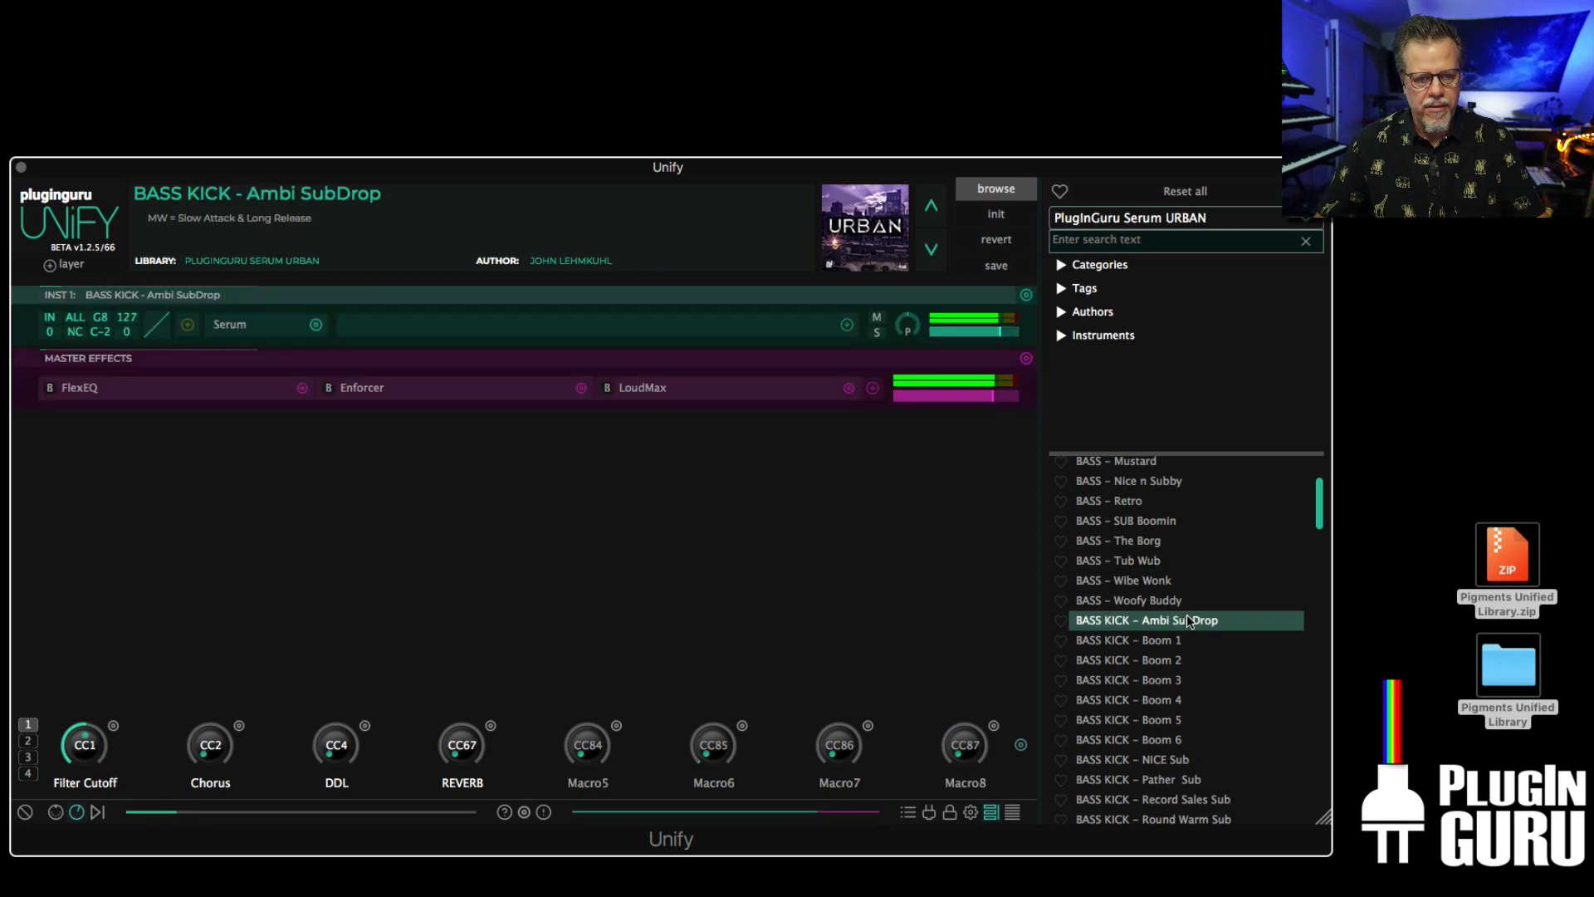
pyautogui.moveTo(1409, 714)
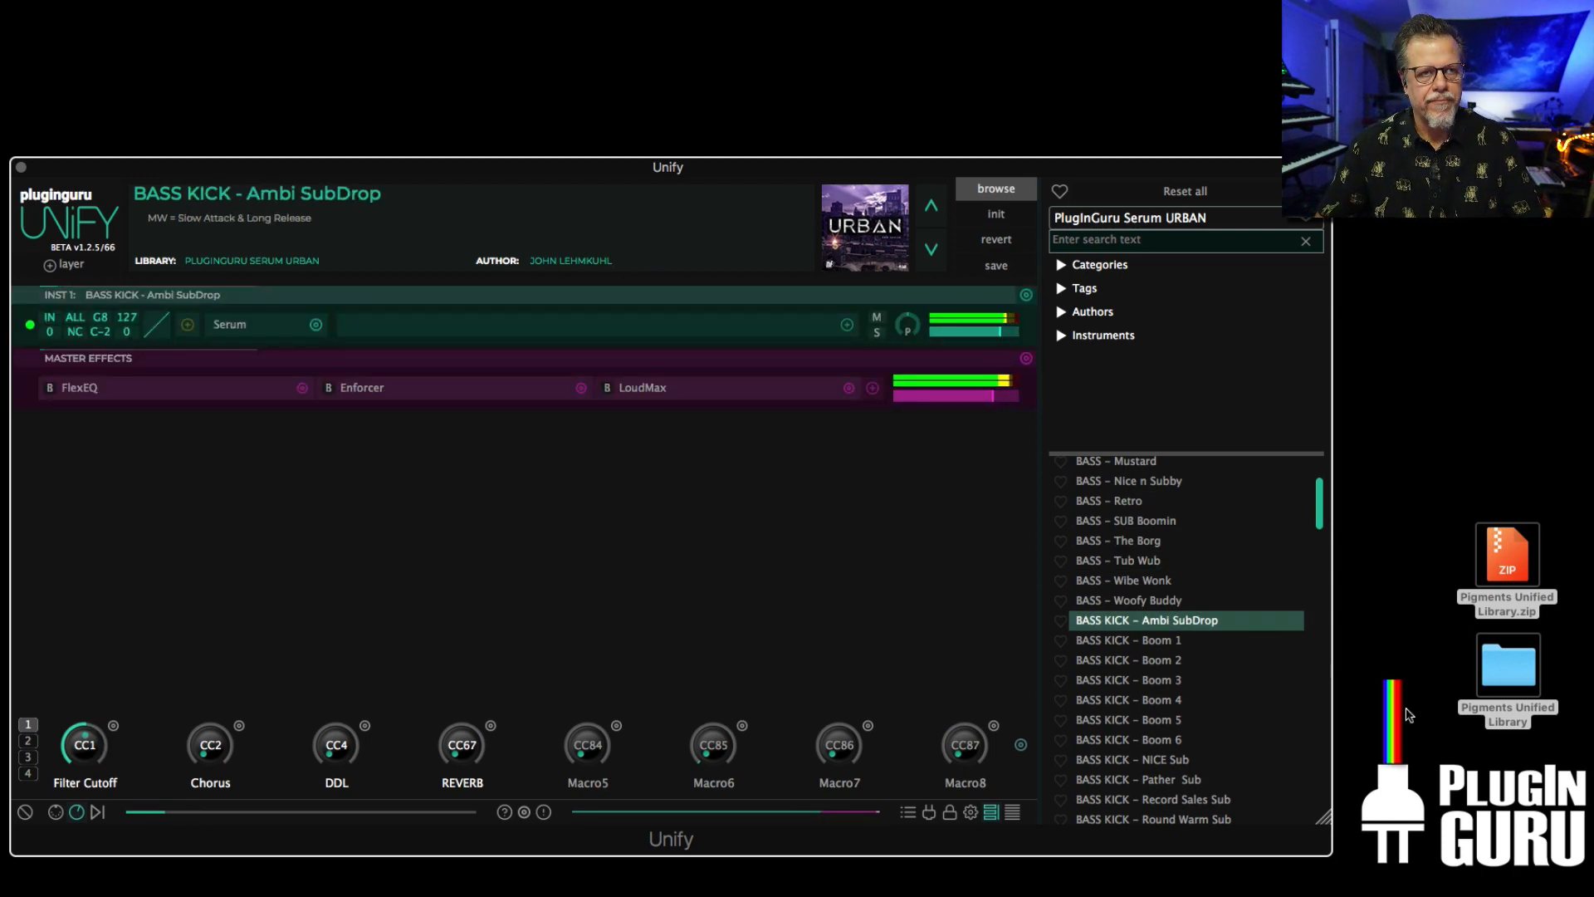
pyautogui.scroll(-3)
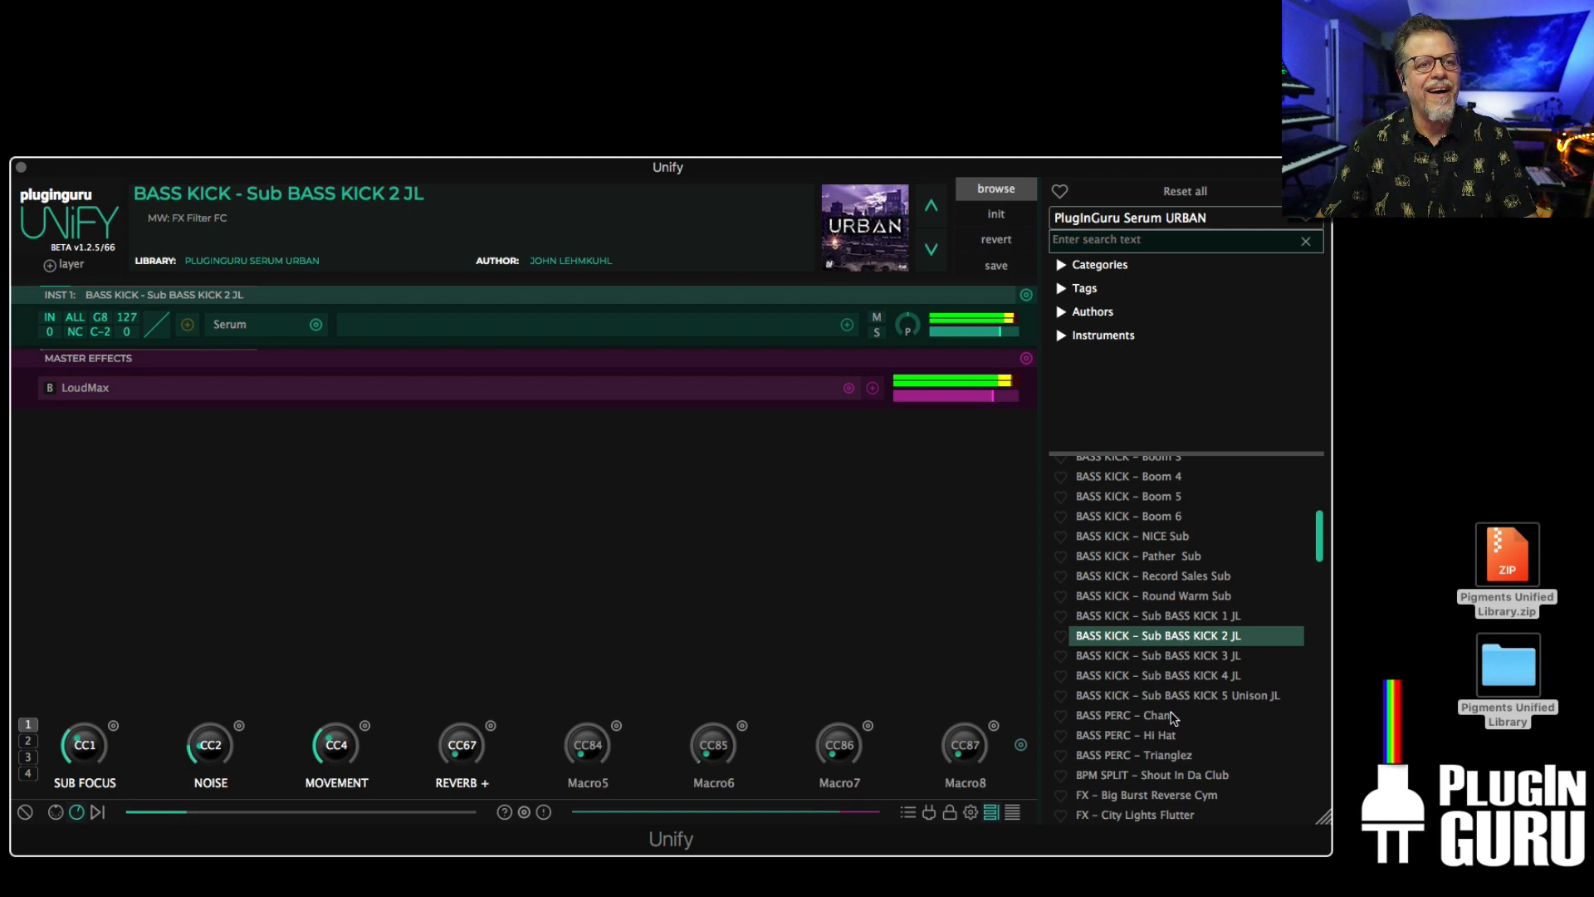
# - Audition a Serum URBAN guitar patch, land on KEY - Dark Dreaming, then show the library list
pyautogui.scroll(-3)
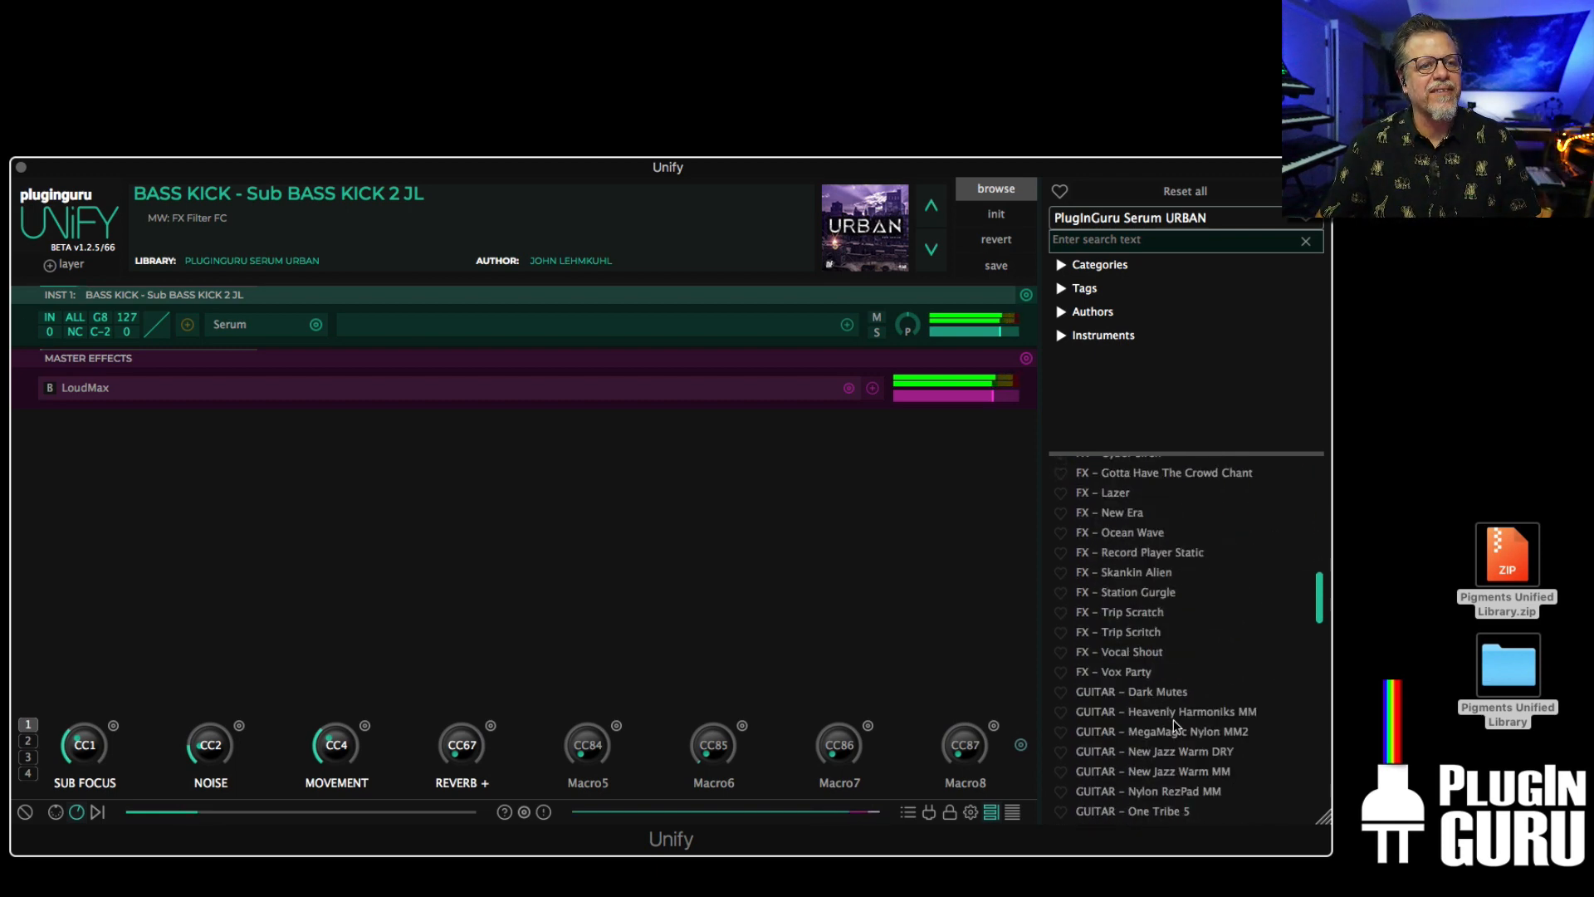
pyautogui.click(1153, 750)
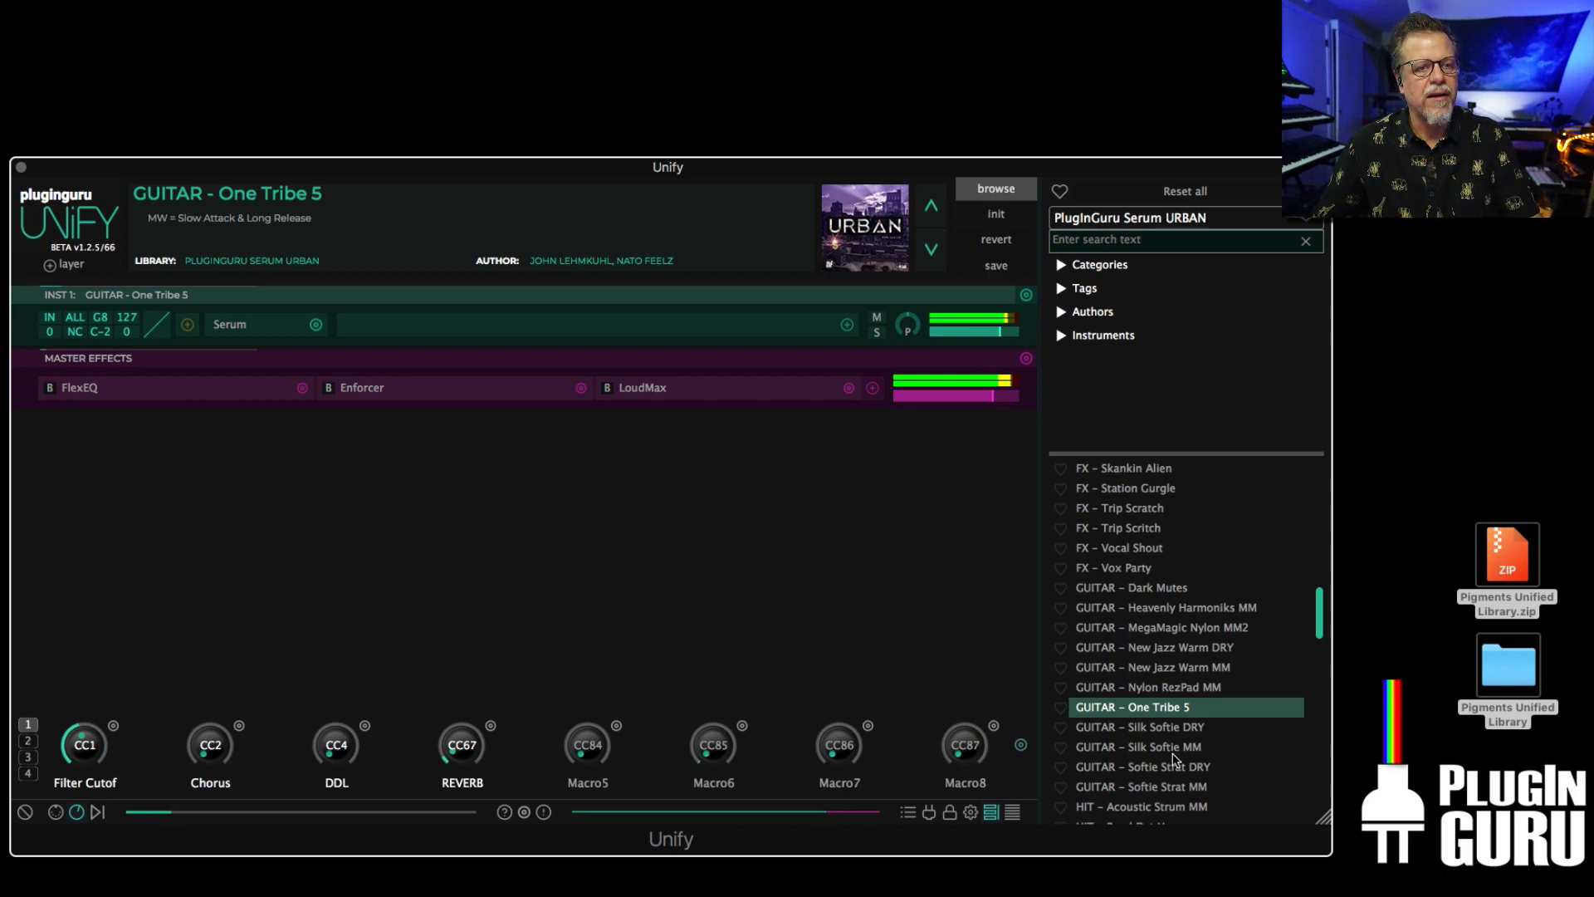
pyautogui.scroll(-3)
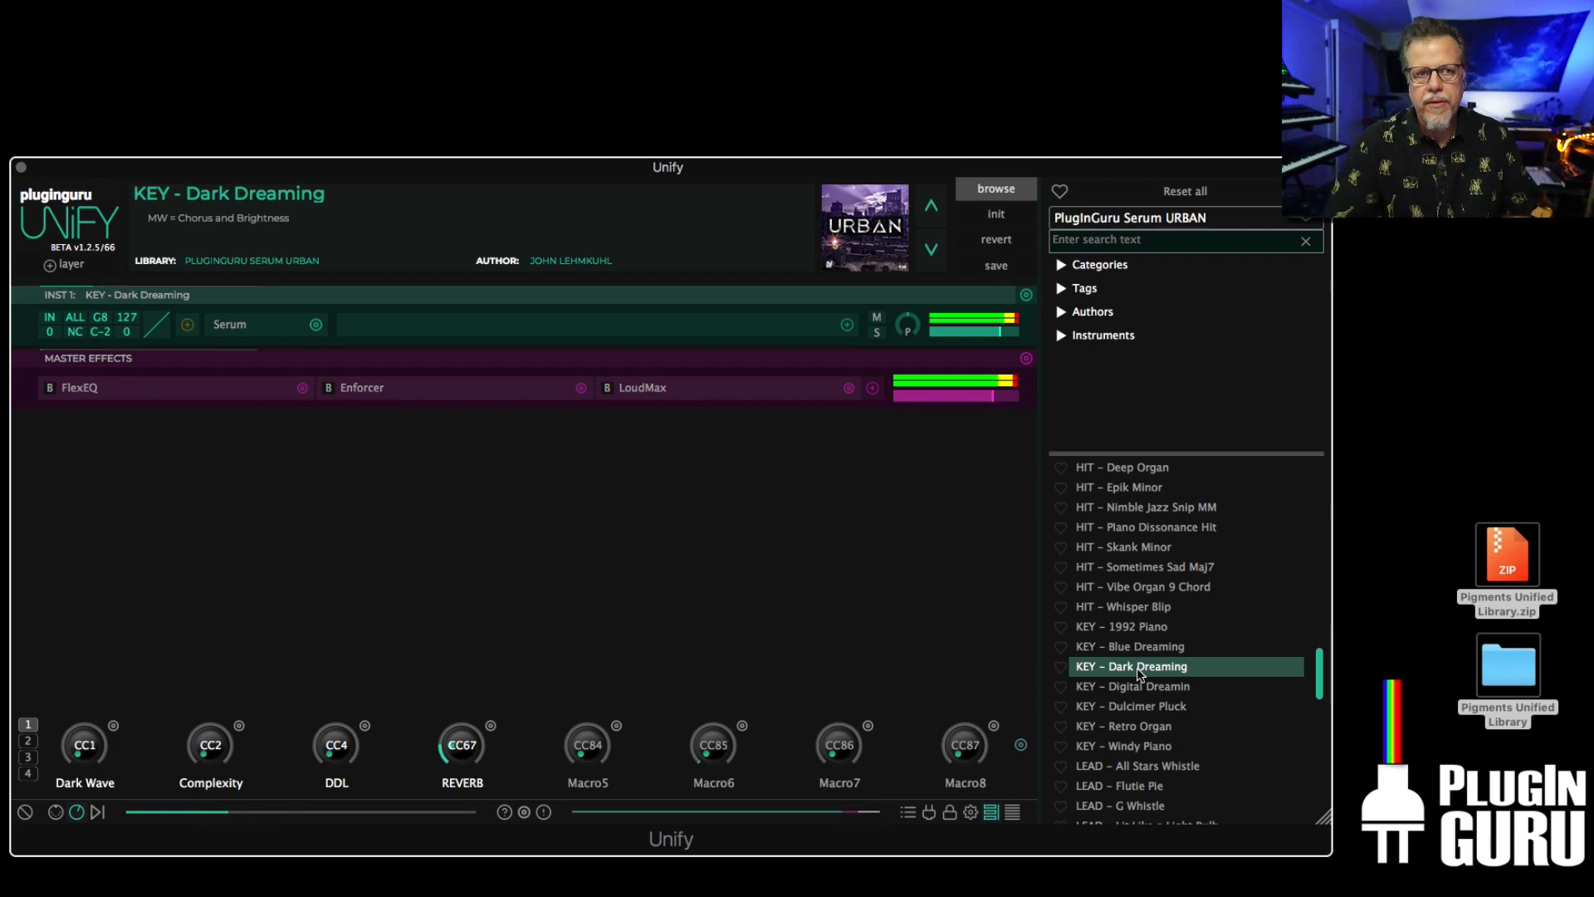
pyautogui.moveTo(1199, 296)
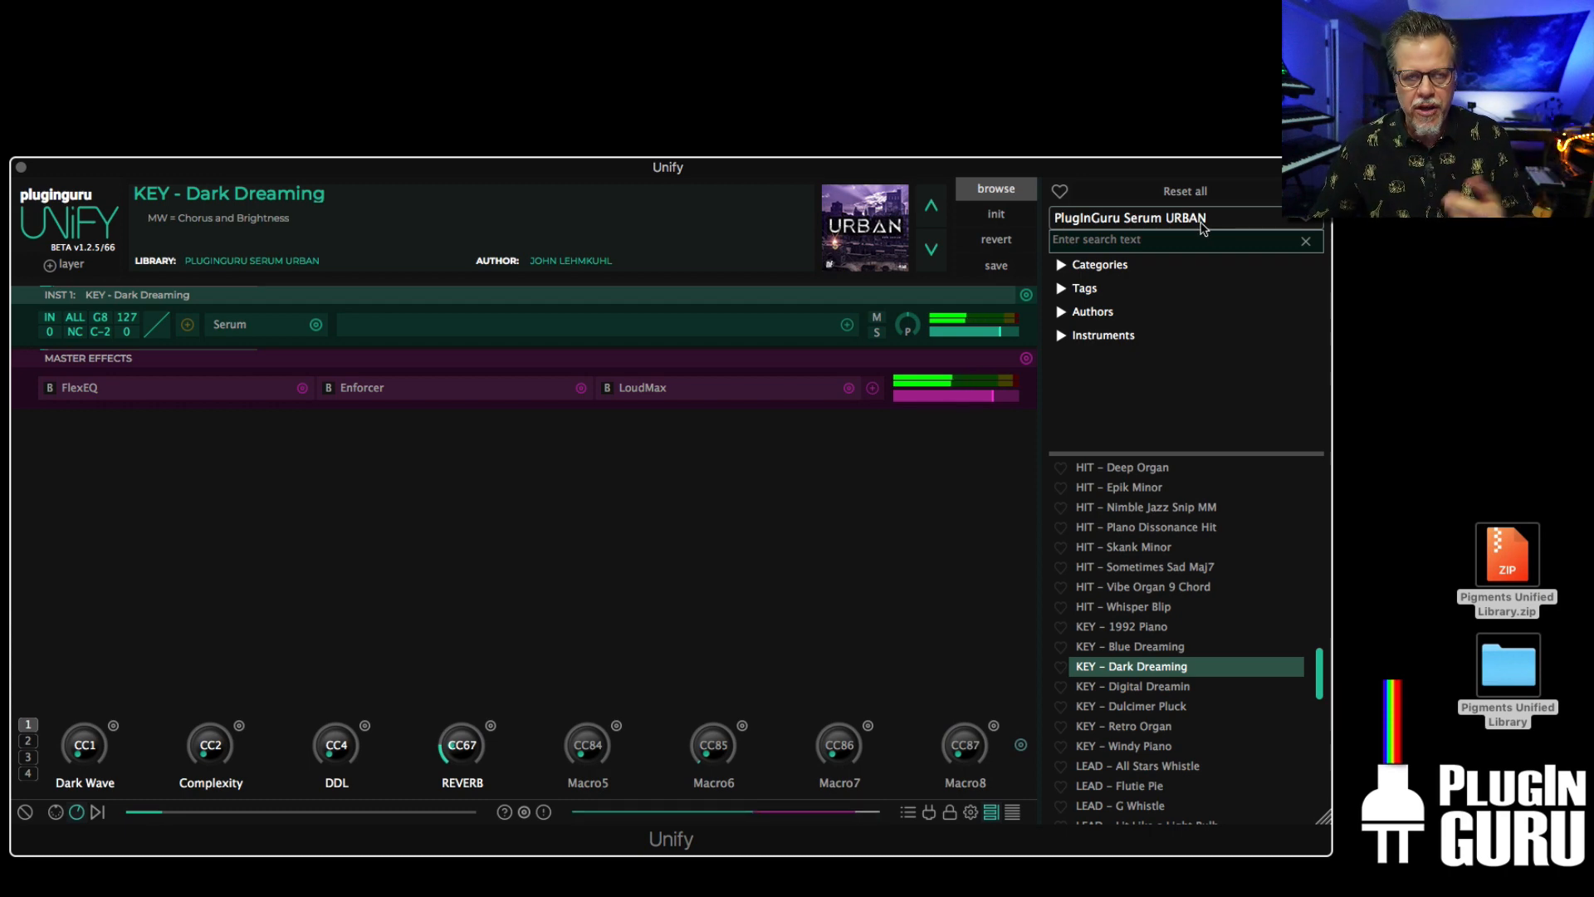
pyautogui.click(1130, 217)
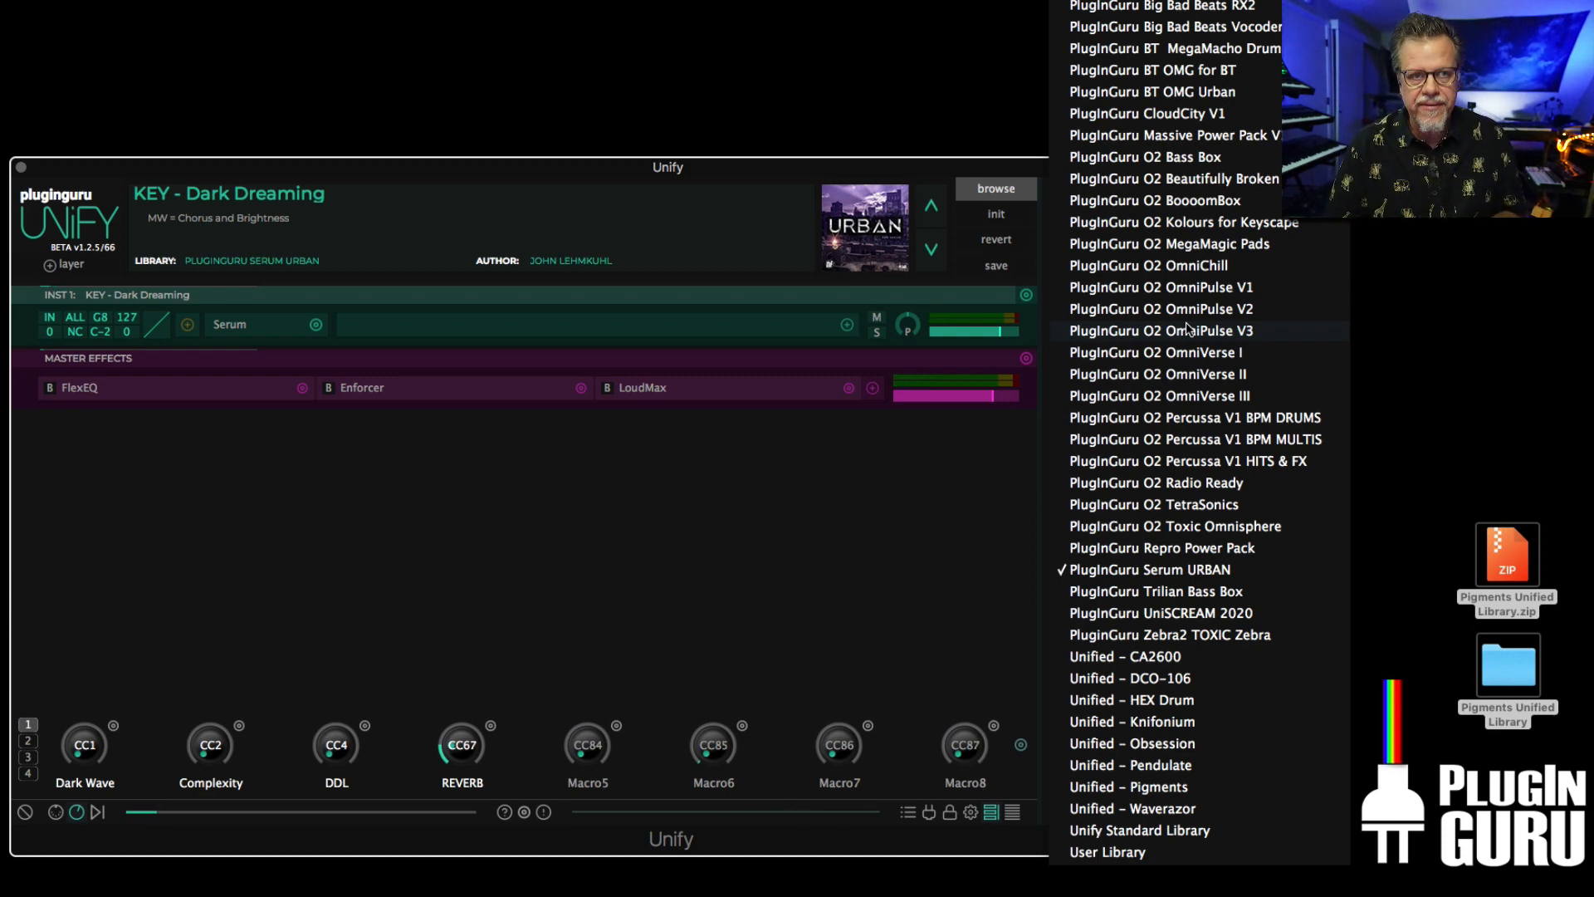
# - Dismiss the library list so Serum URBAN stays selected with KEY - Dark Dreaming loaded
pyautogui.click(1149, 569)
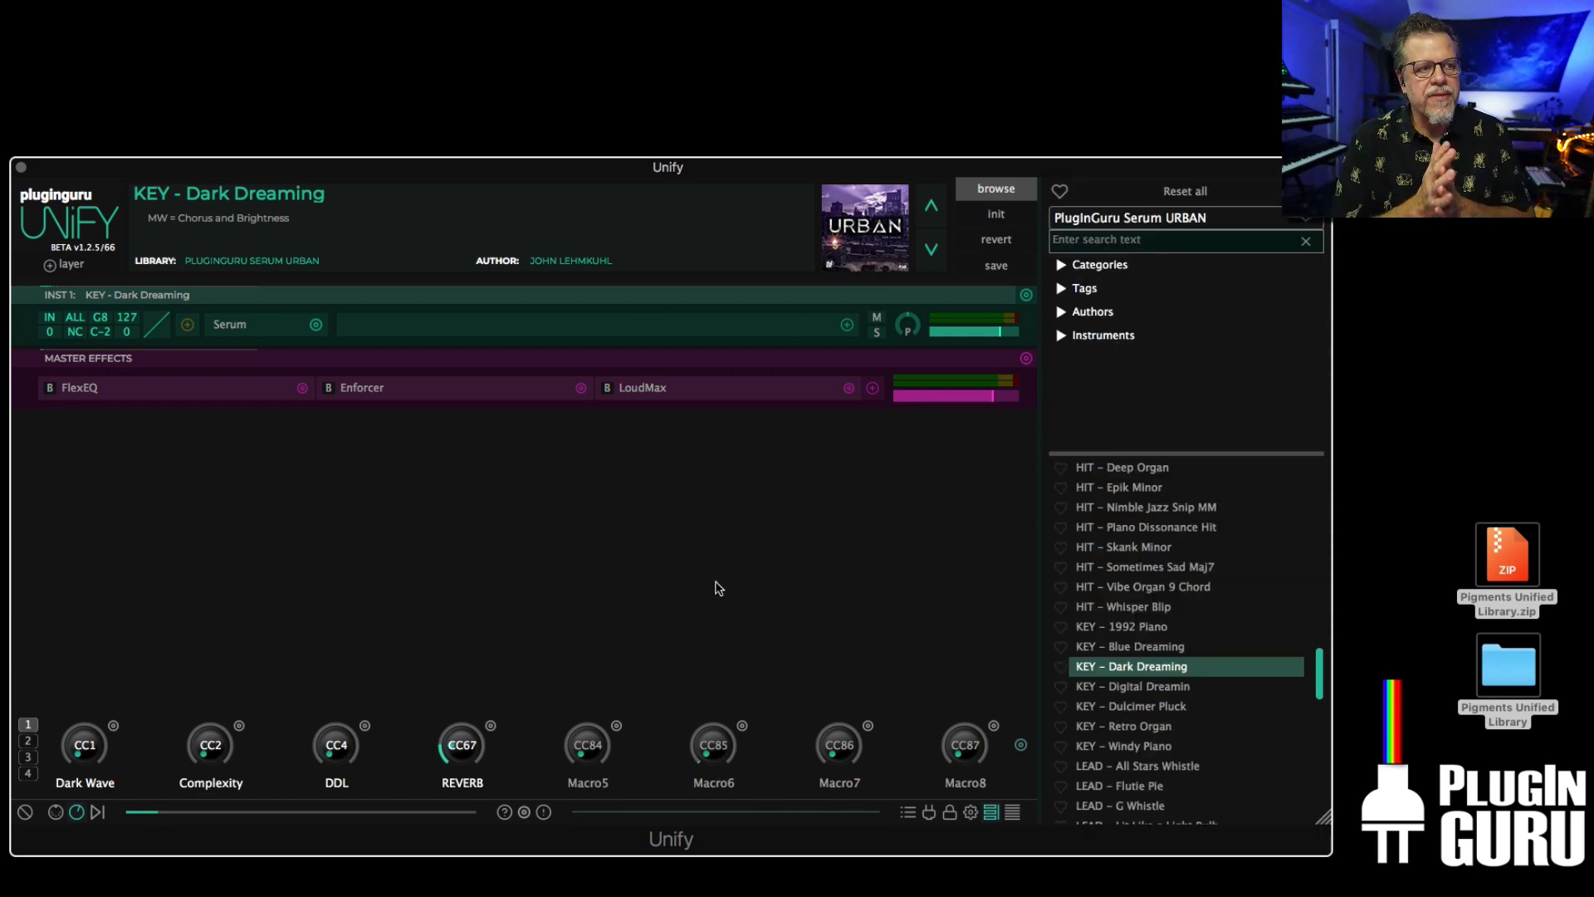
pyautogui.moveTo(261, 754)
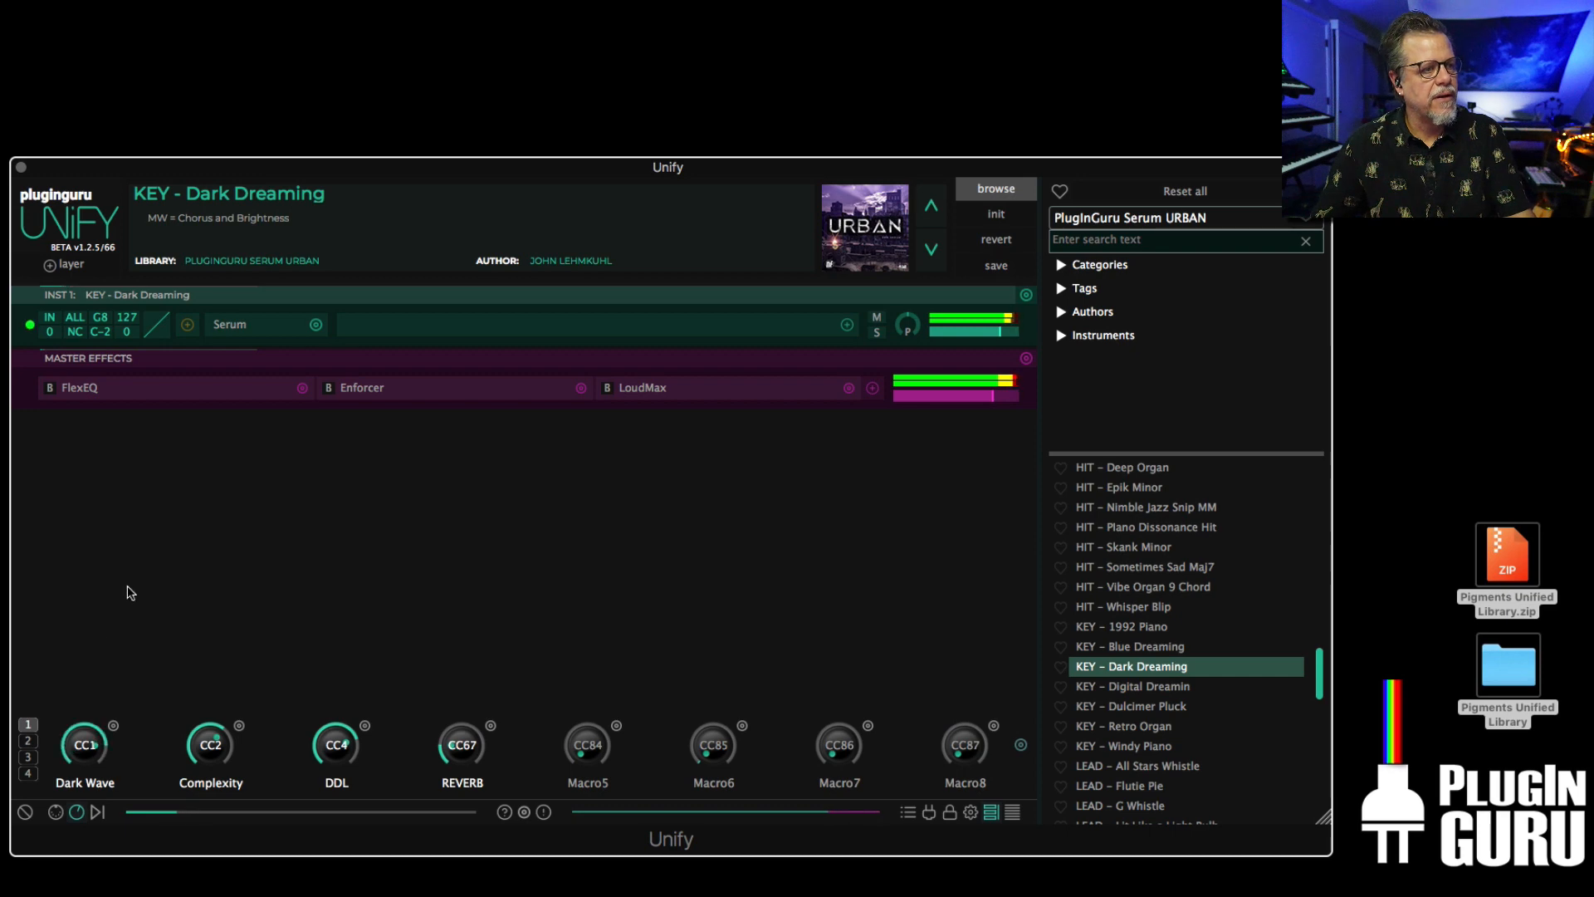
pyautogui.moveTo(122, 637)
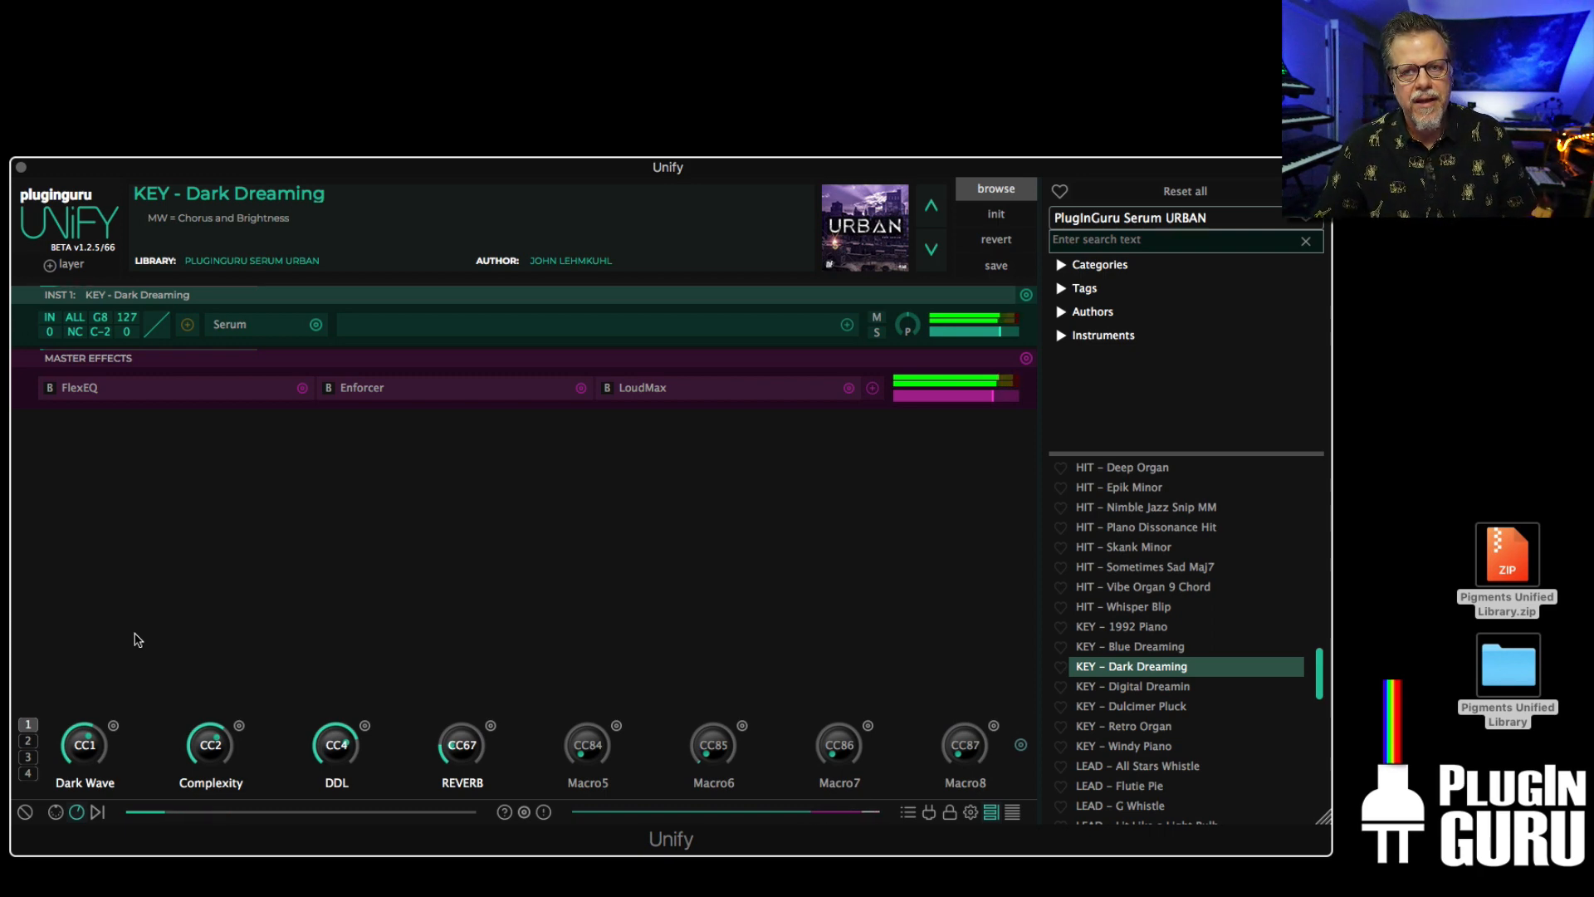
pyautogui.moveTo(363, 632)
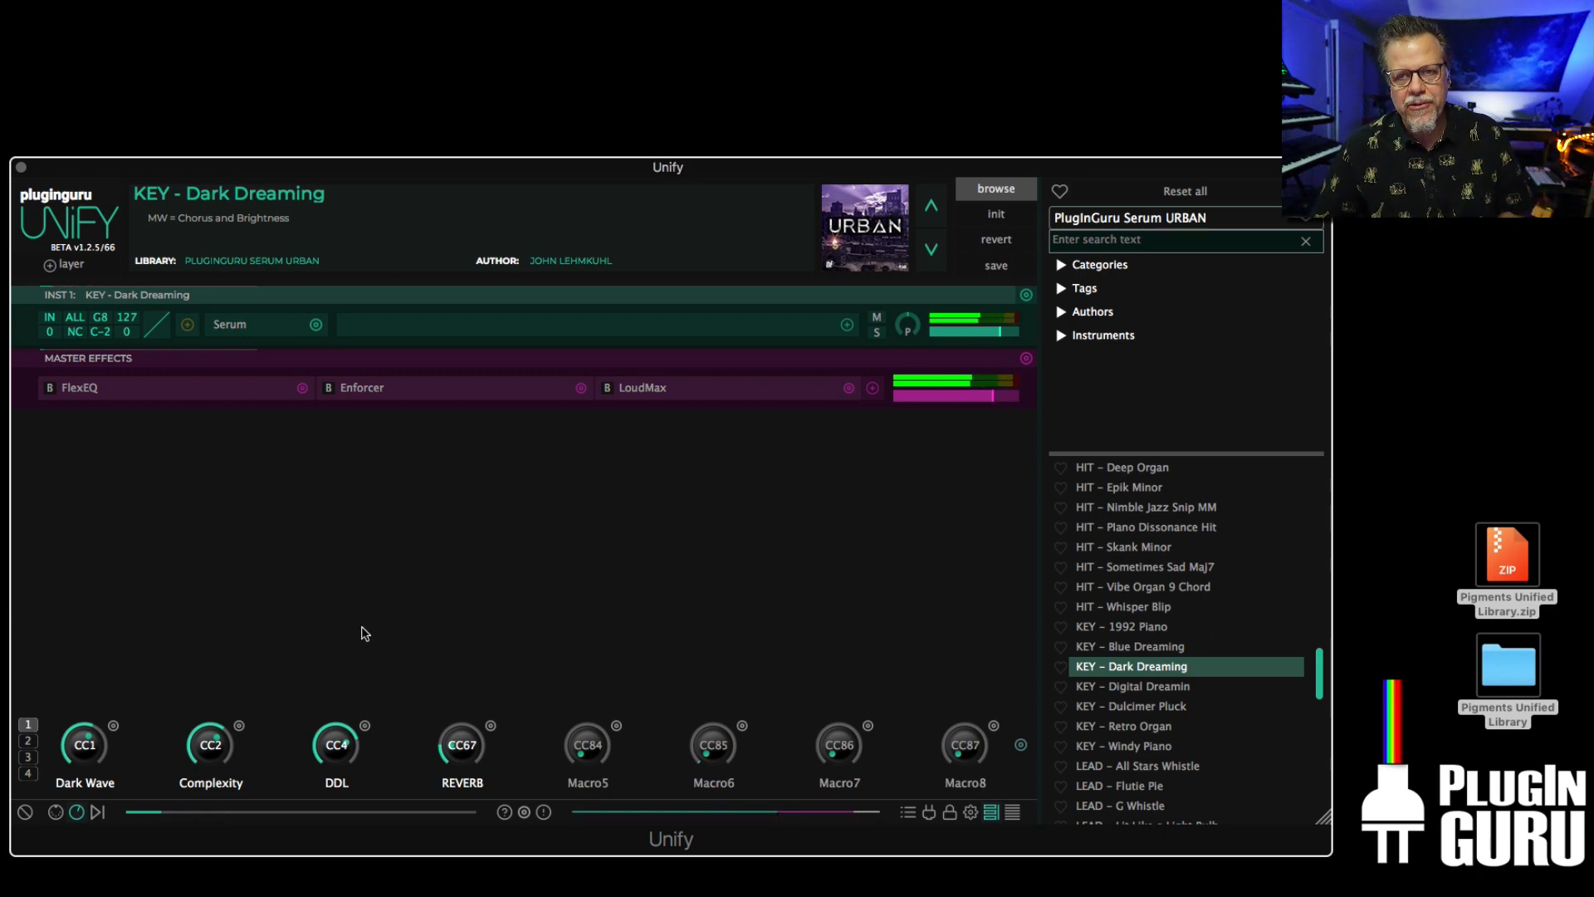